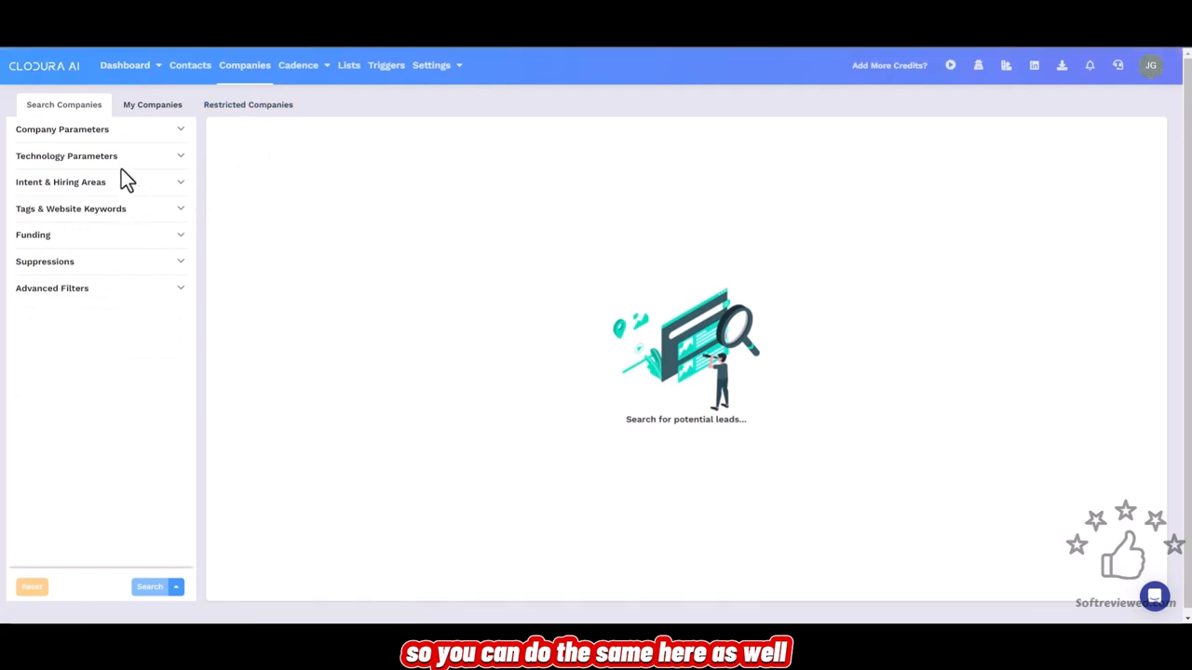
- Expand the Company Parameters filters on the Companies search panel
click(63, 128)
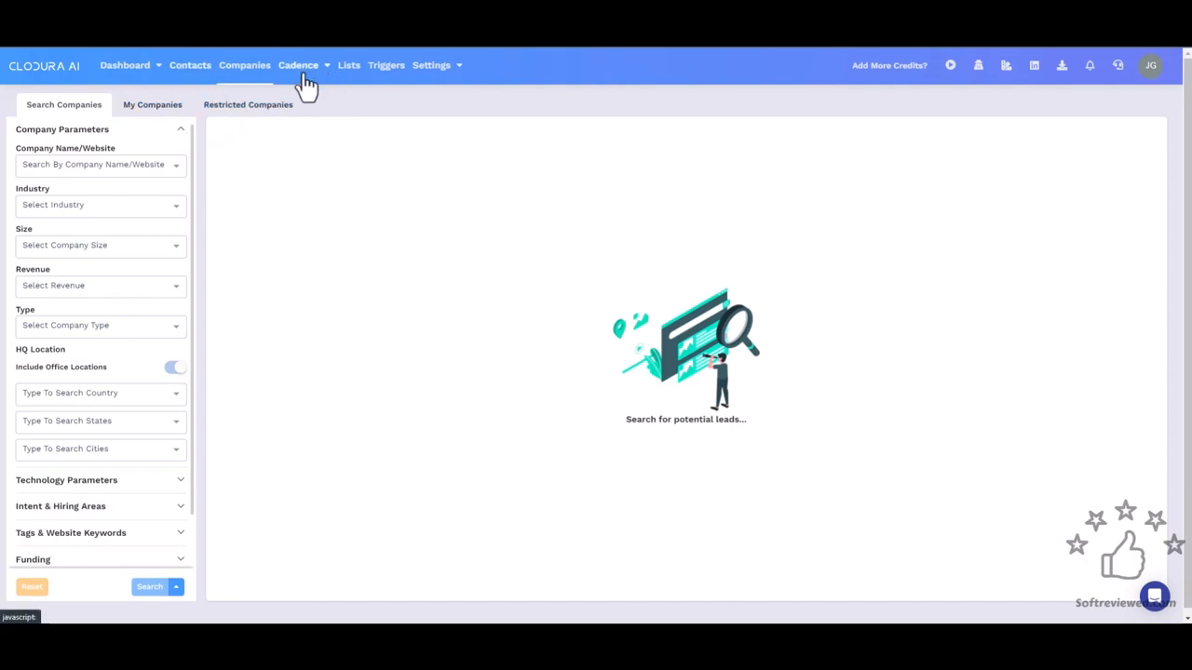
click(298, 65)
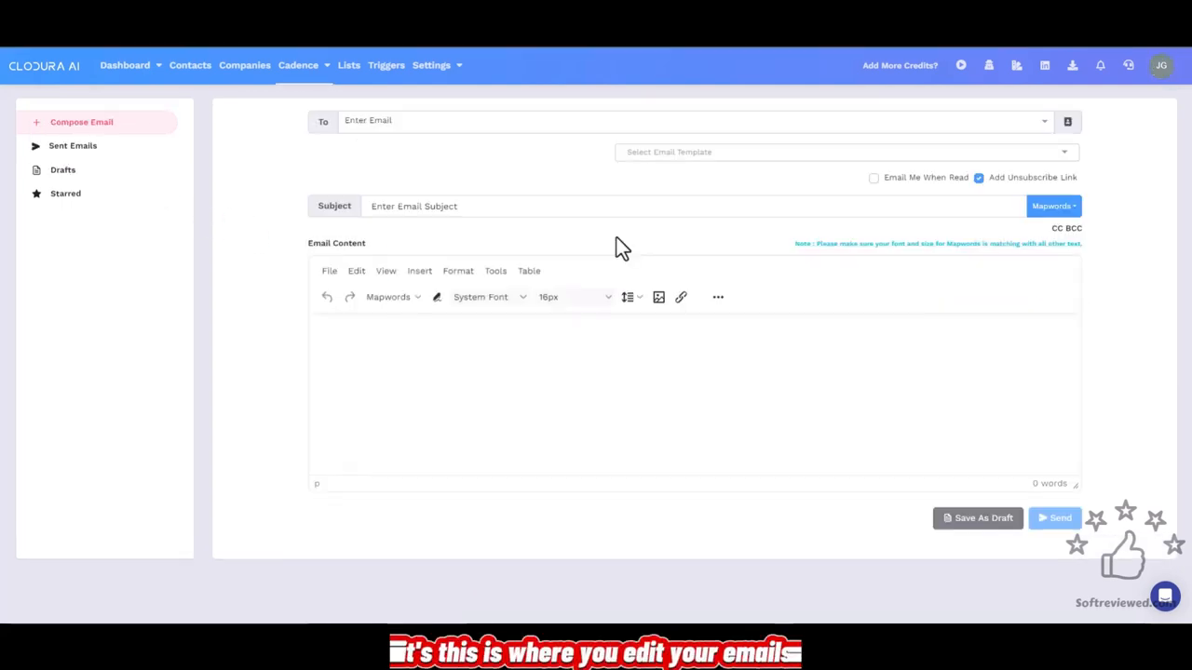
mouse_move(650, 271)
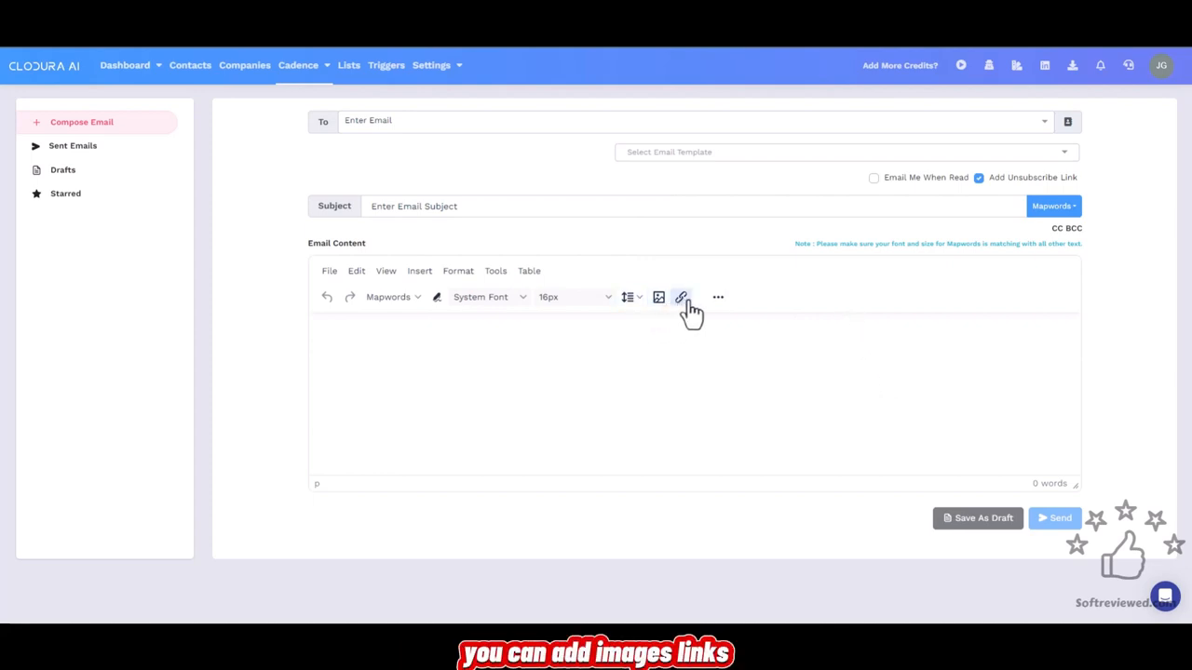
- Bring up the QuickMail composer and peek at the Contact Book beside the To field
click(1052, 205)
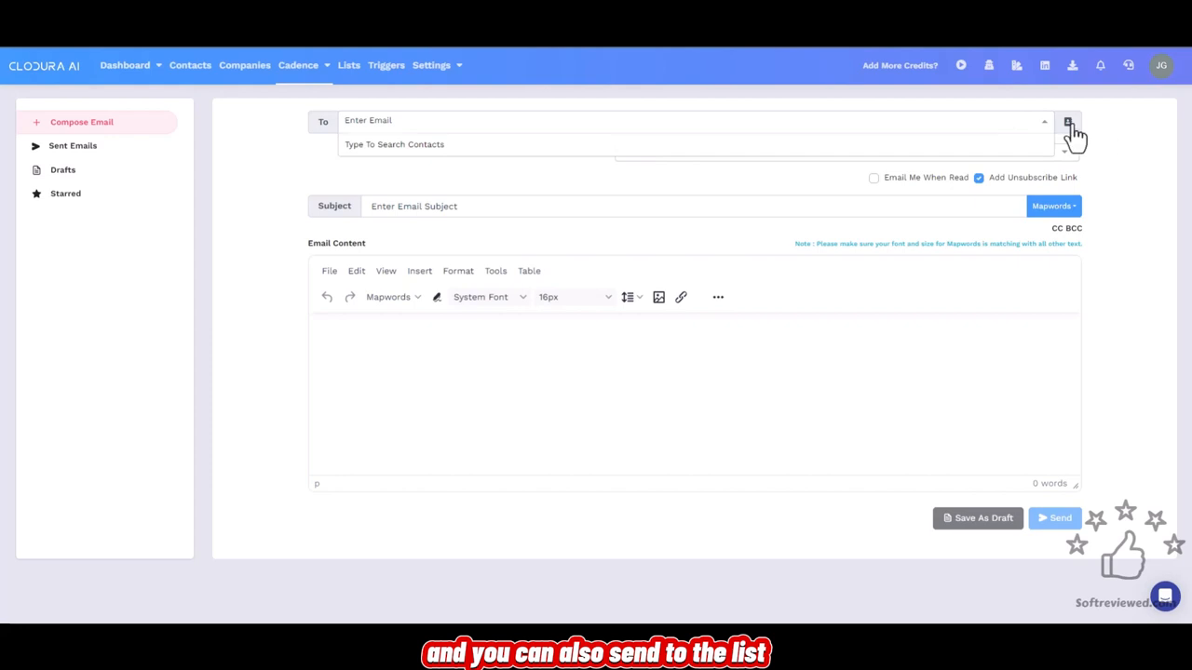
click(1069, 123)
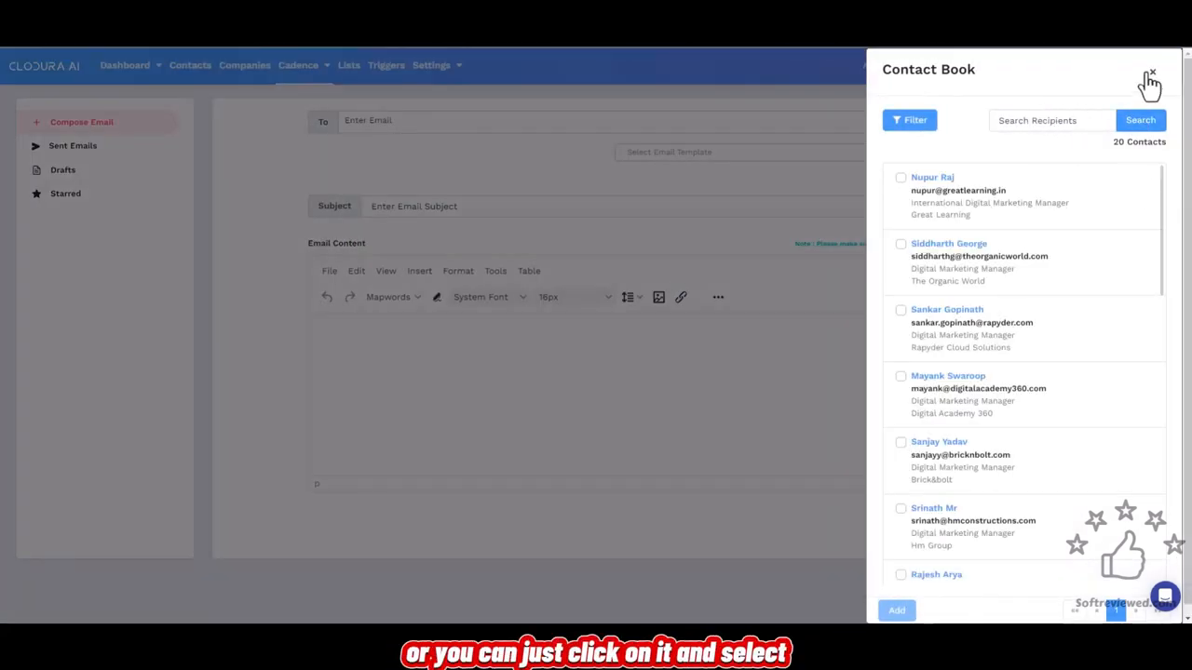
click(1151, 72)
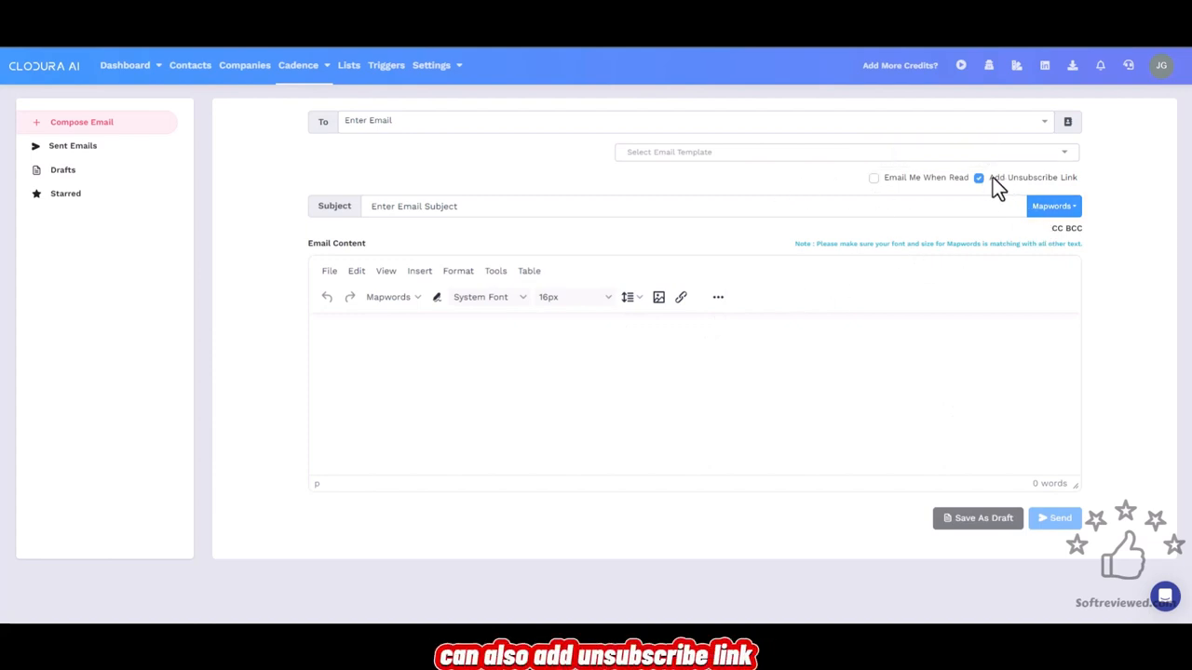
mouse_move(876, 179)
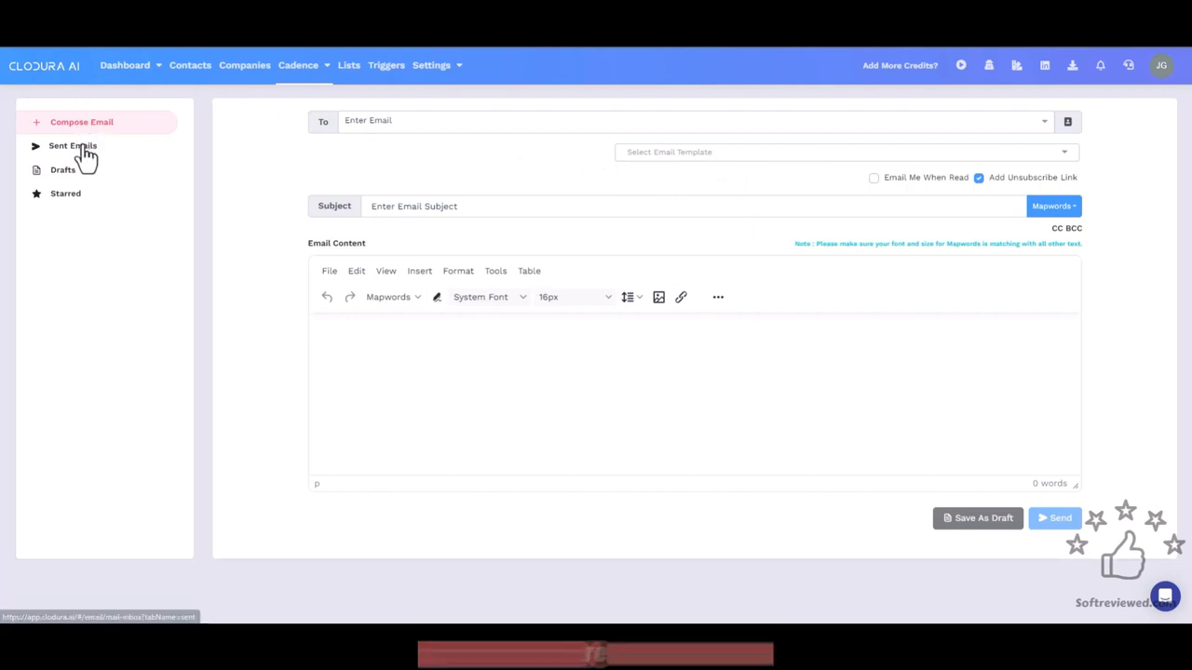
- Check the Sent, Drafts and Starred mailboxes, each showing empty
click(73, 145)
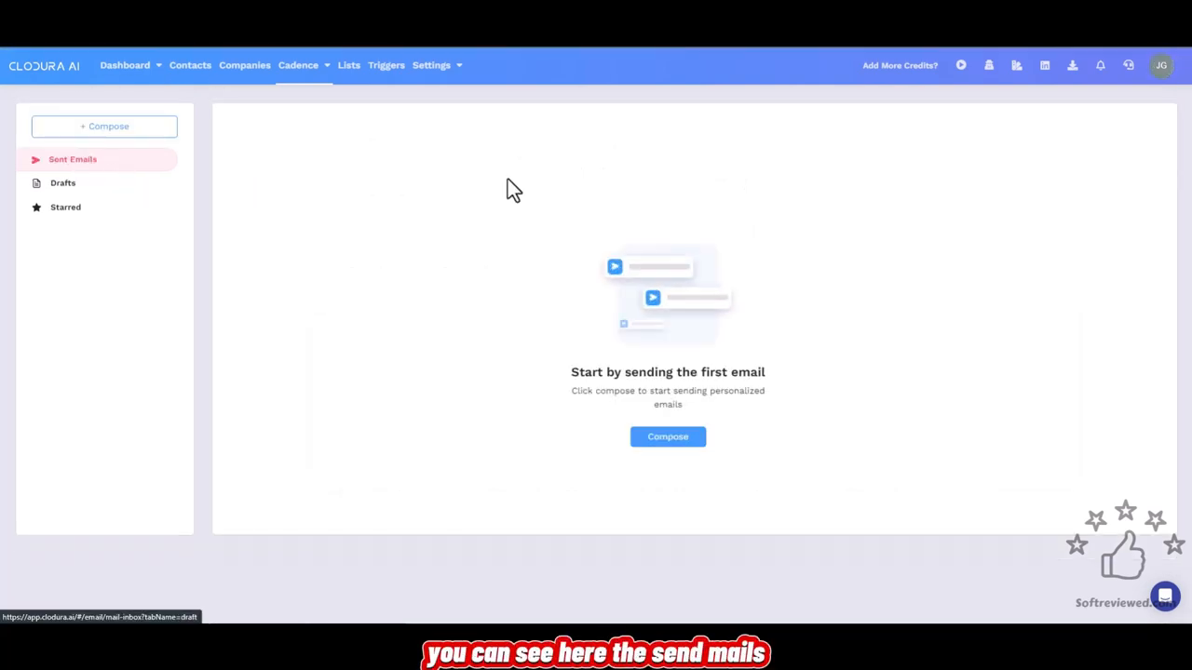
mouse_move(391, 242)
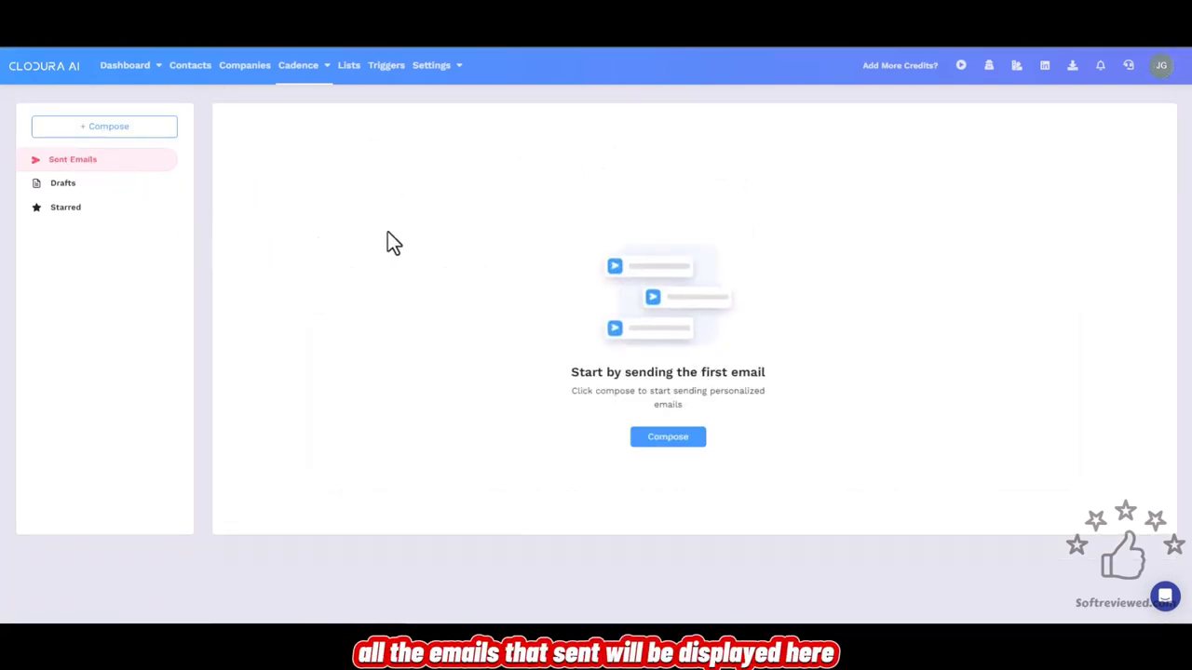
click(63, 182)
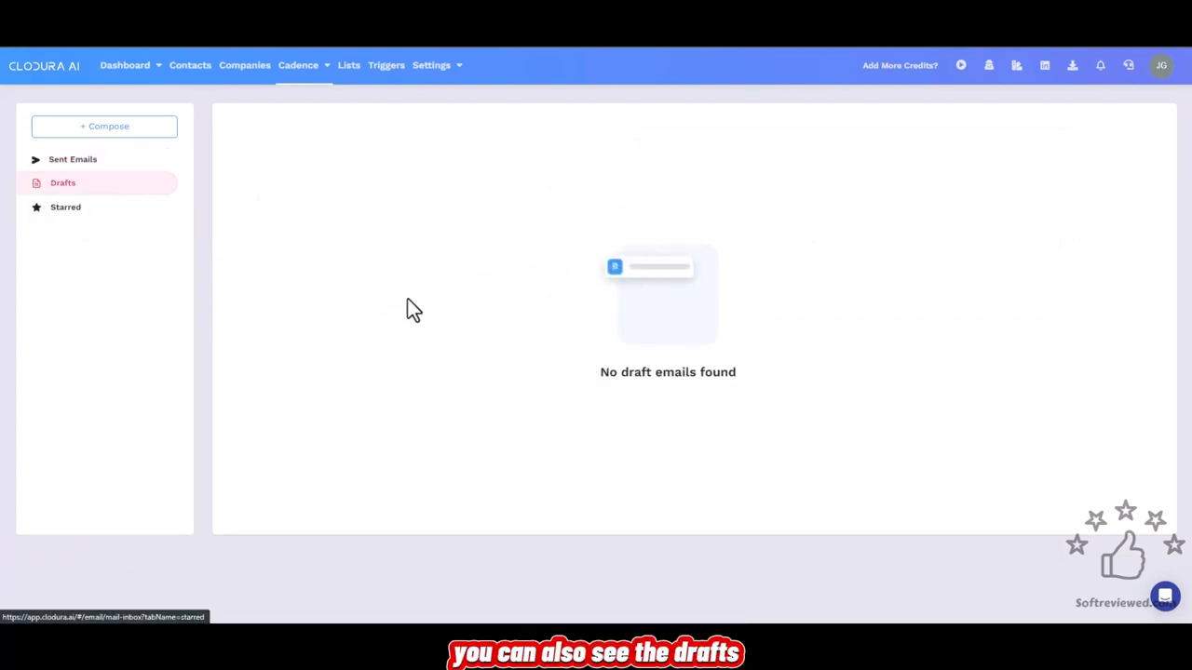
click(66, 206)
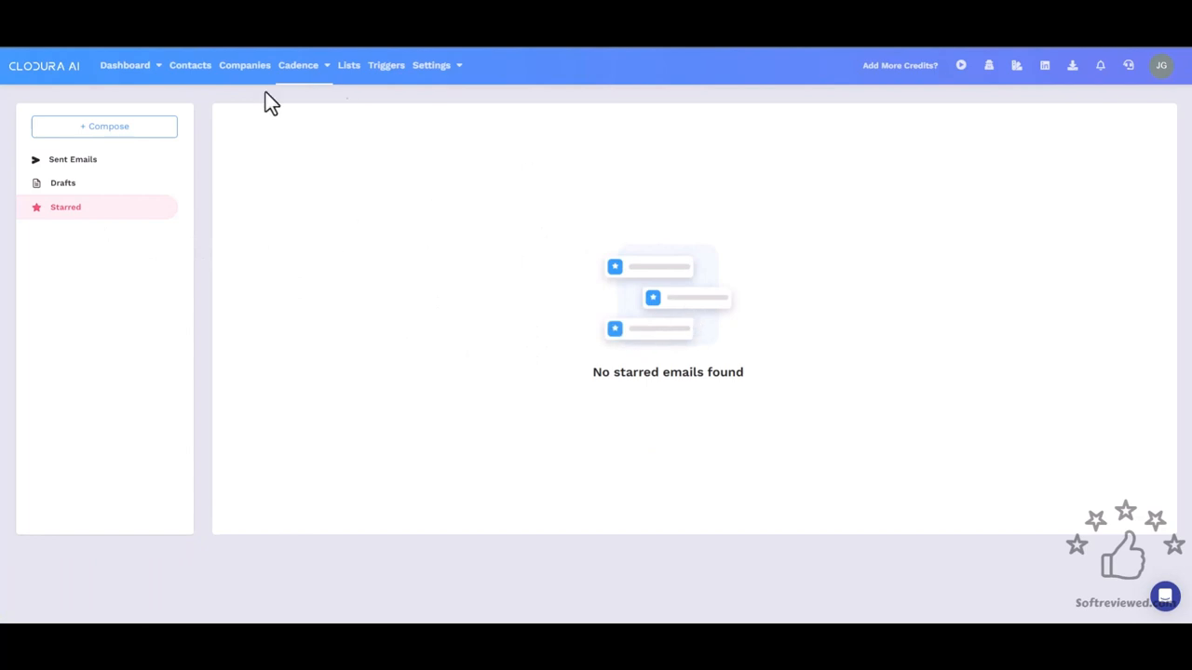
click(298, 65)
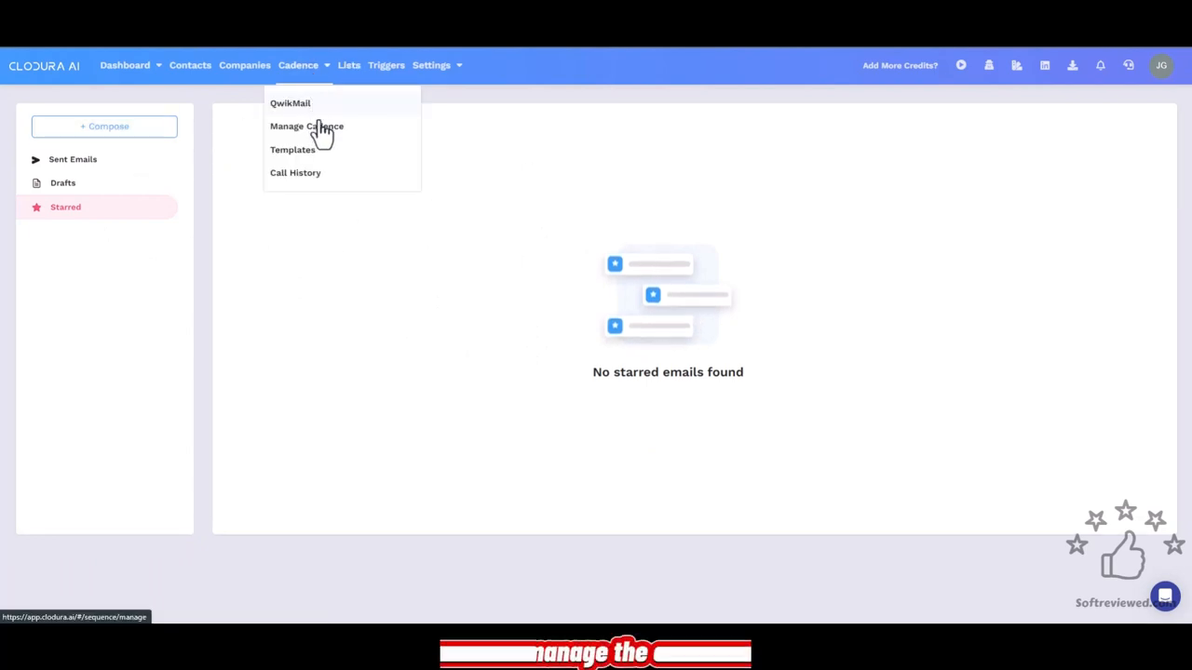
- Start a new cadence from Manage Cadence named demo with an seo tag
click(306, 126)
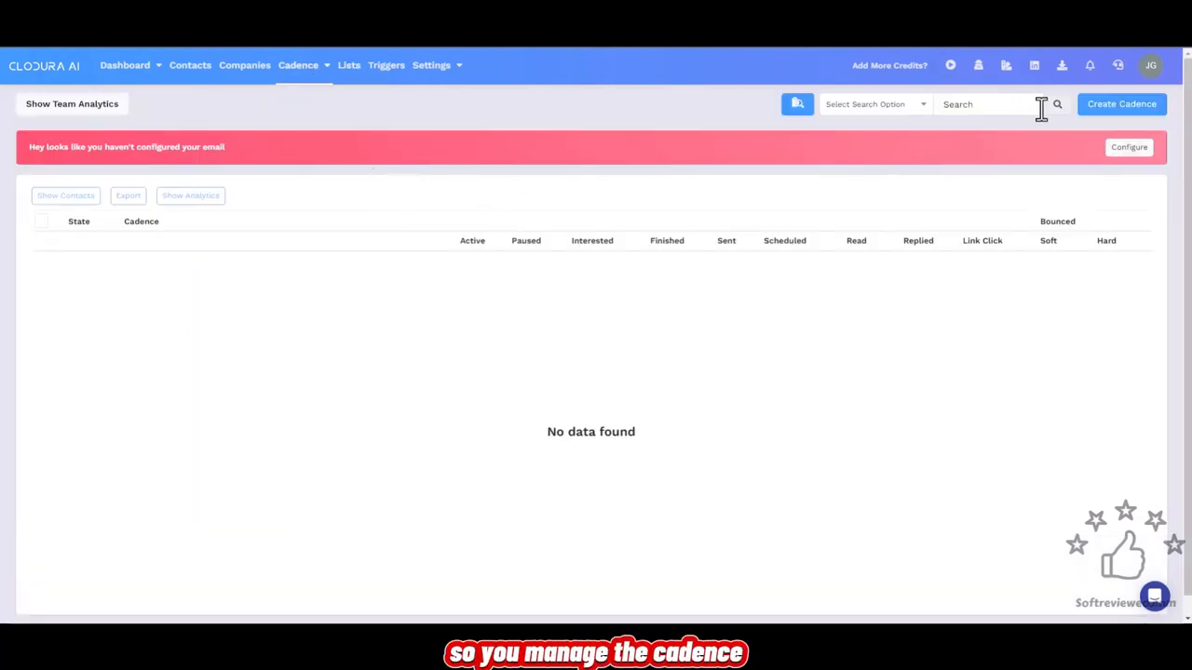
click(1121, 105)
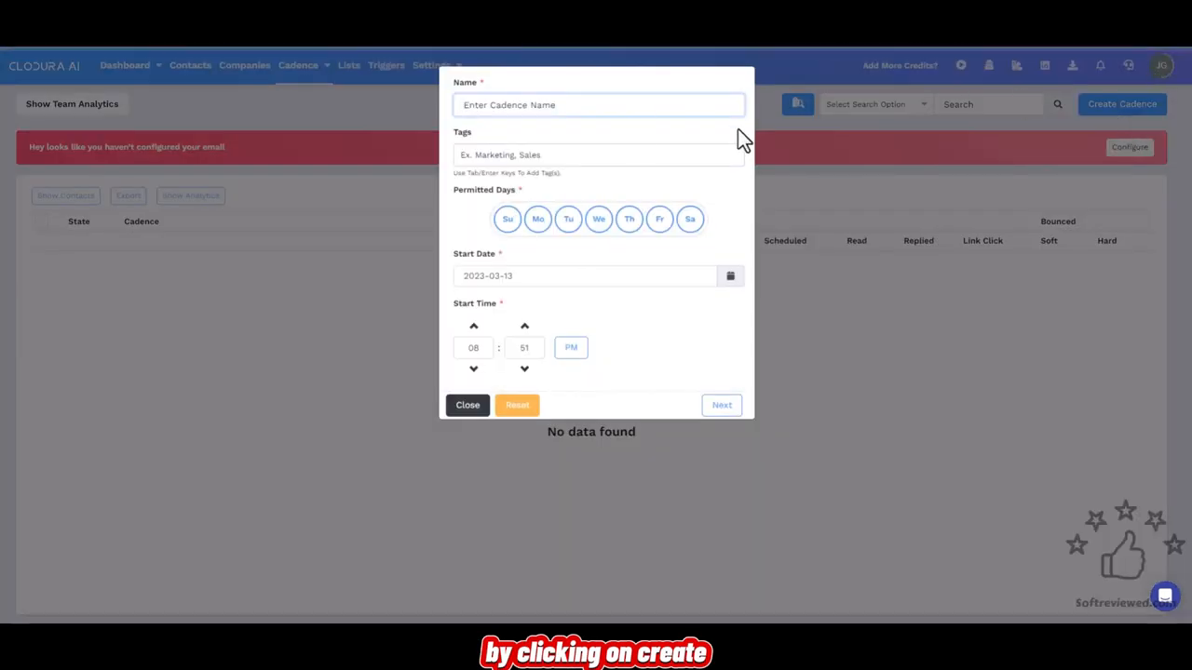
mouse_move(577, 140)
text(d)
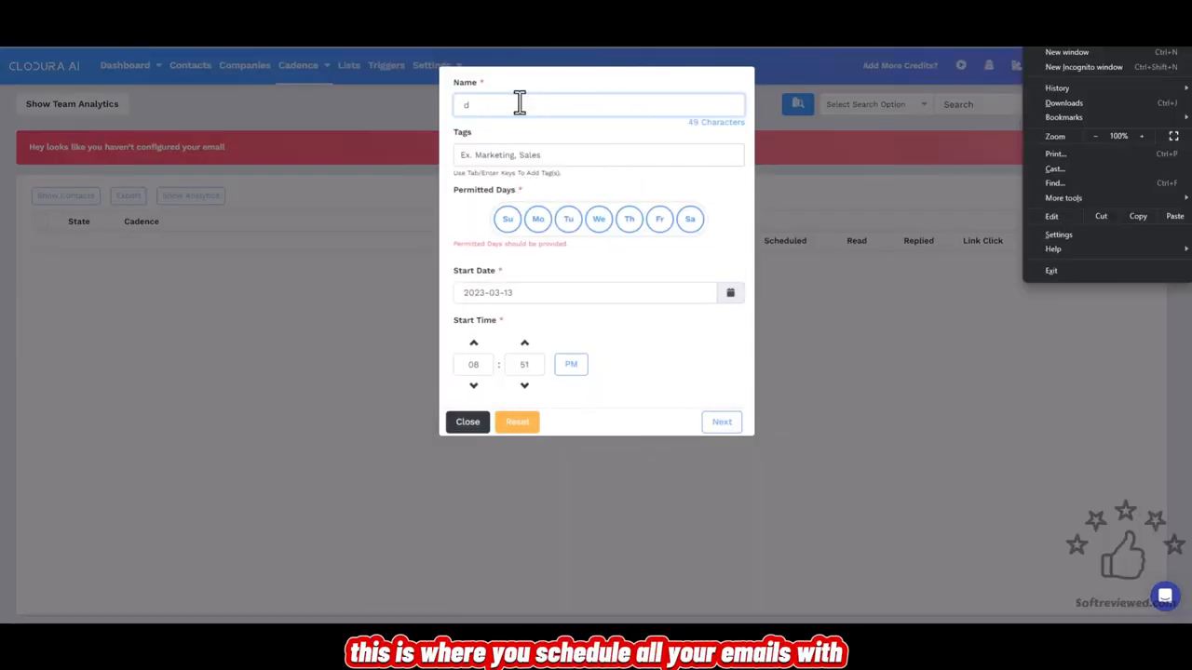
text(emo)
click(599, 155)
text(s)
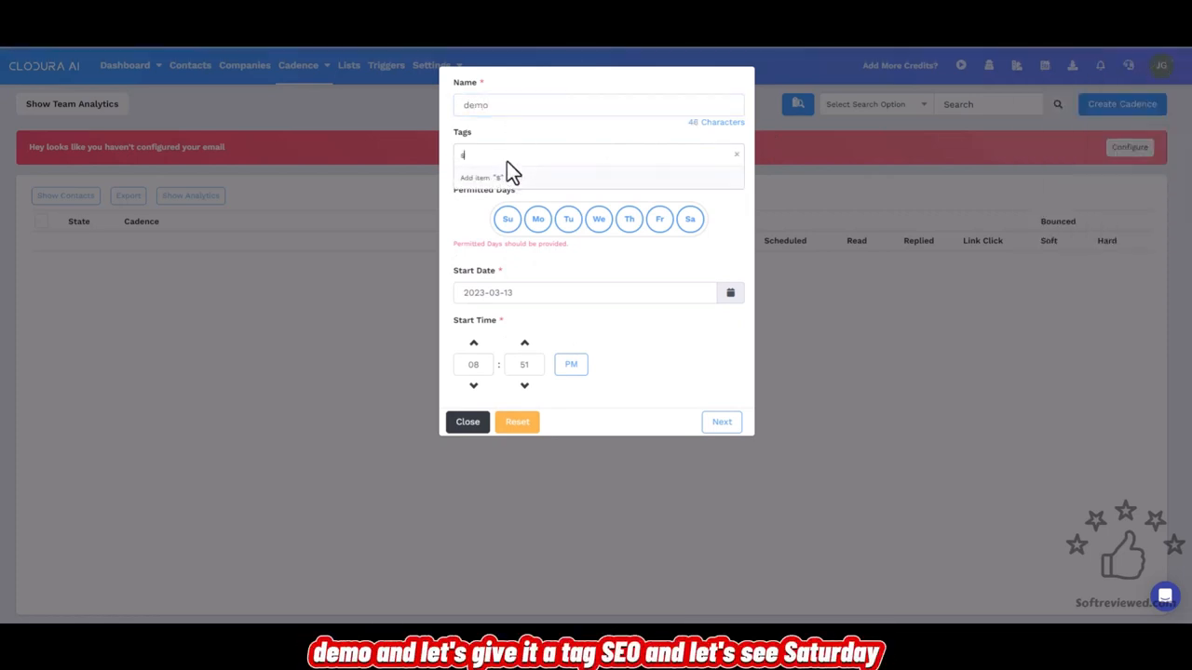
text(eo)
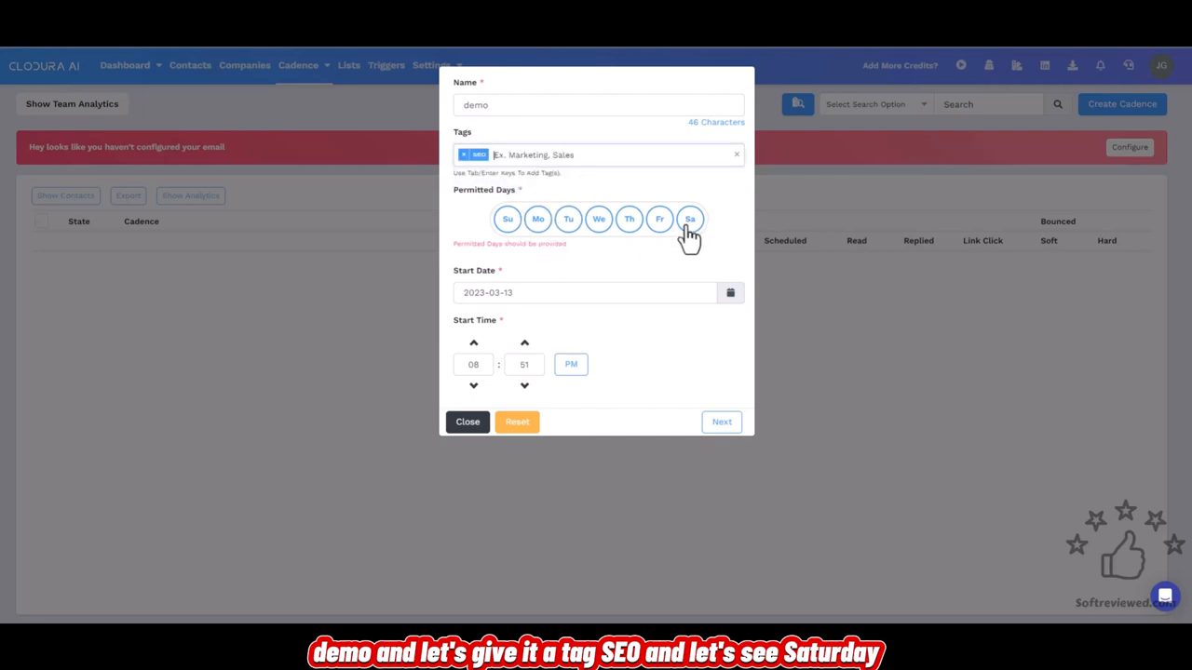
- Permit the cadence on Saturday and proceed to its empty overview
click(689, 220)
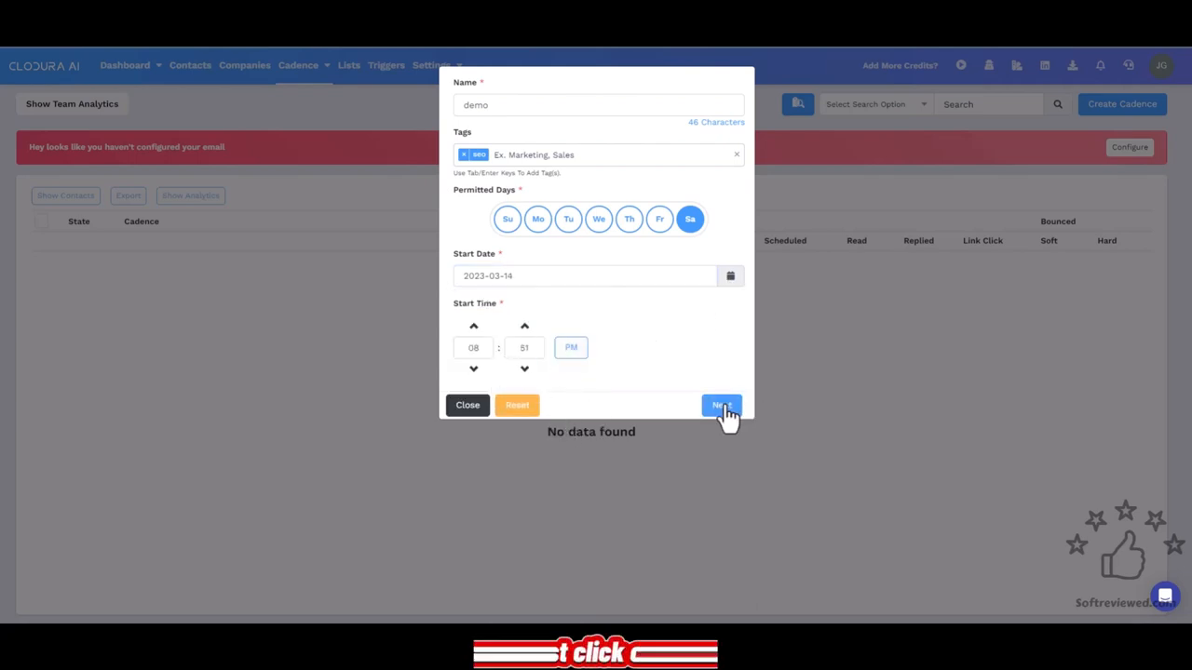
click(723, 406)
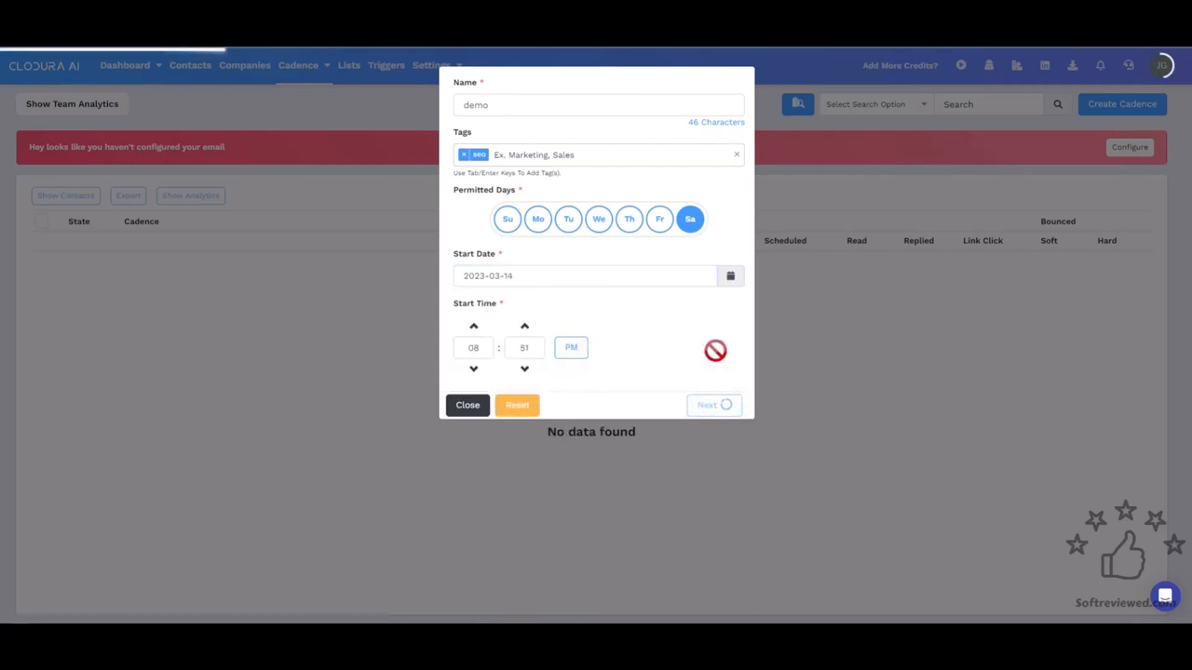
click(715, 405)
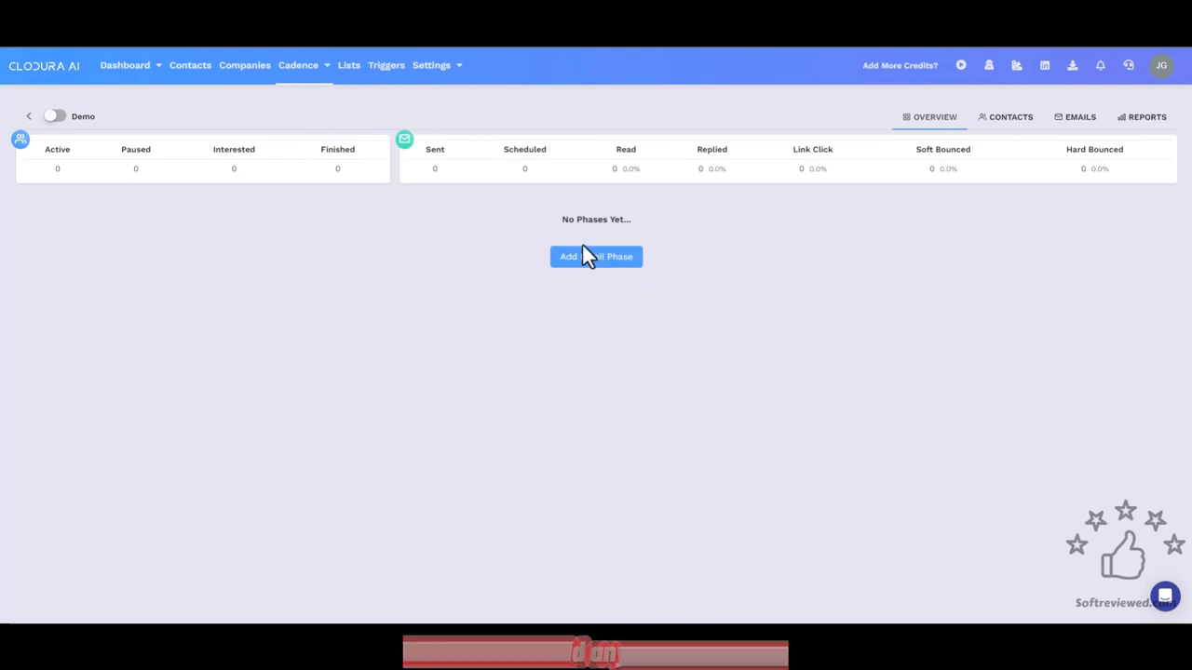
- Add a first email phase sending in 1 Day, briefly viewing the template import
click(596, 257)
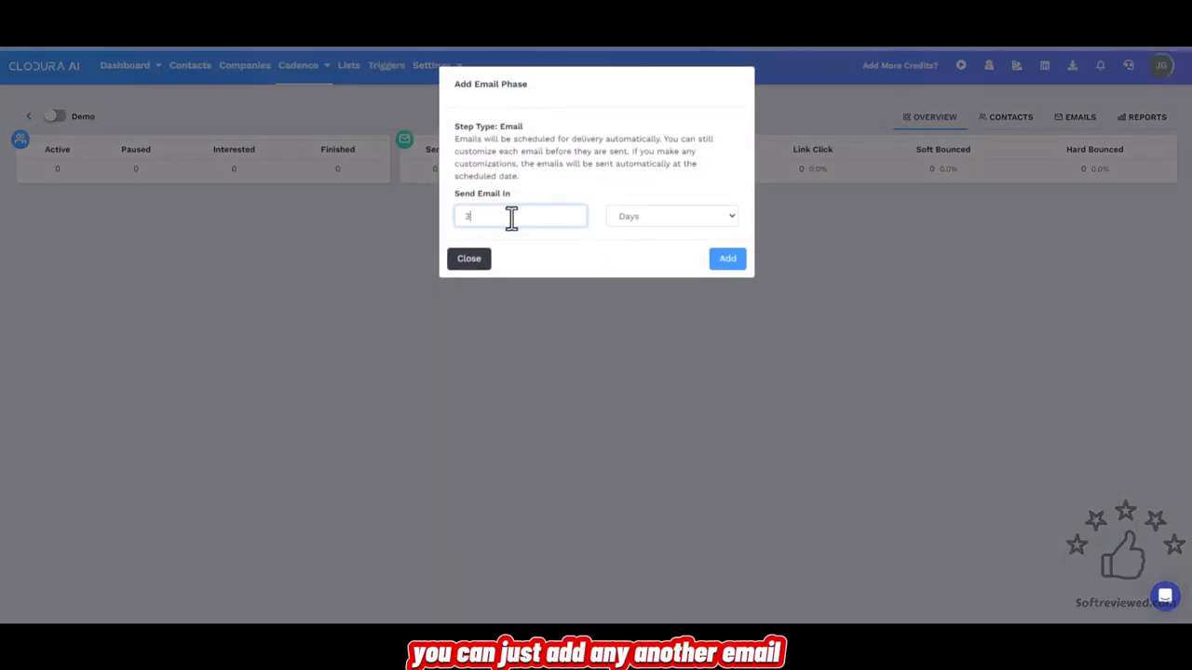
click(671, 216)
text(1)
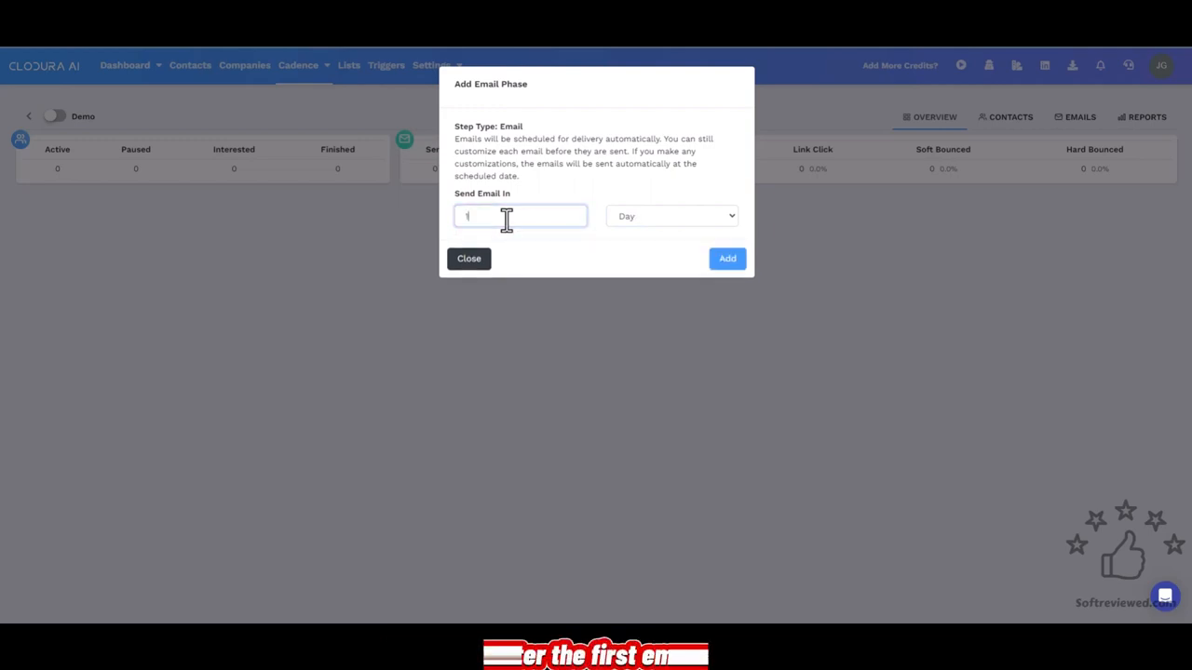
click(727, 257)
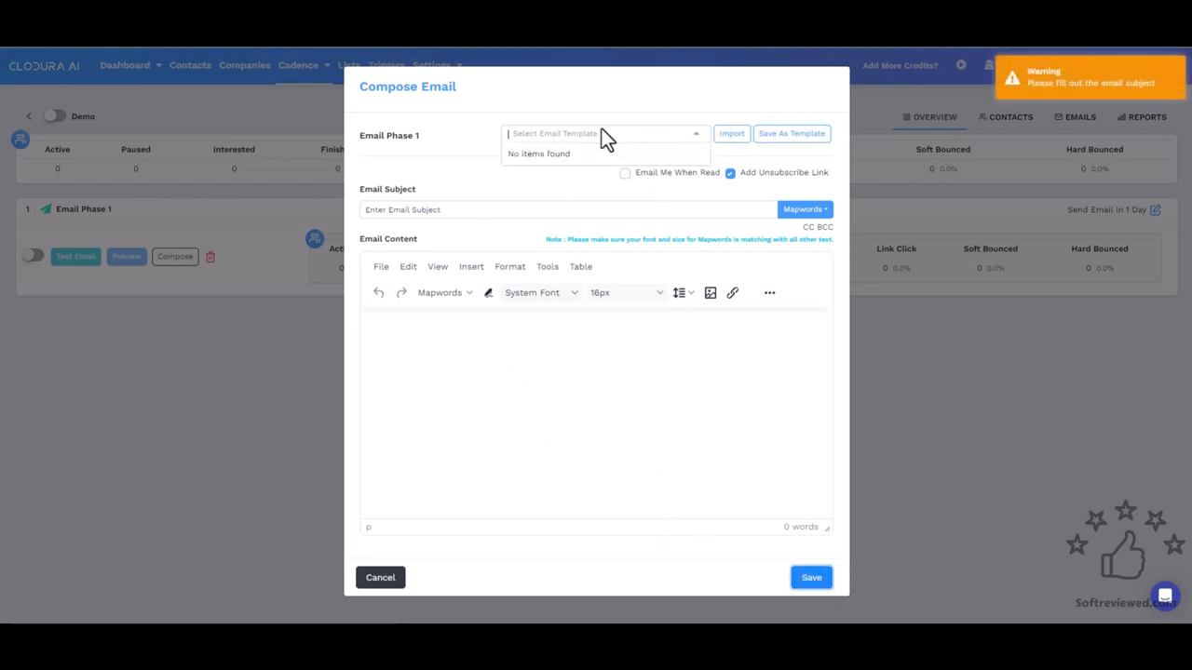
click(732, 134)
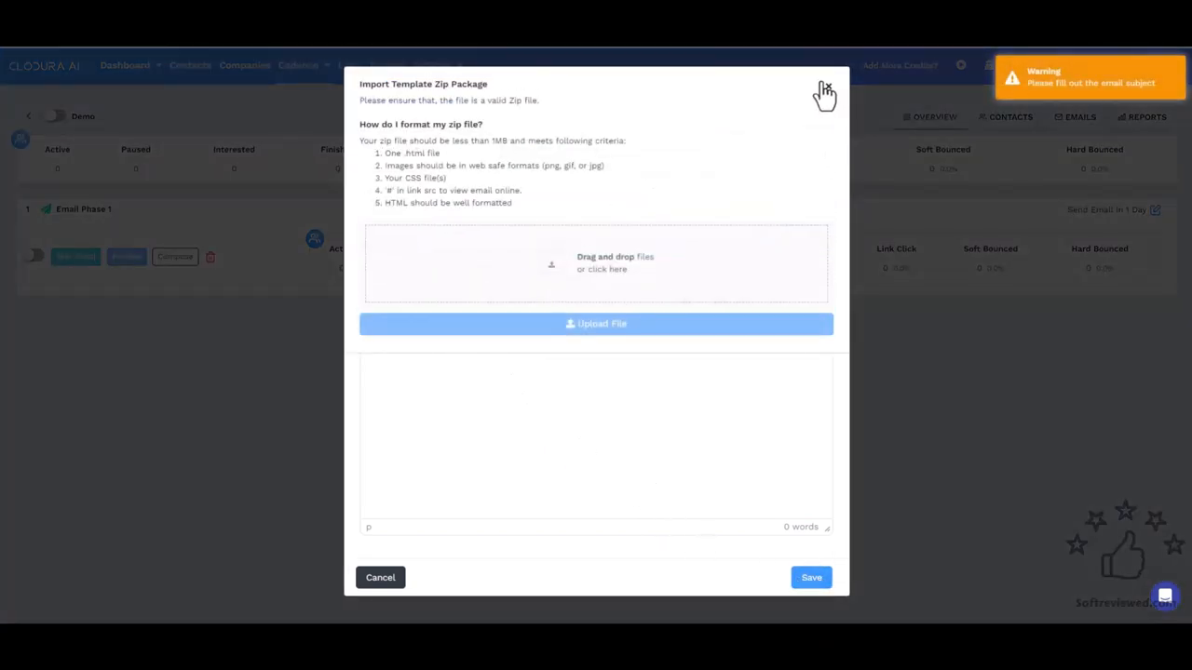
click(823, 90)
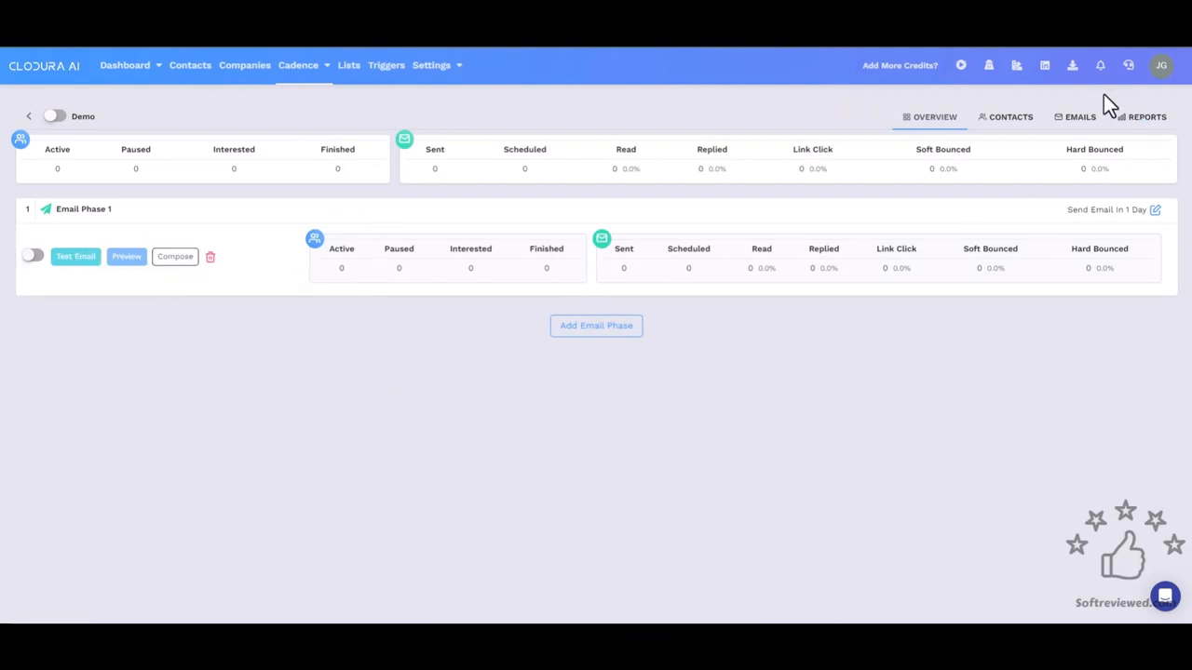
- Review the Demo cadence's zero-value reports, then its emails
click(1147, 115)
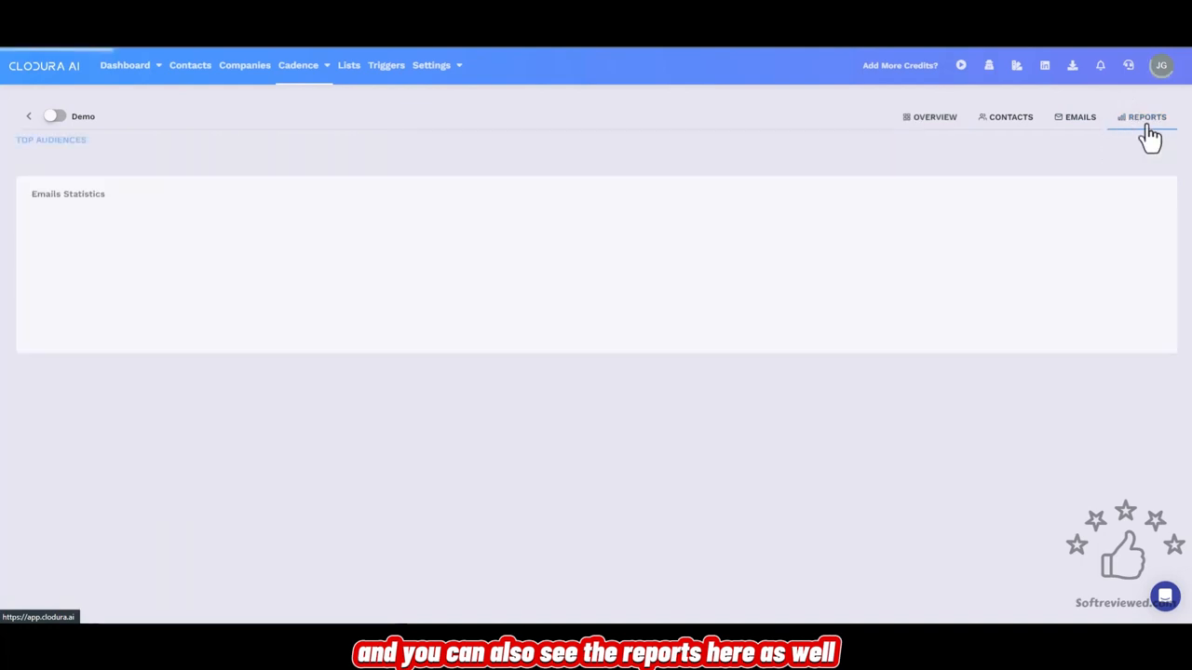
click(1147, 116)
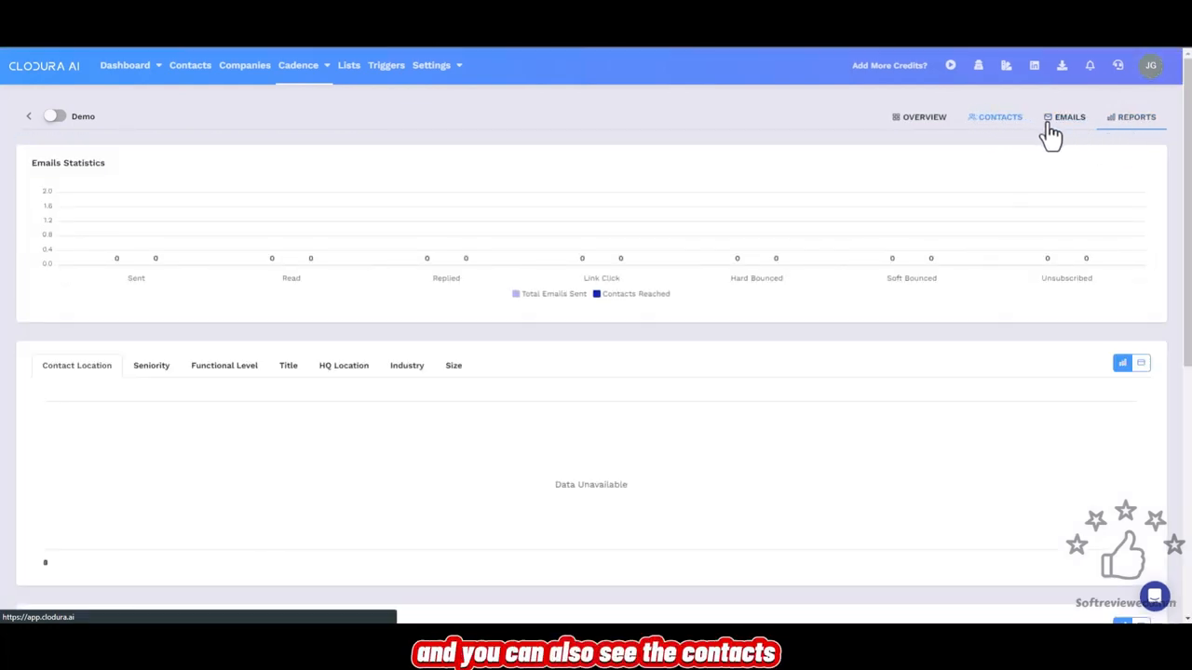
click(998, 115)
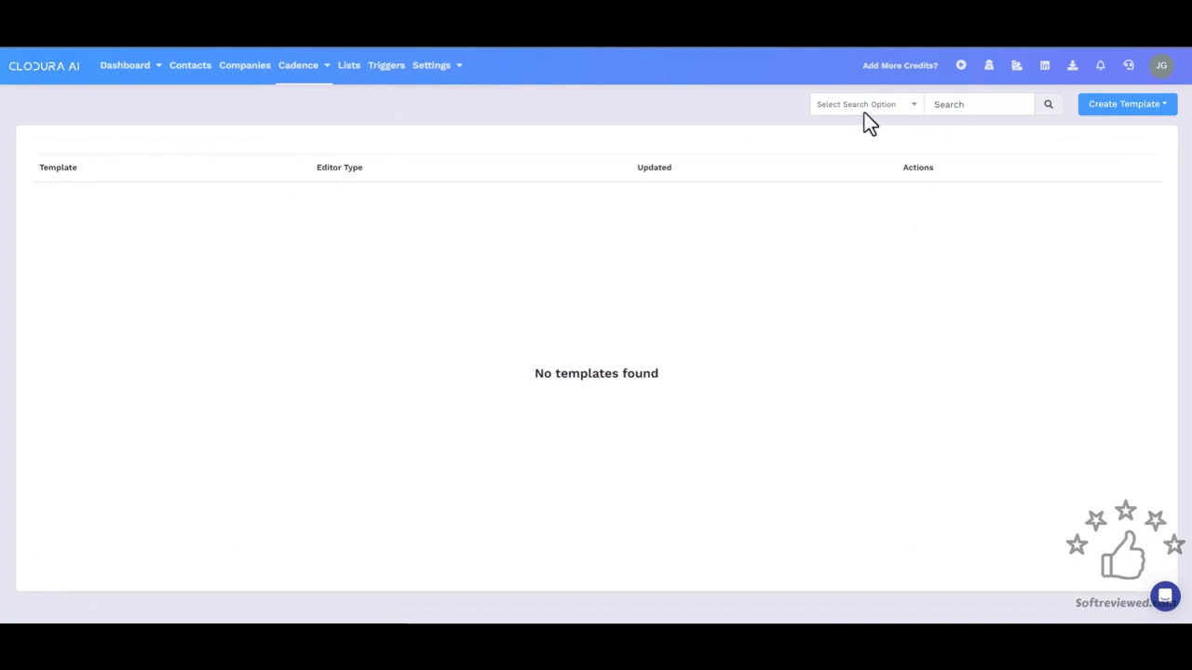
click(1125, 104)
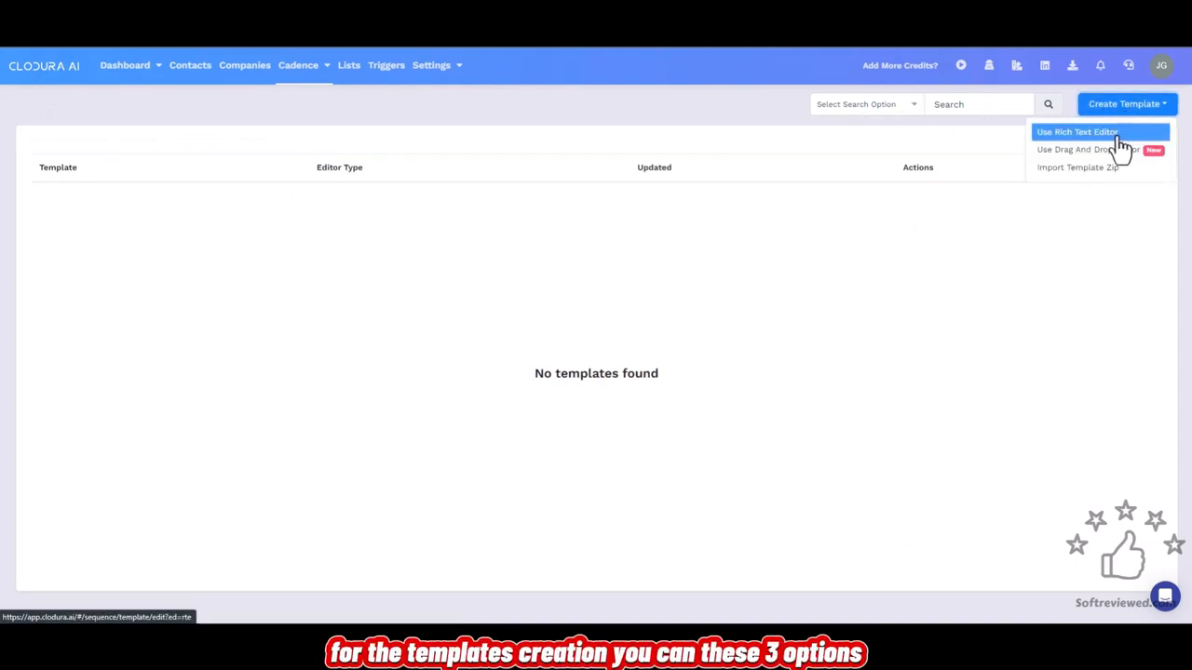
mouse_move(1080, 153)
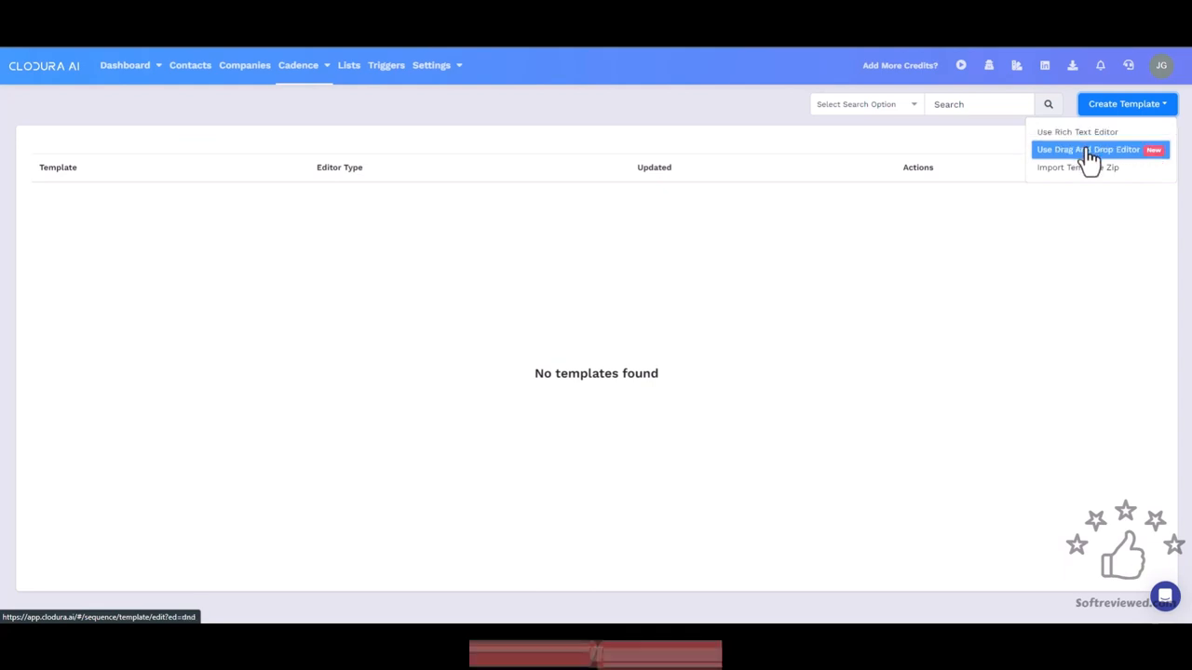
mouse_move(1099, 167)
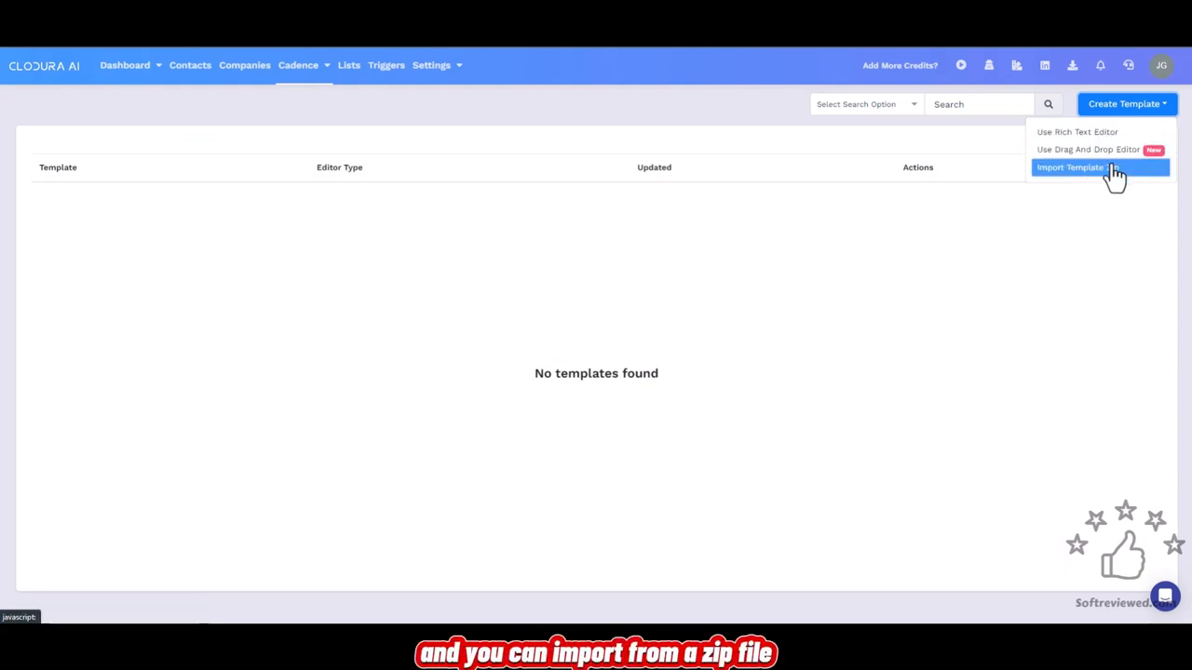
click(1076, 130)
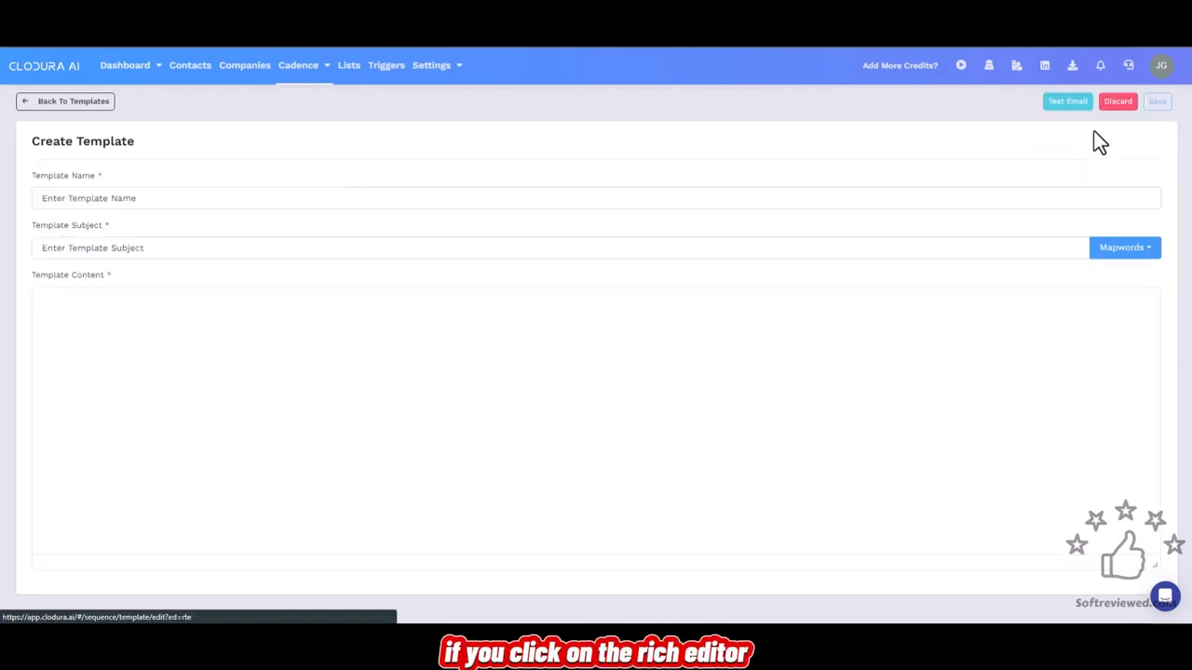
click(596, 419)
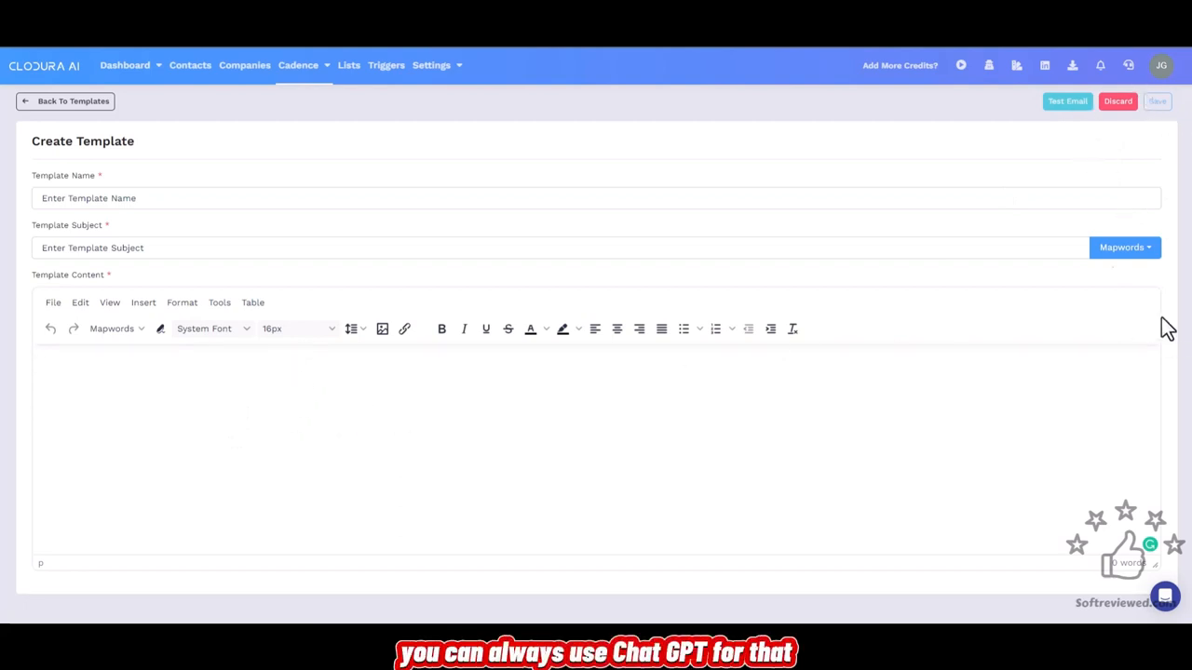
mouse_move(1131, 313)
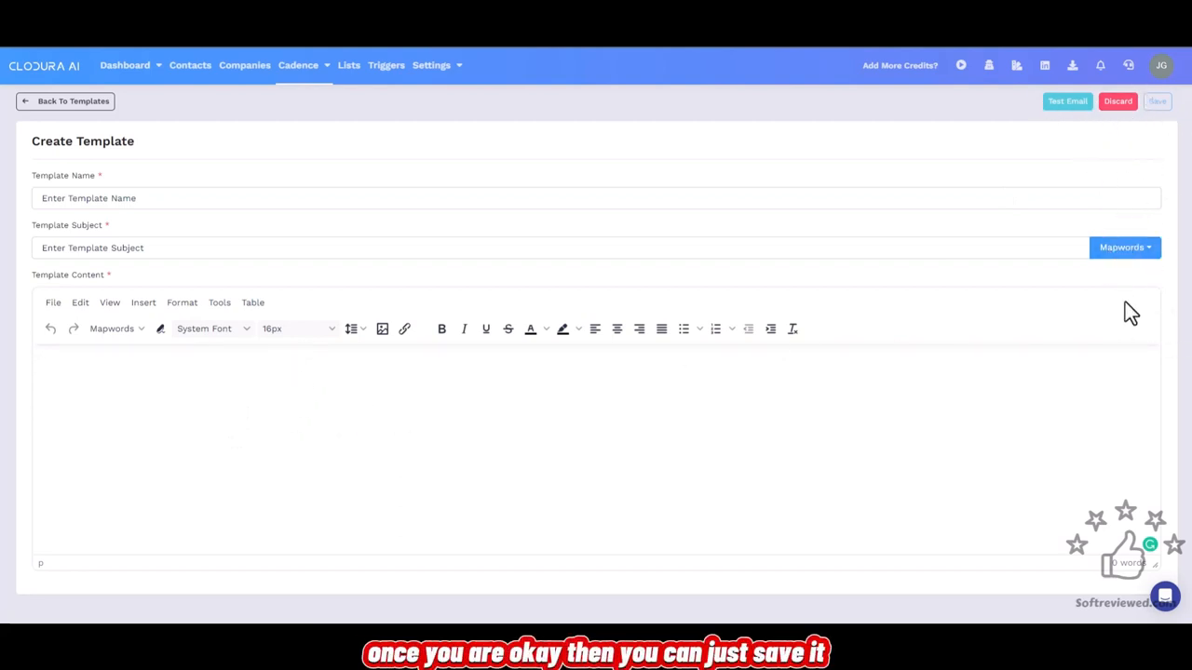
click(1162, 65)
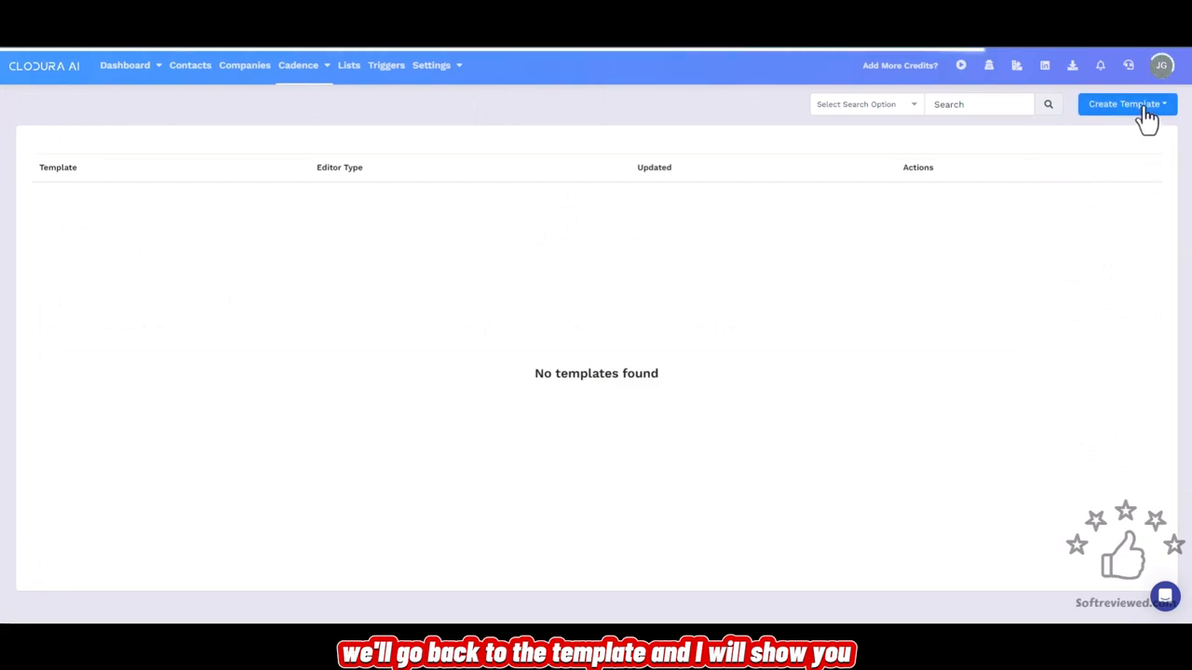
- Start a drag-and-drop template with an image and columns block under the heading
click(1127, 104)
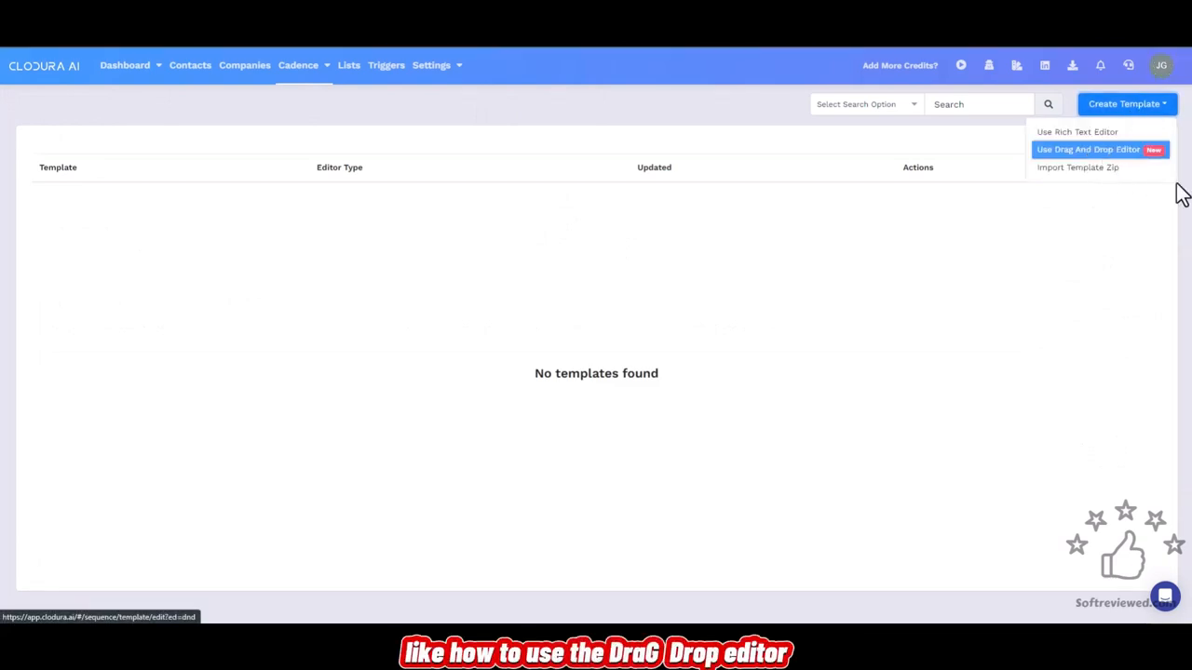
click(1076, 130)
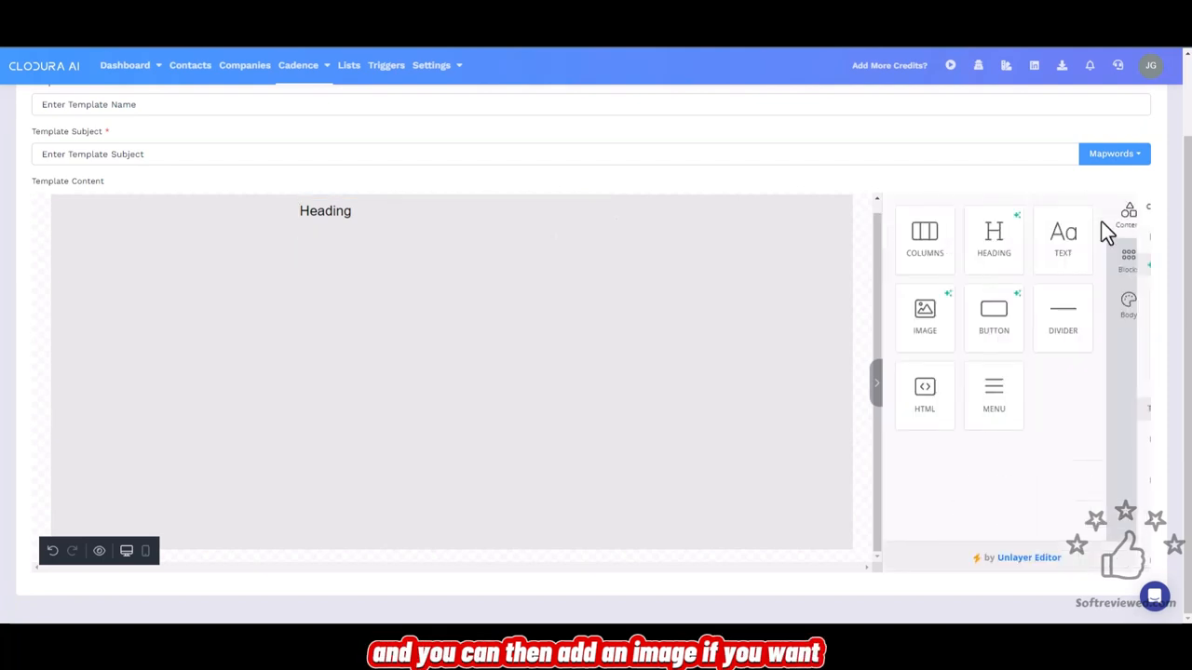
drag(923, 317, 384, 246)
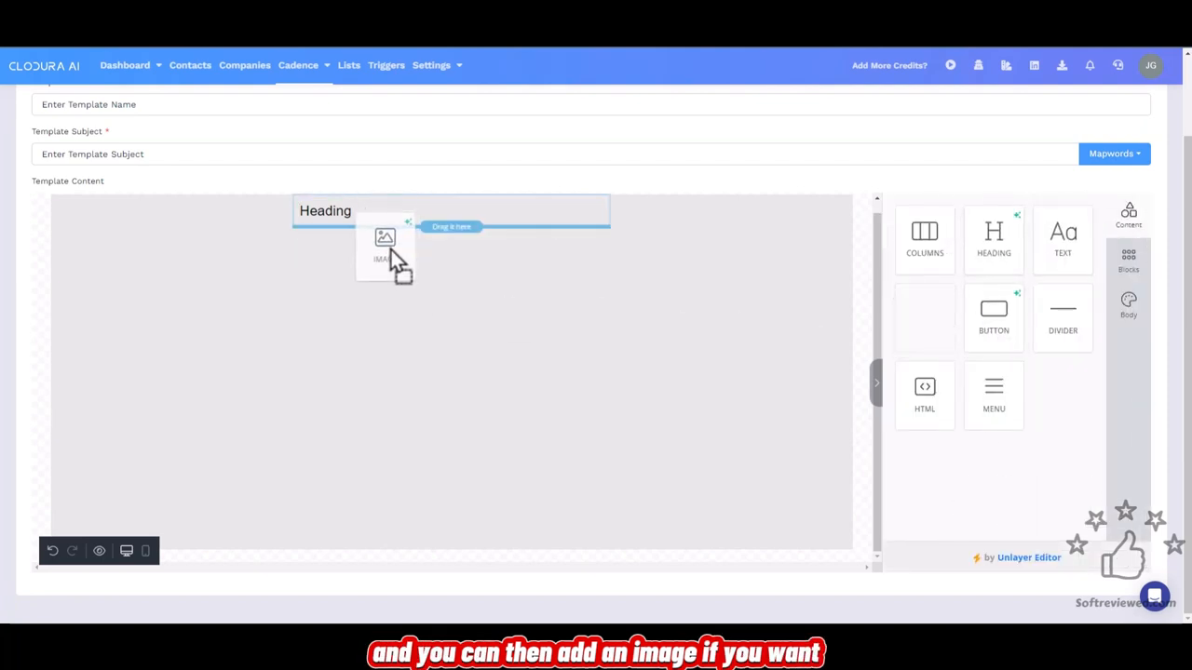
drag(923, 316, 450, 272)
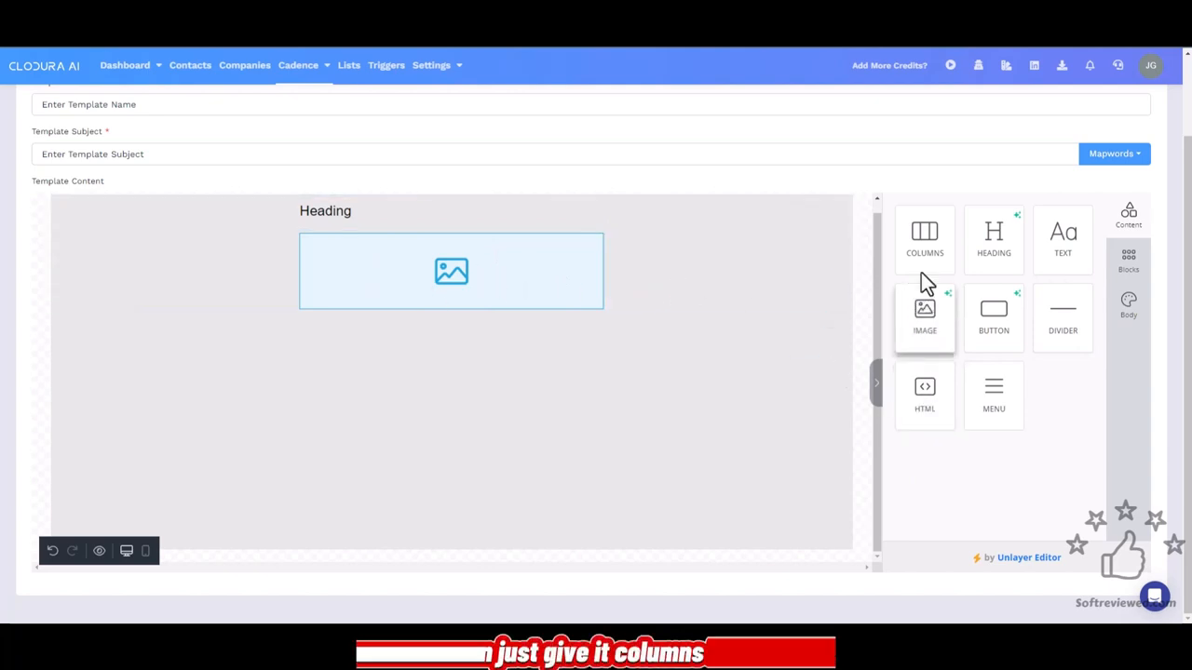
drag(923, 238, 387, 316)
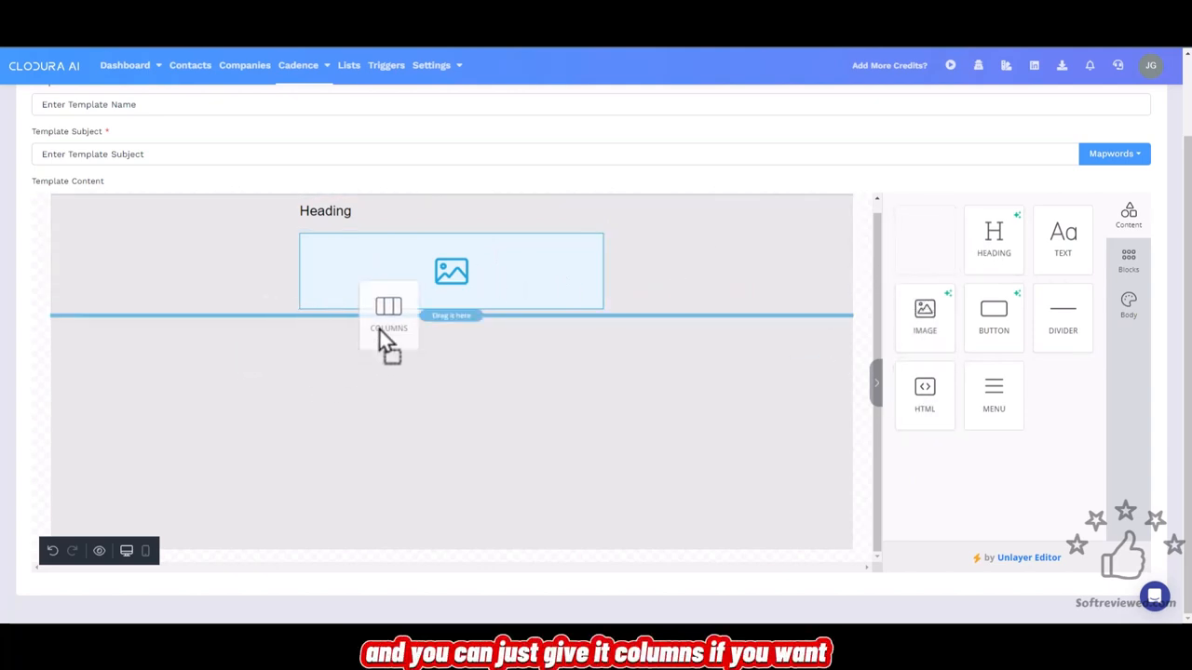
drag(387, 307, 451, 346)
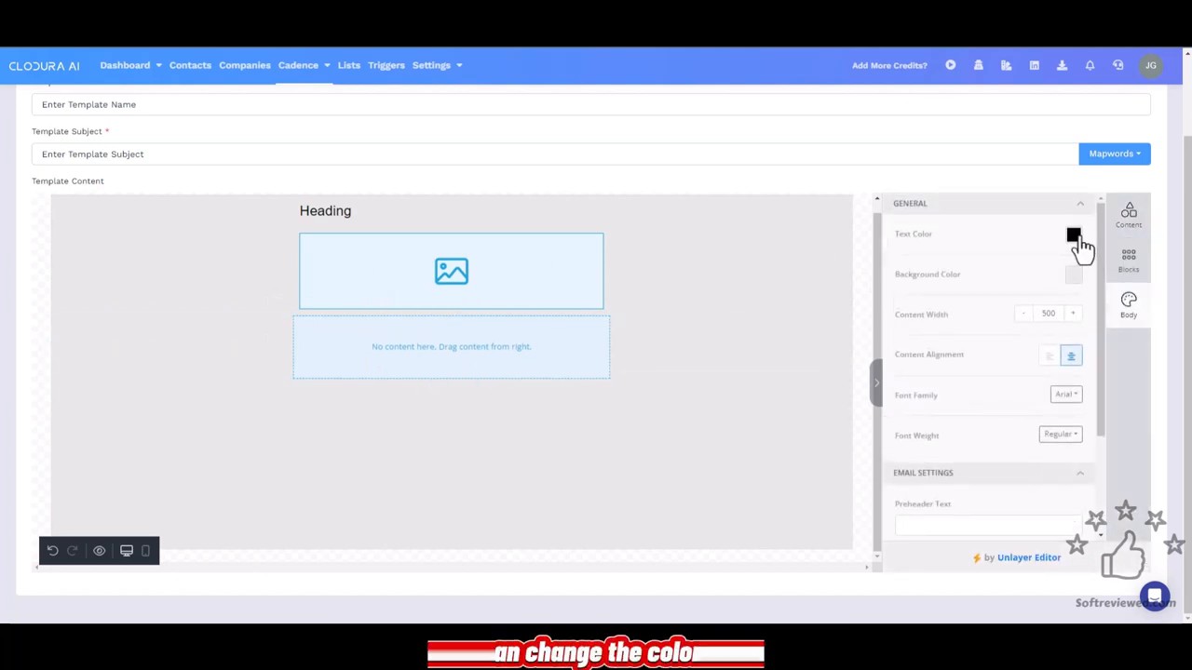
- Check the body text colour setting, leave the draft unsaved, and start a template zip import
click(1128, 258)
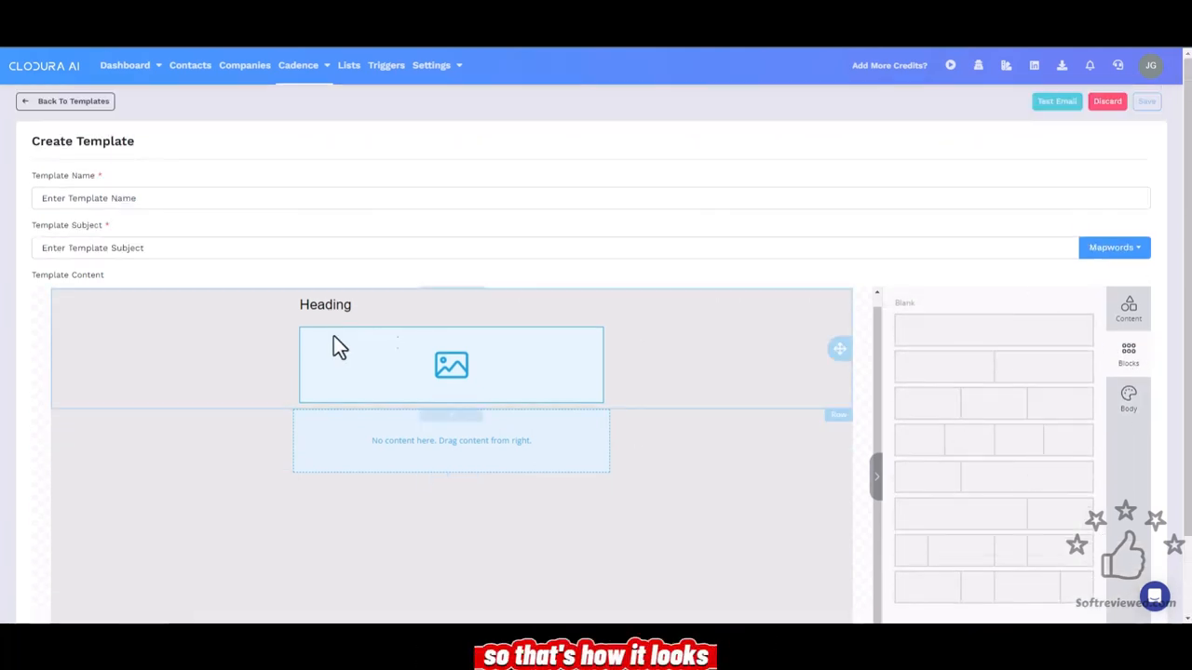
mouse_move(879, 372)
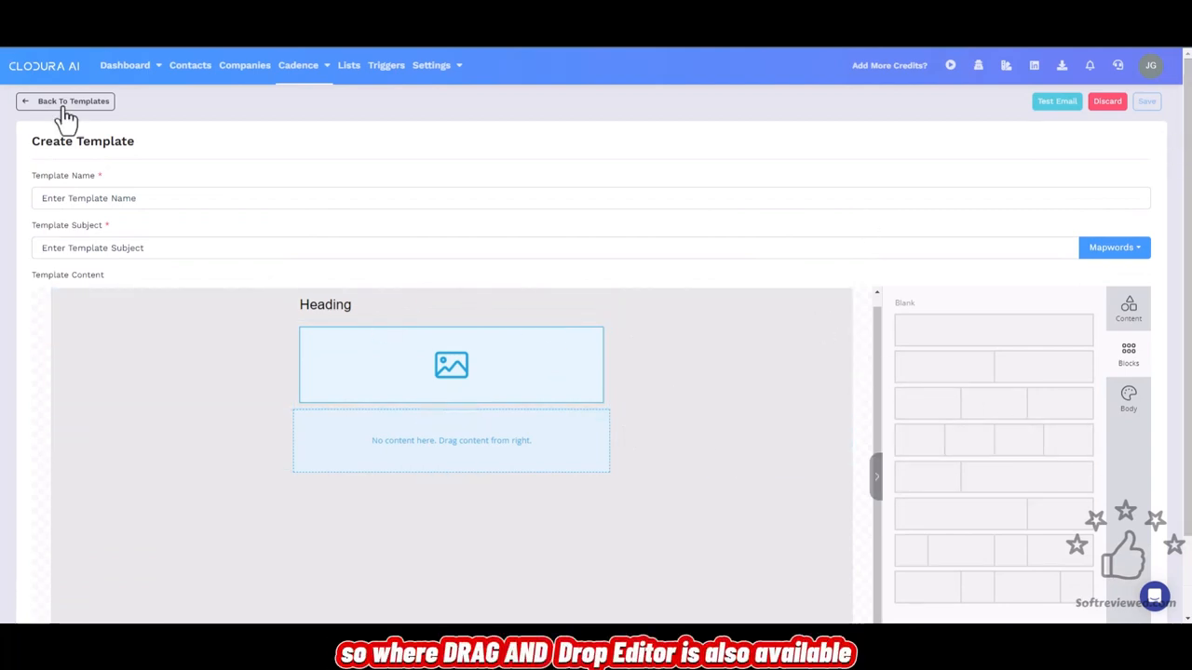
click(65, 101)
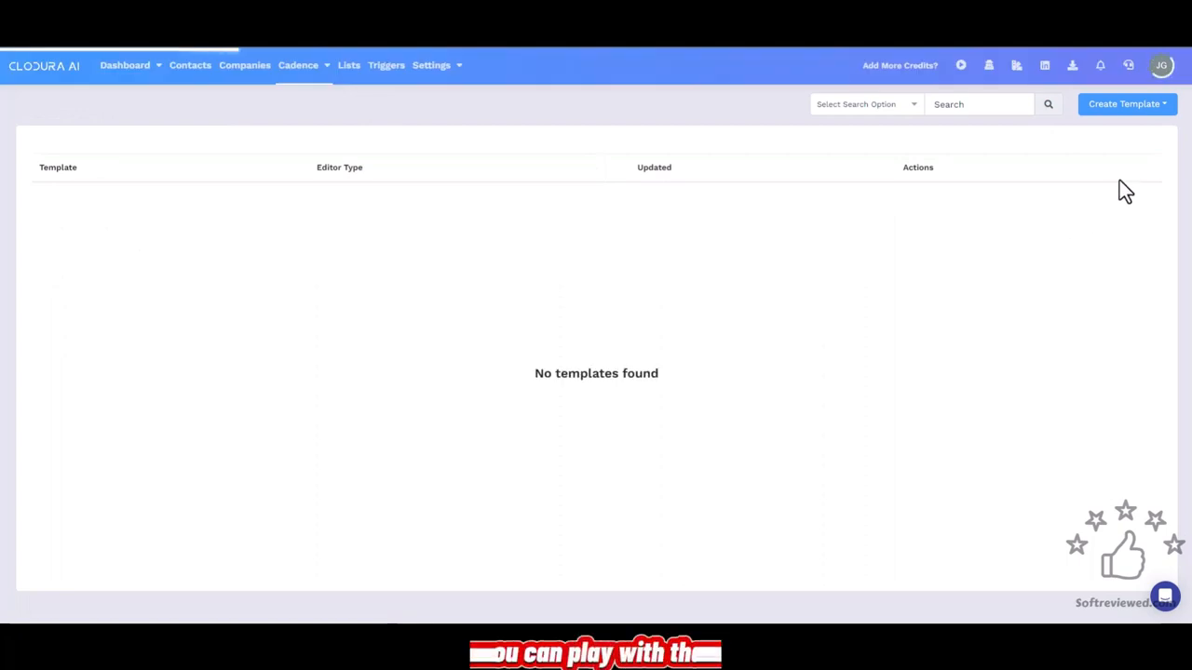
click(1127, 105)
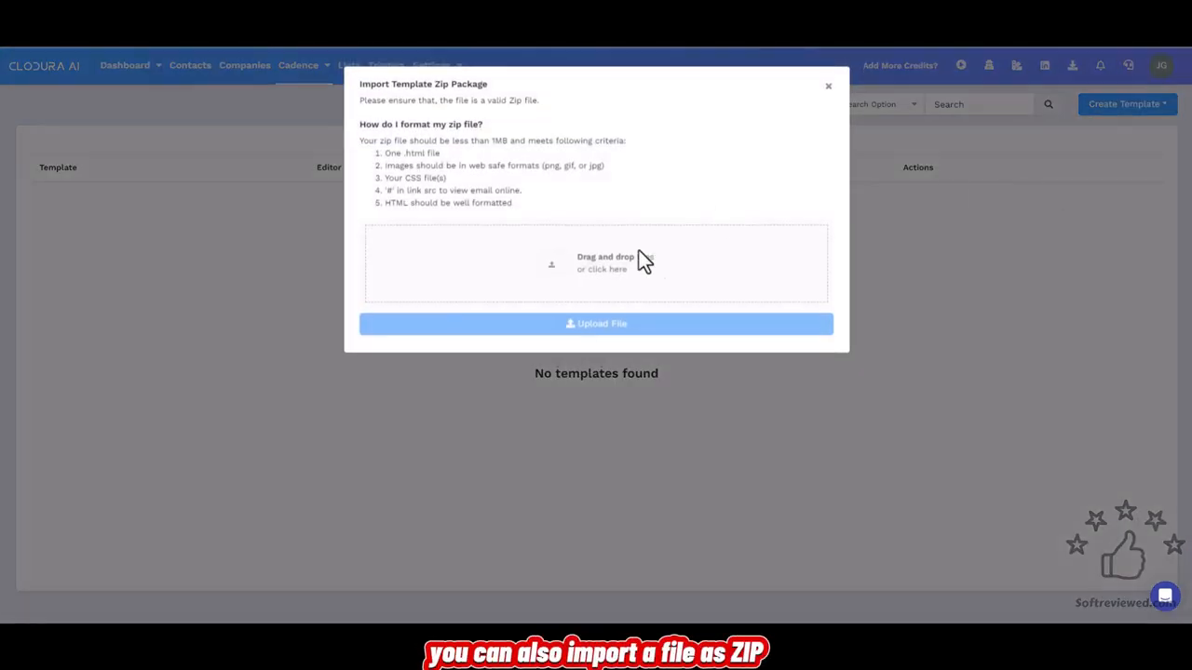
mouse_move(633, 305)
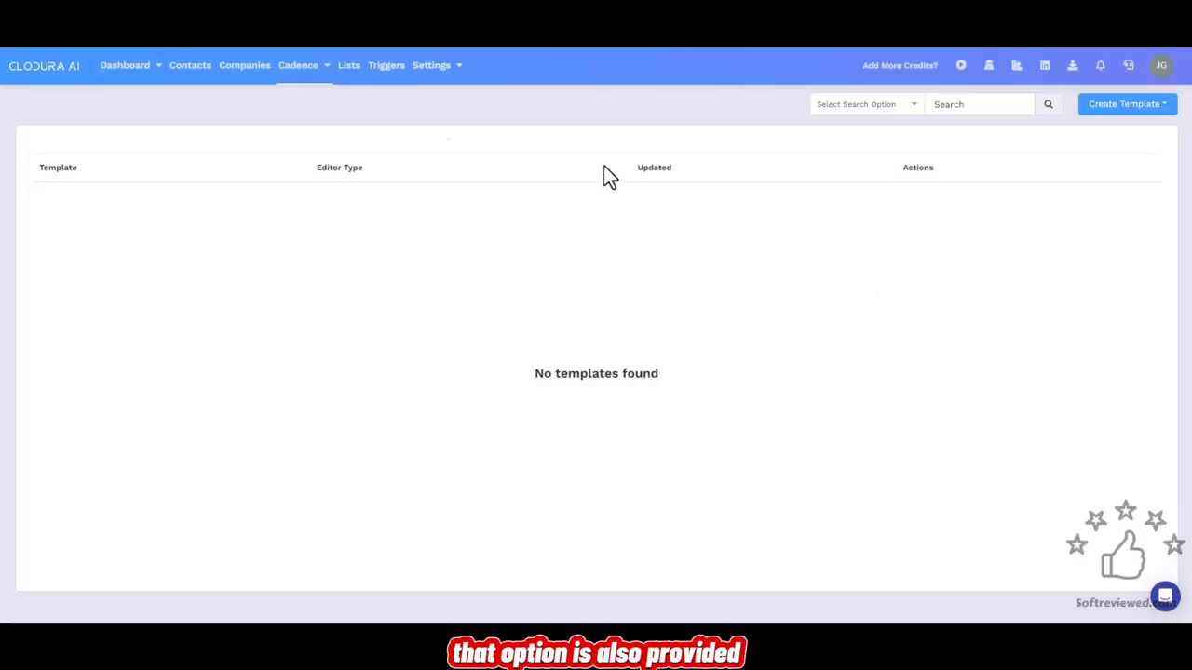
- Go to the Lists page for recipient lists
click(348, 64)
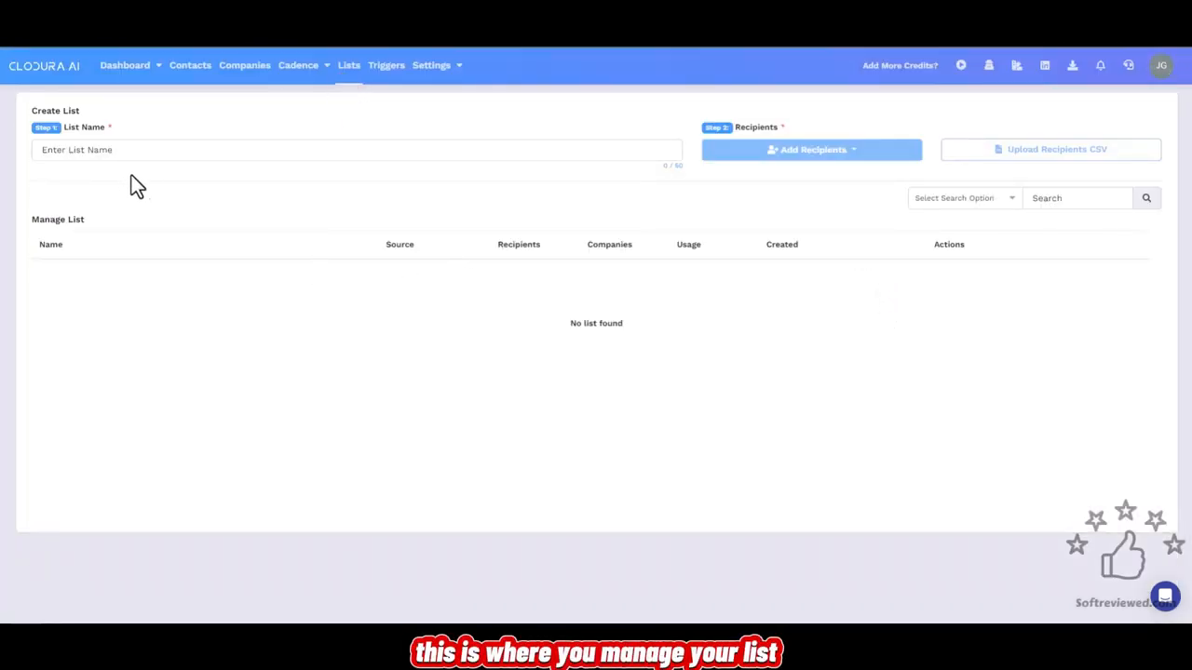
mouse_move(835, 172)
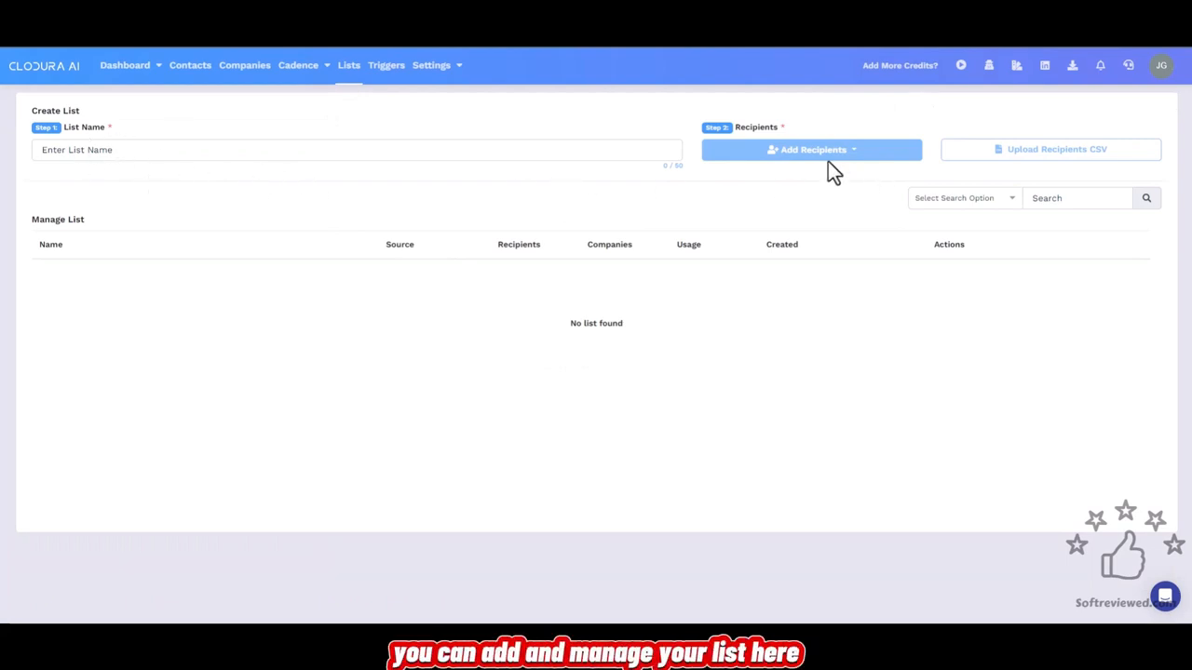
mouse_move(283, 306)
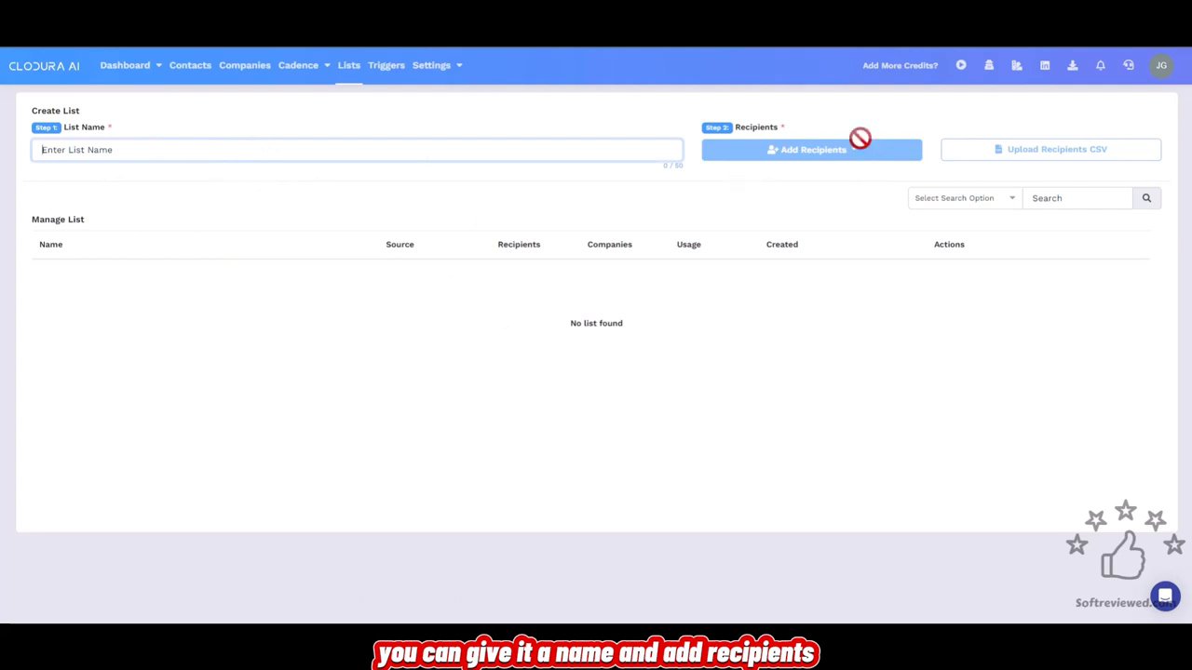
mouse_move(1017, 195)
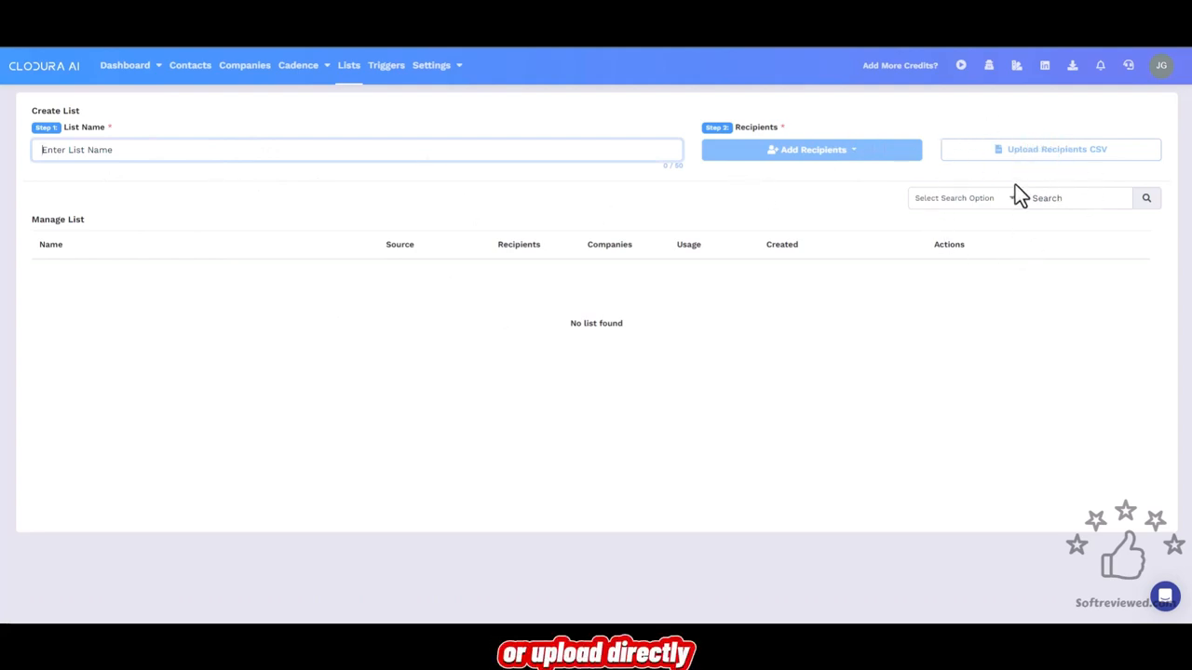
mouse_move(1015, 130)
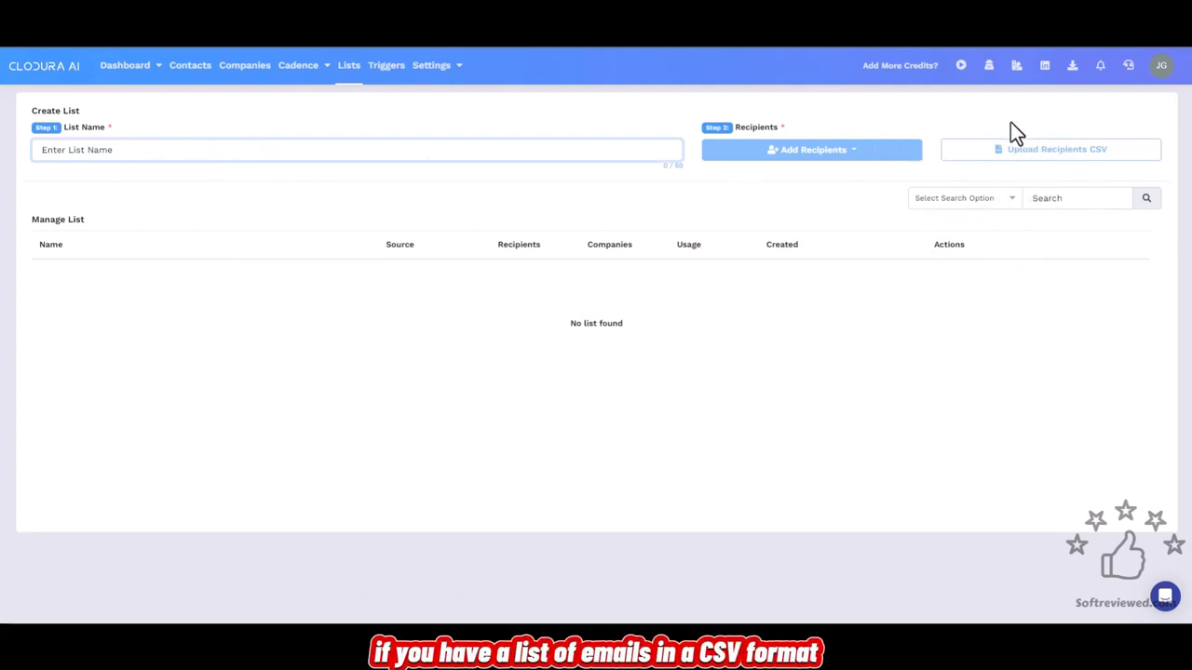
mouse_move(1039, 277)
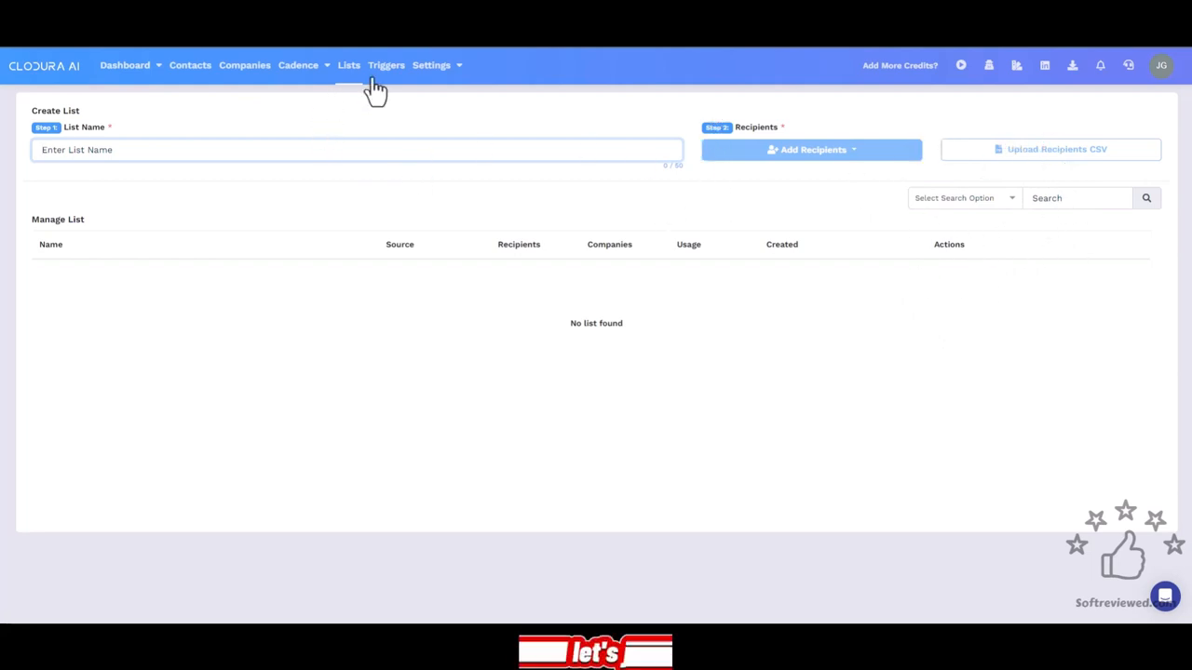
- Browse the hiring triggers feed and team dashboard analytics, ending on Search Contacts
click(385, 65)
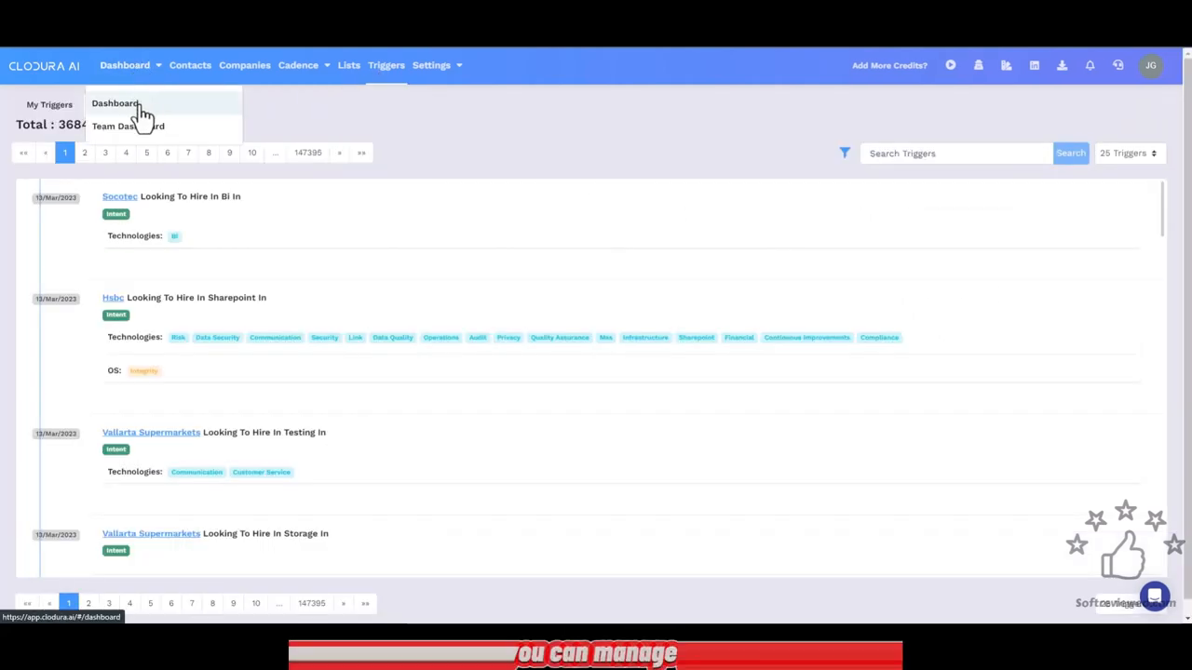
mouse_move(153, 134)
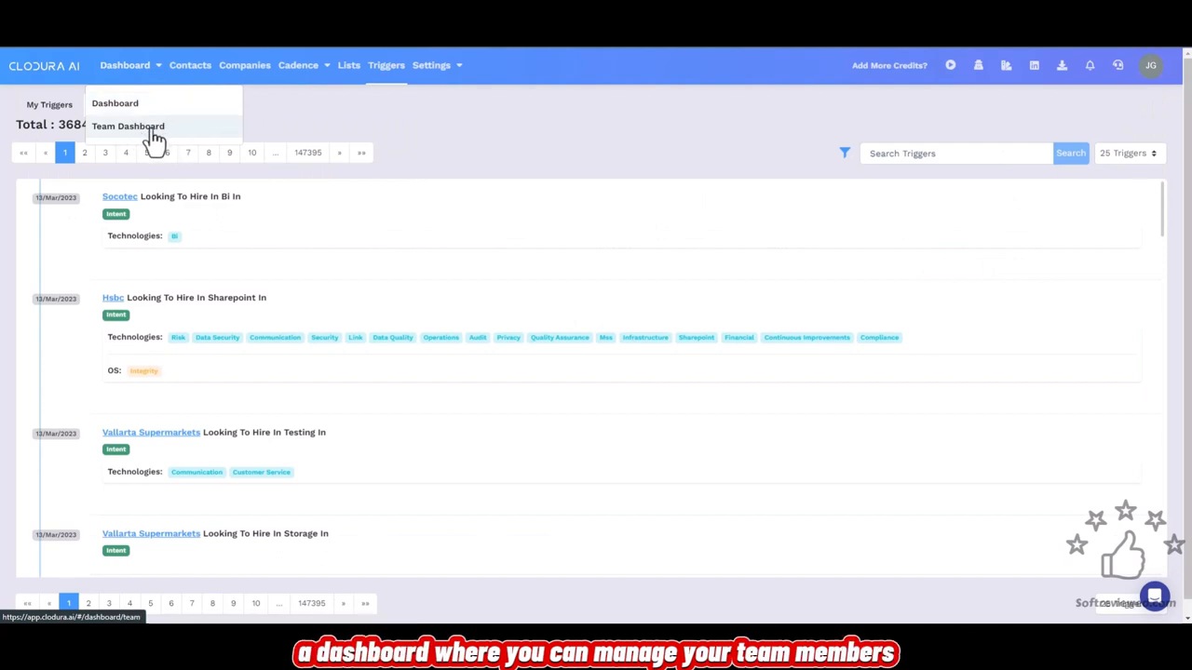
click(128, 126)
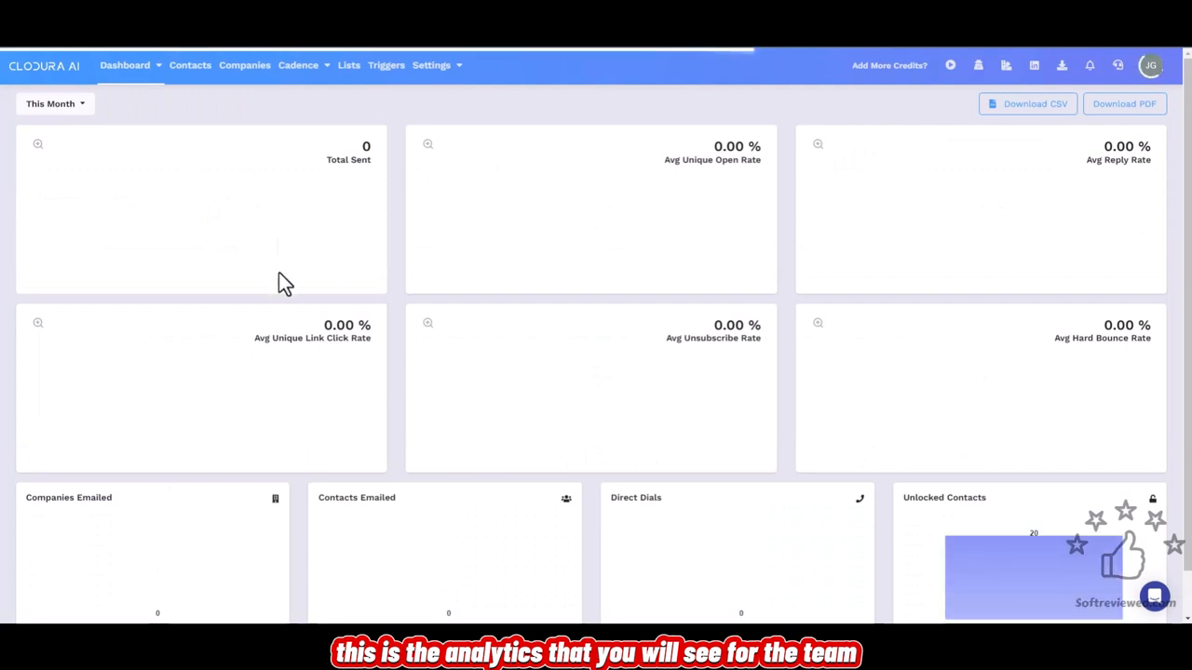
scroll(down, 3)
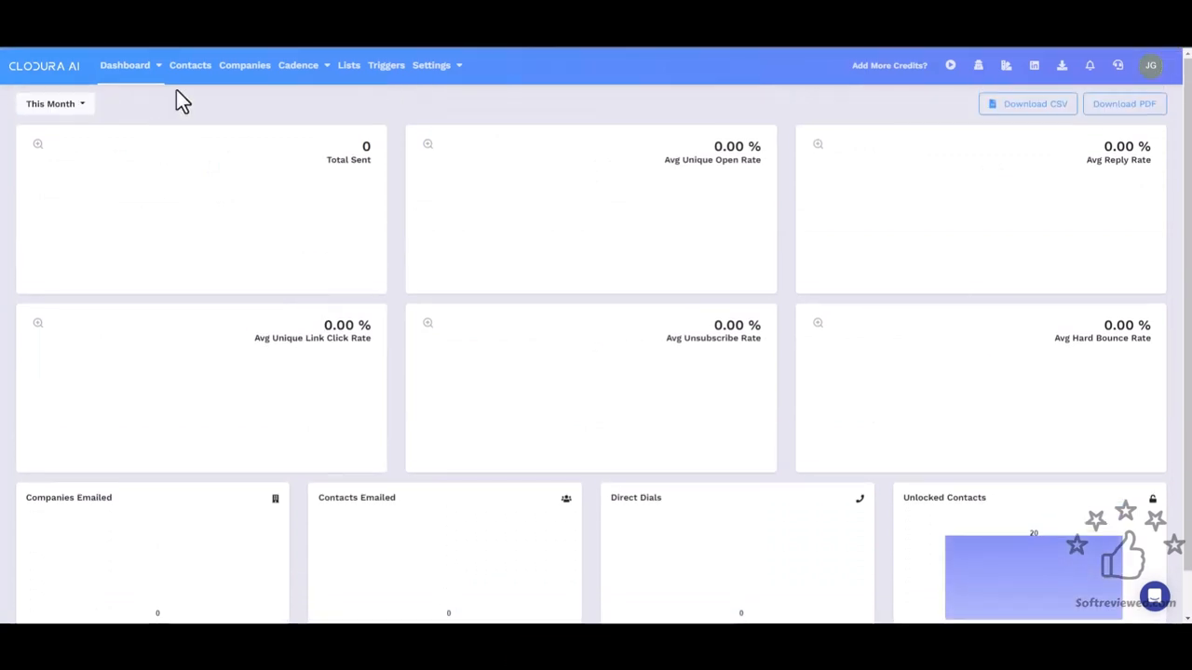
click(190, 65)
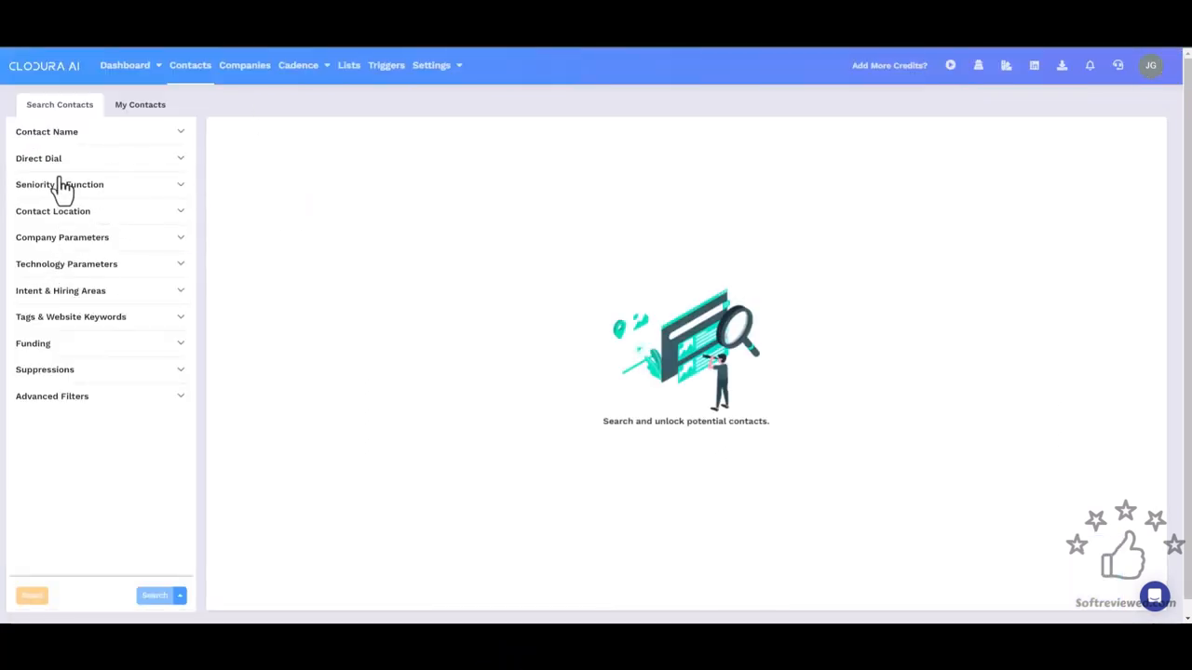
- Filter contacts by the title Digital marketing manager under Seniority & Function
click(59, 184)
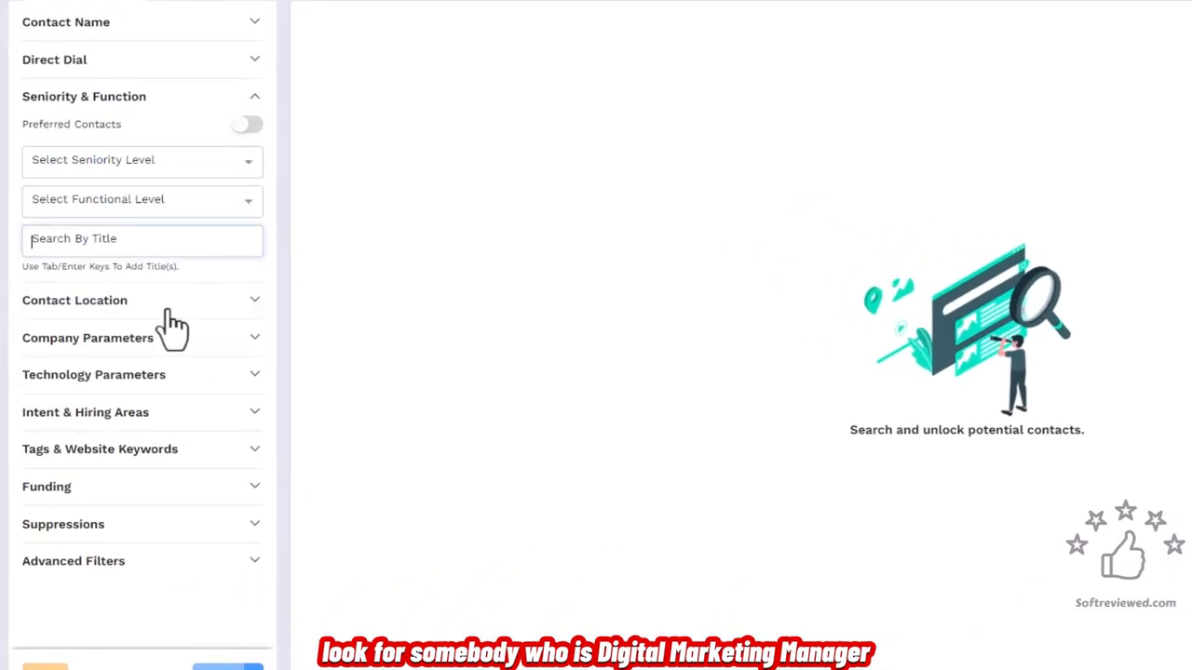
text(digital)
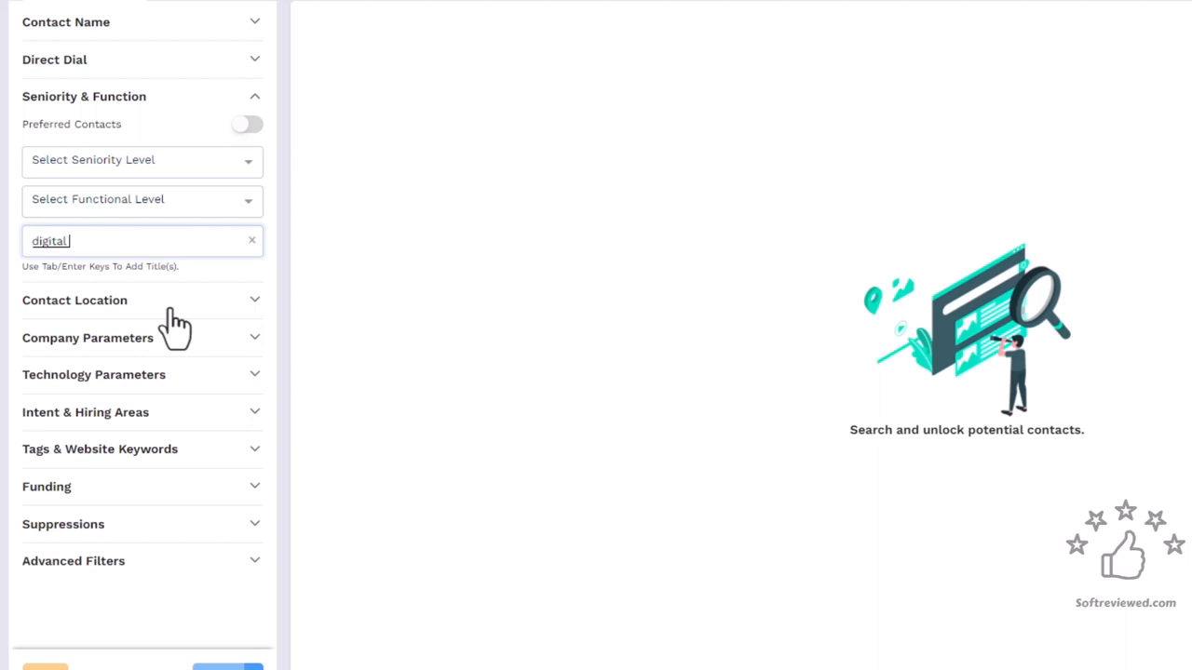
text(Digital marketing manager)
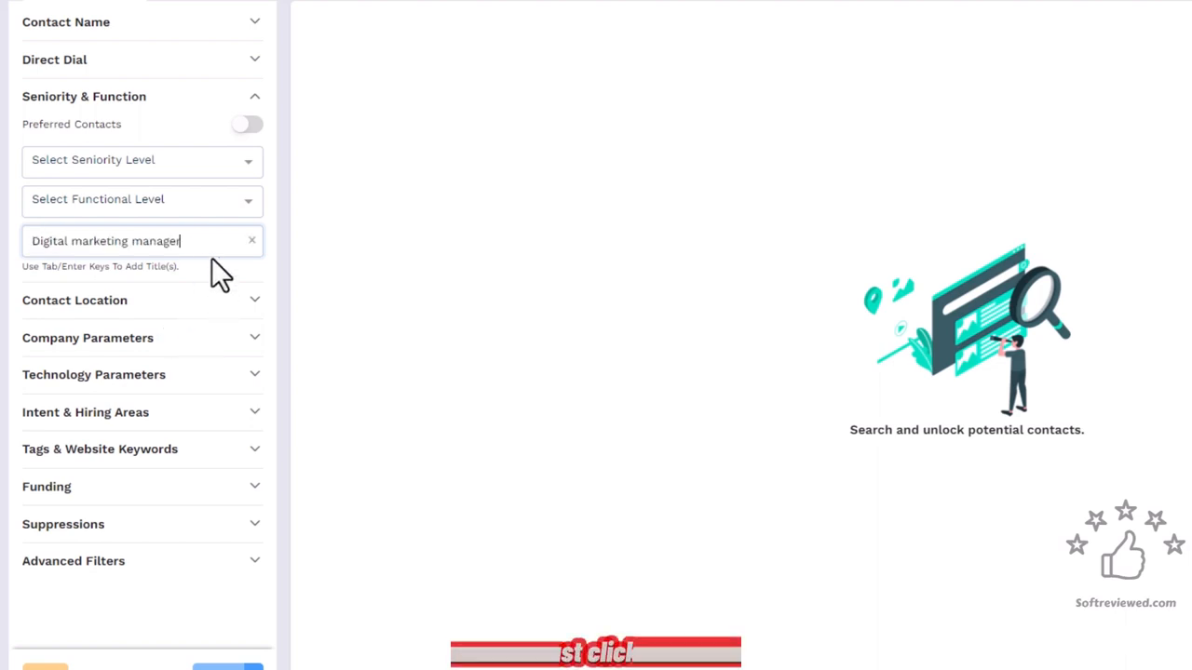
key(enter)
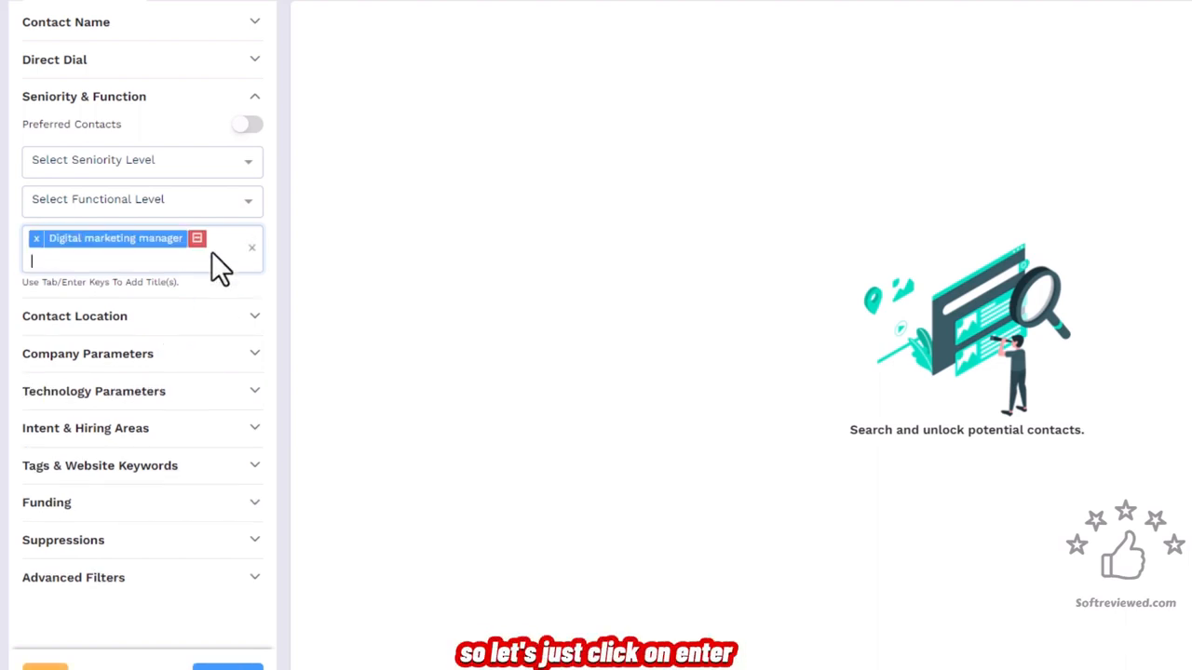
- Set Contact Location city to Delhi and run the search
scroll(down, 3)
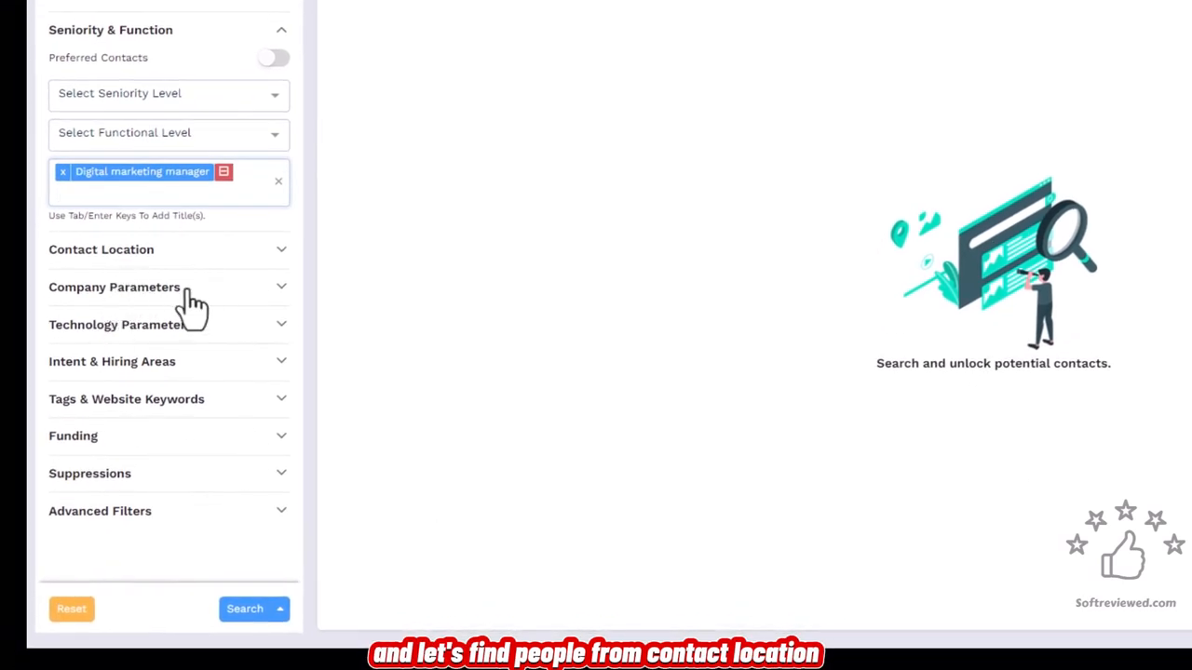
click(100, 249)
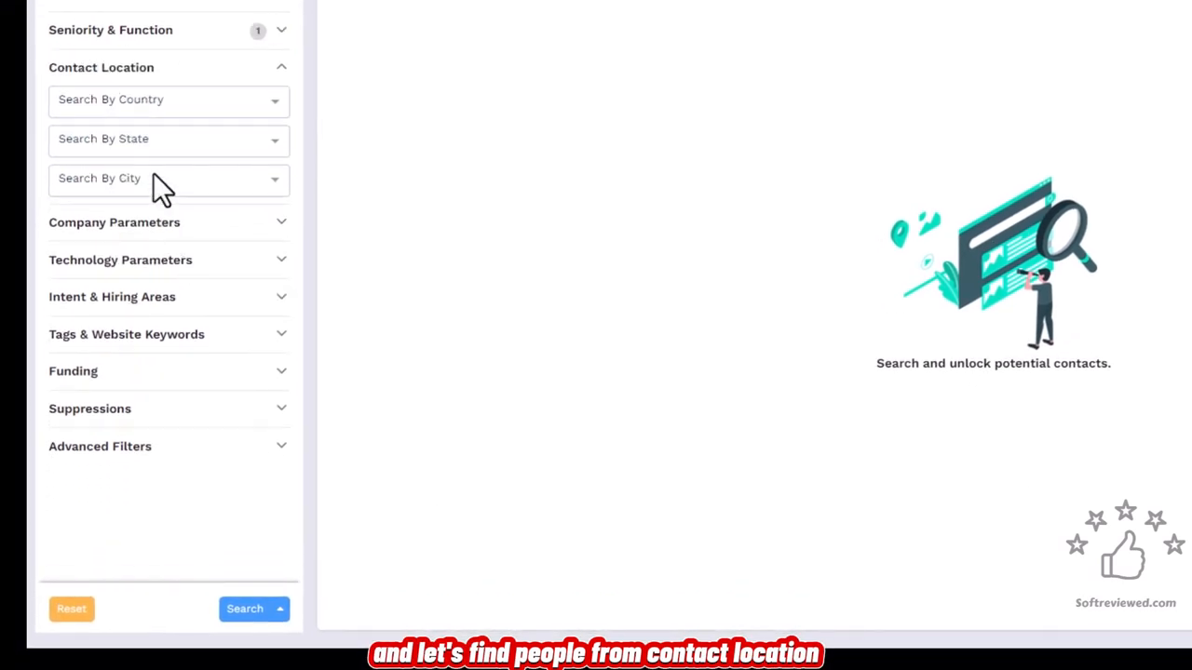
click(167, 179)
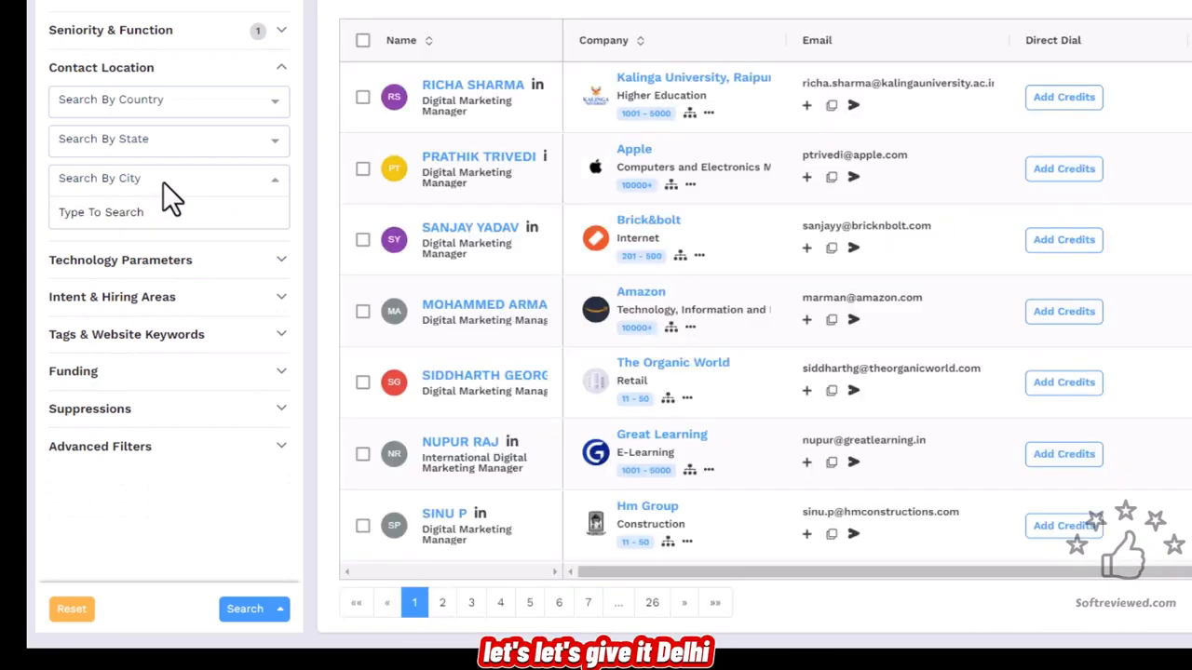
text(delhi)
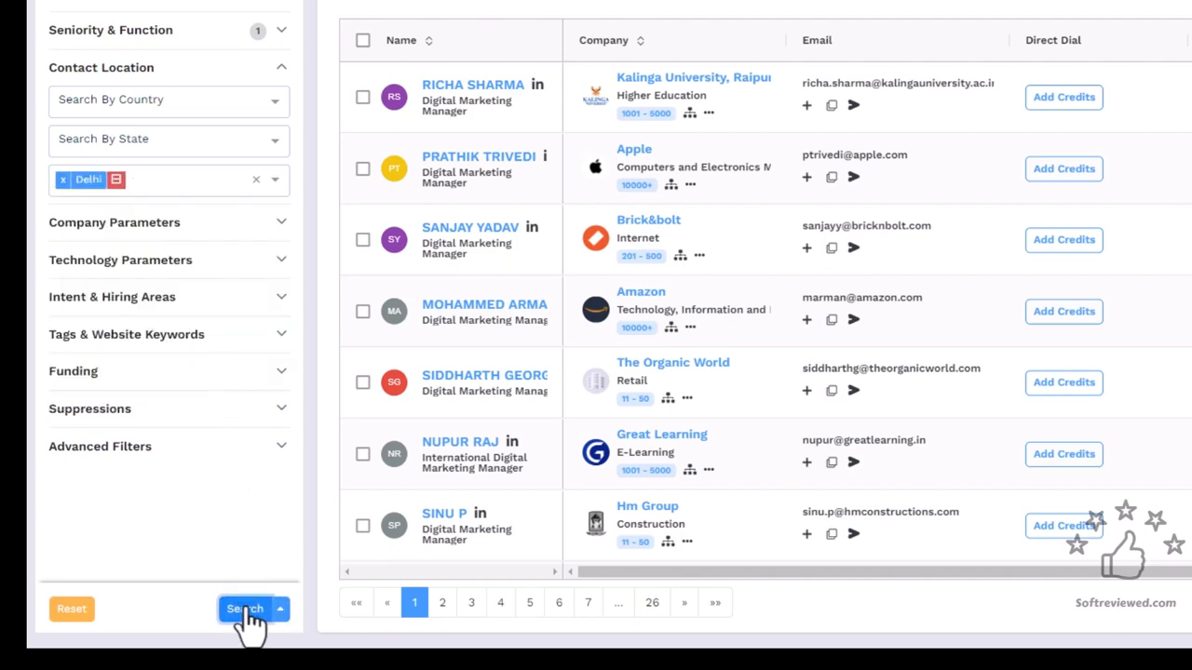
click(246, 607)
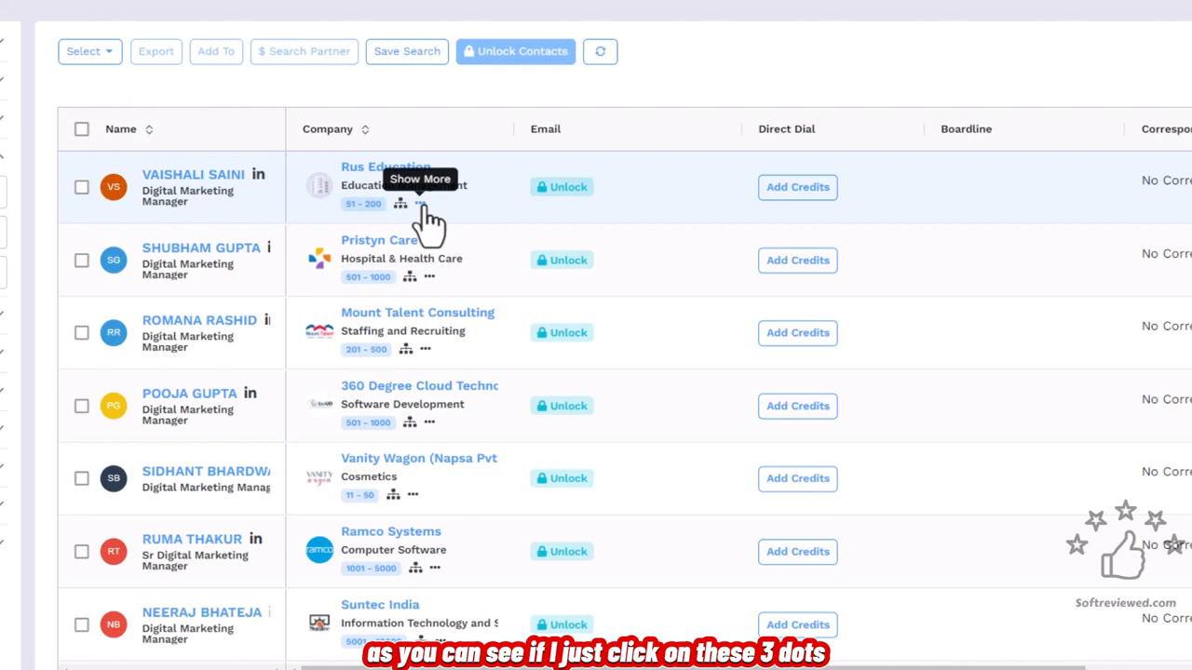
click(417, 203)
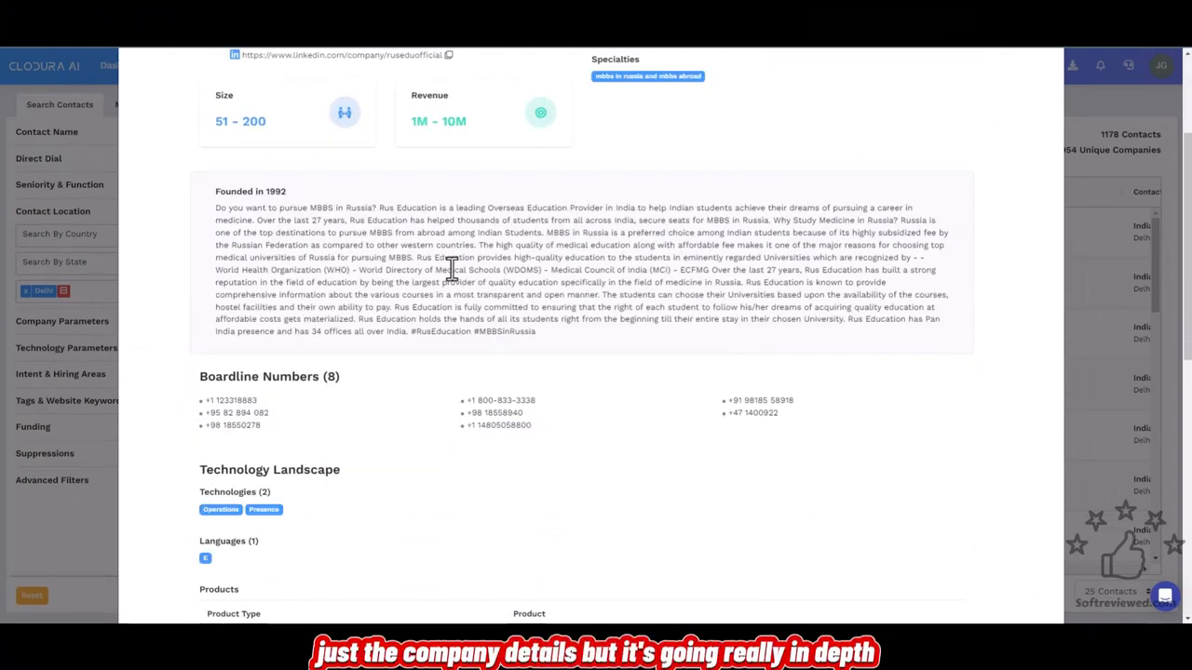
scroll(down, 3)
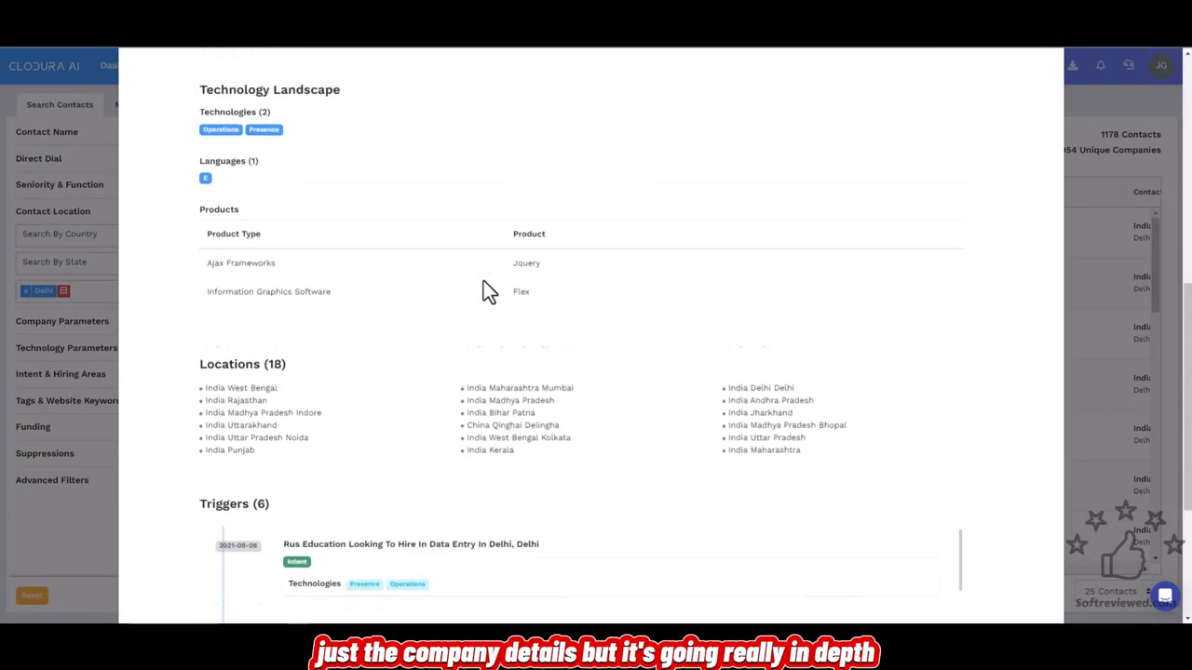
scroll(down, 3)
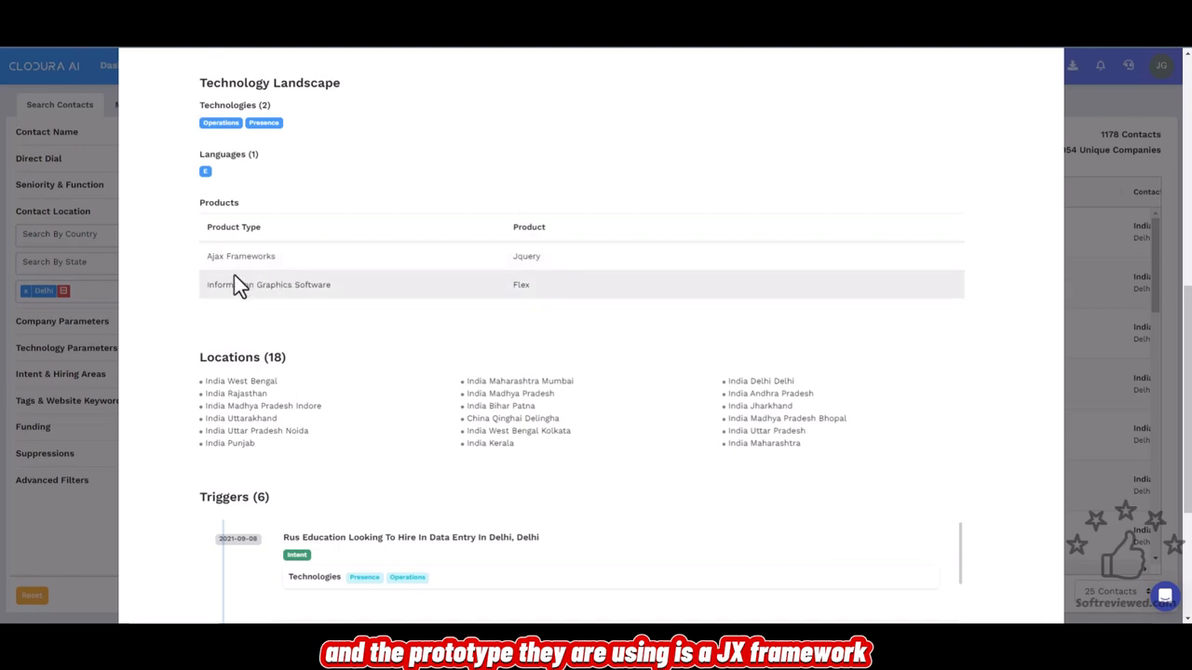
mouse_move(622, 302)
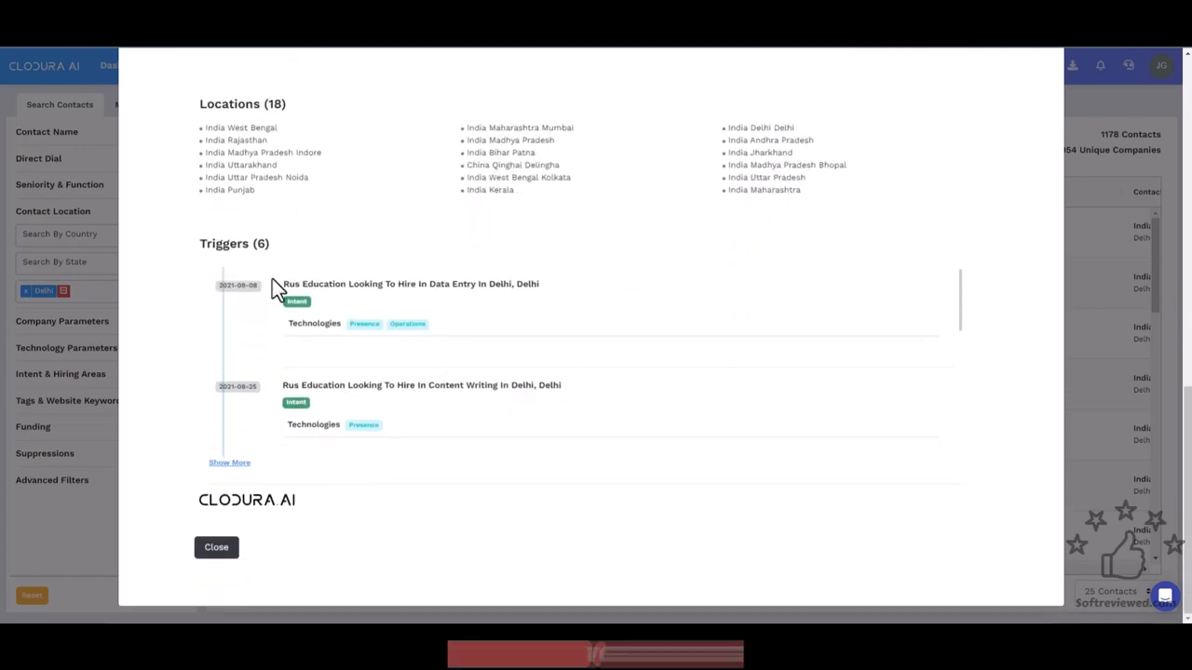
mouse_move(313, 406)
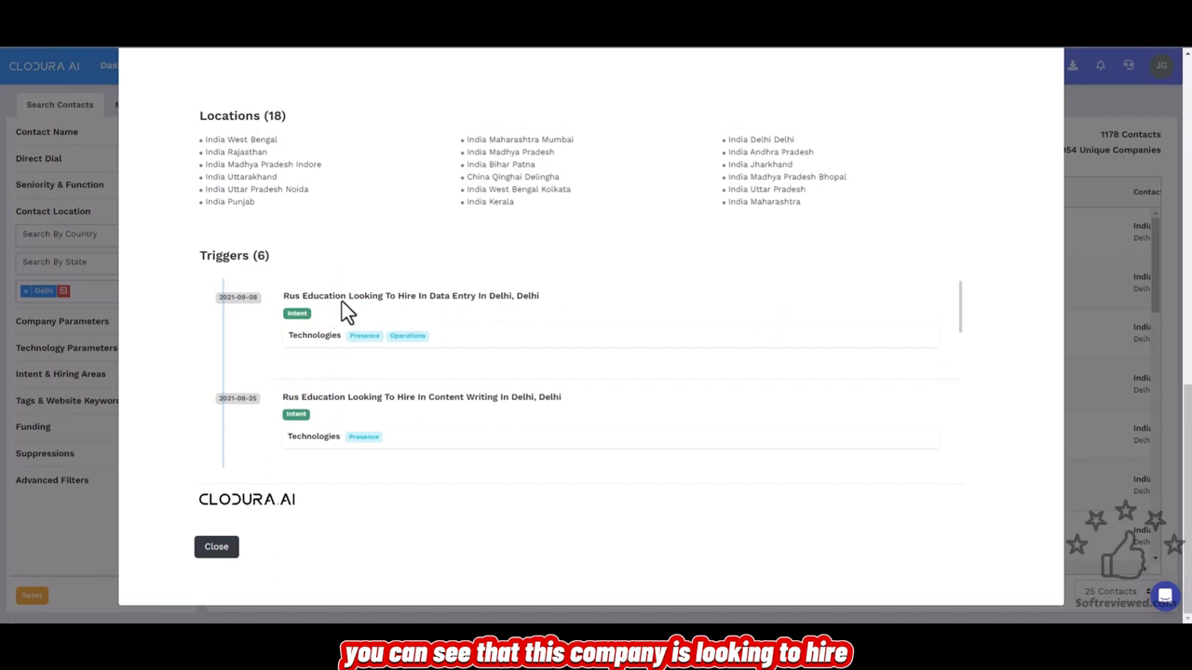
mouse_move(493, 313)
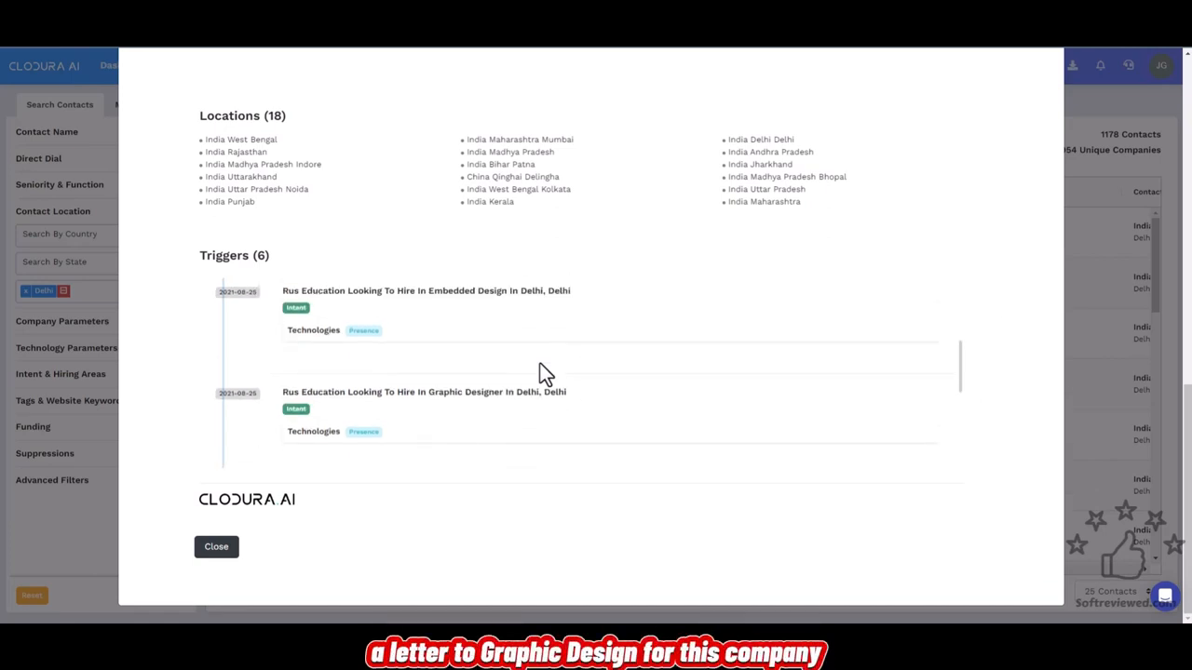
mouse_move(327, 391)
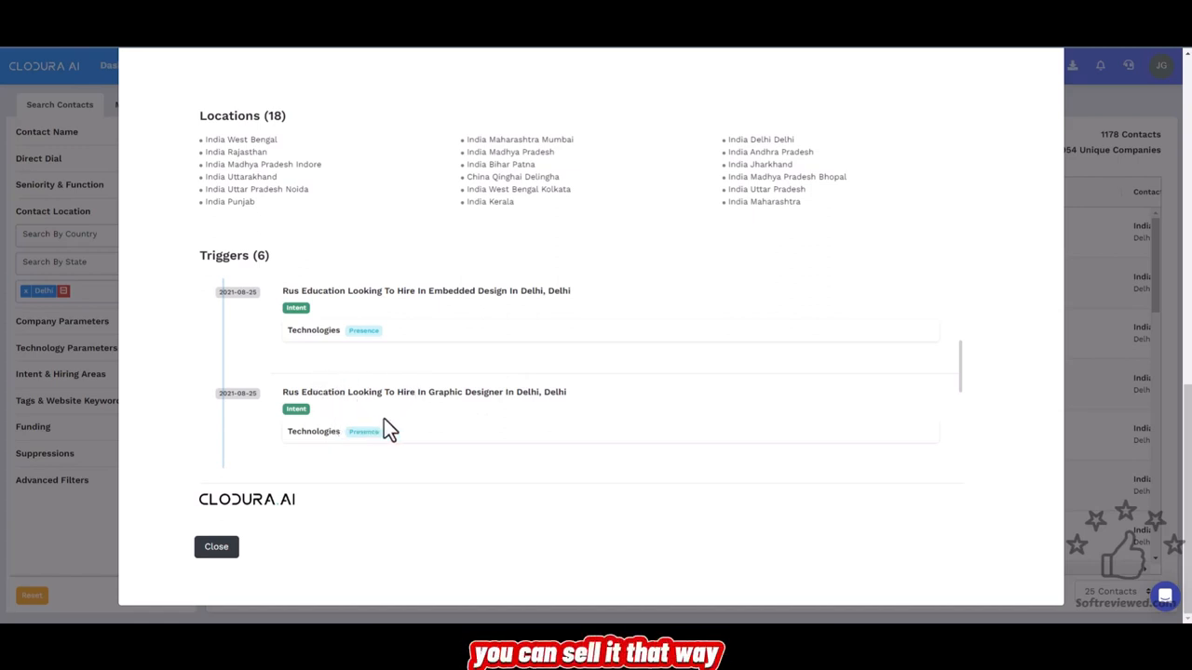
scroll(down, 3)
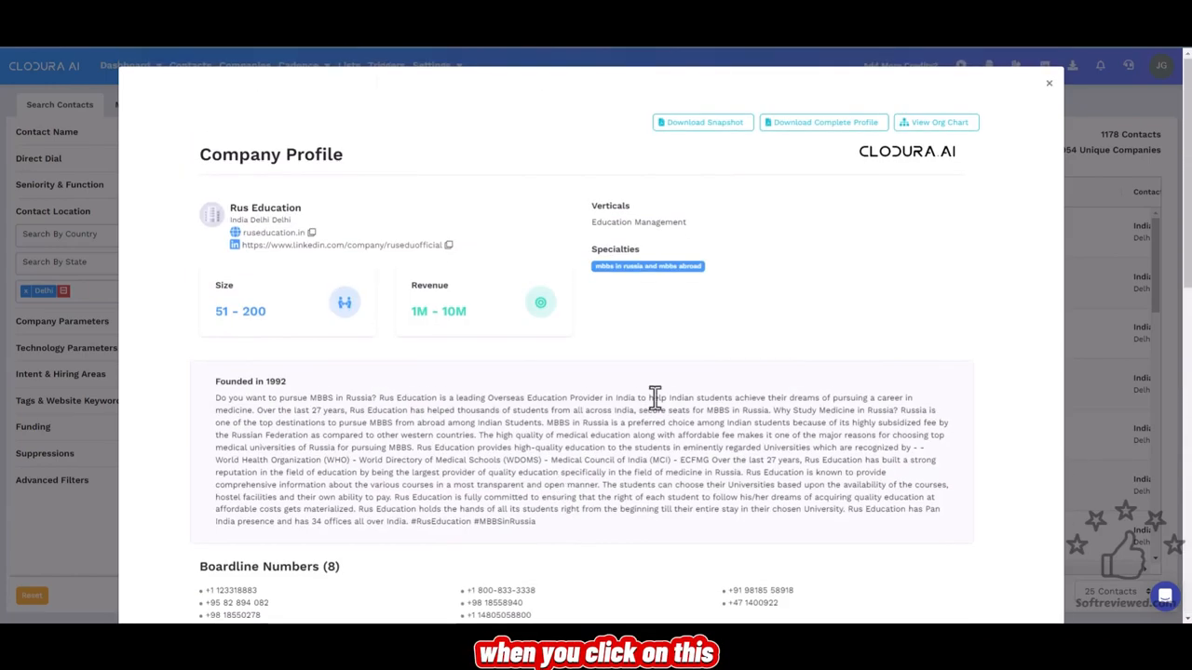
mouse_move(1051, 93)
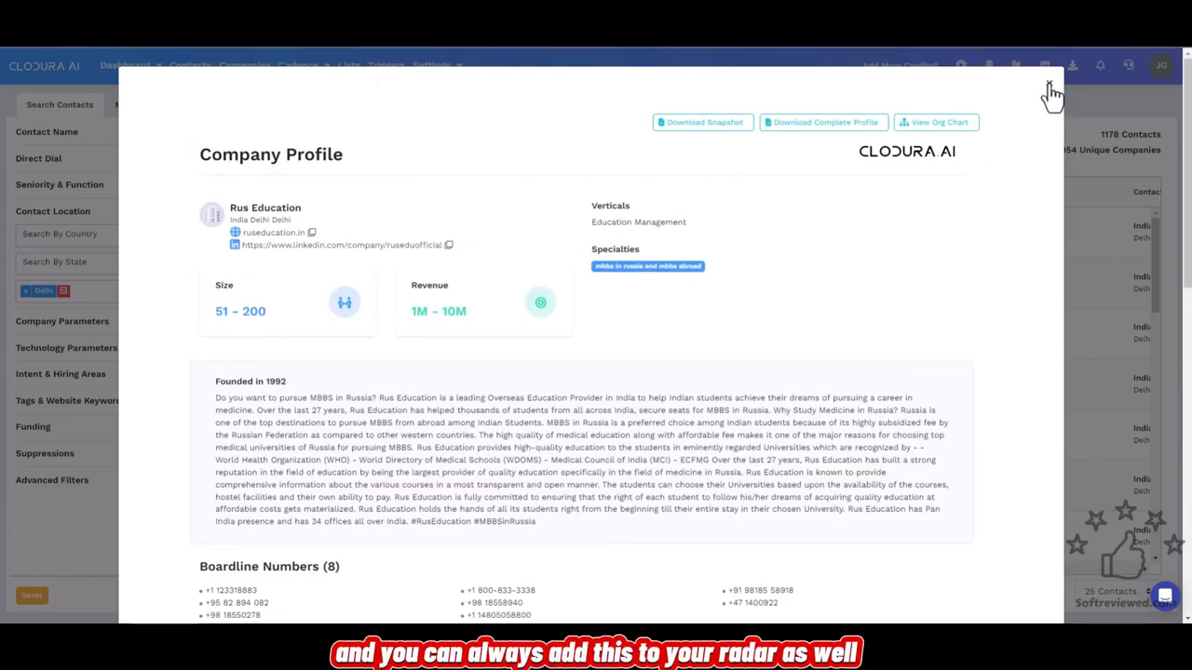
click(1050, 90)
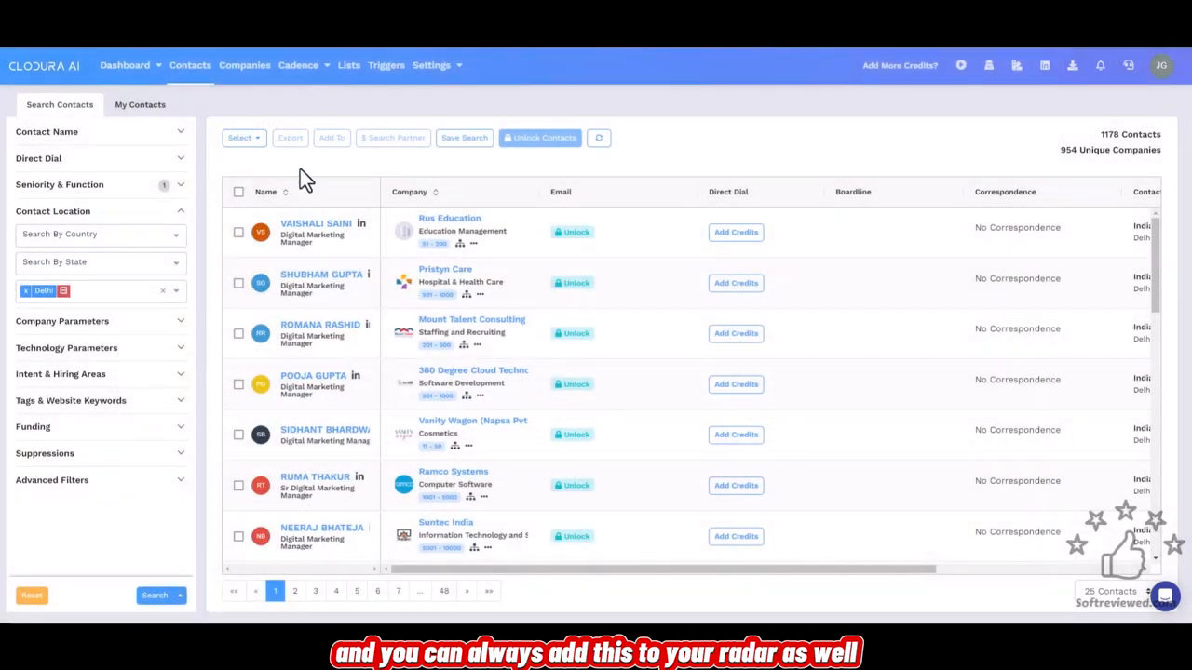
mouse_move(183, 131)
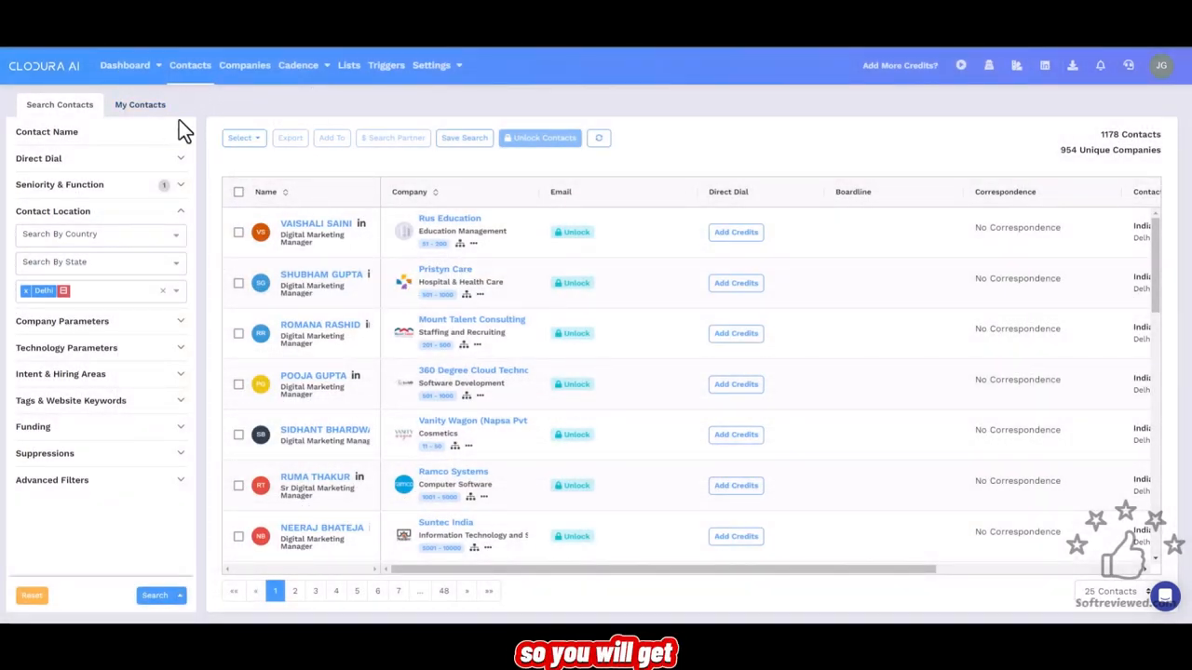
mouse_move(393, 220)
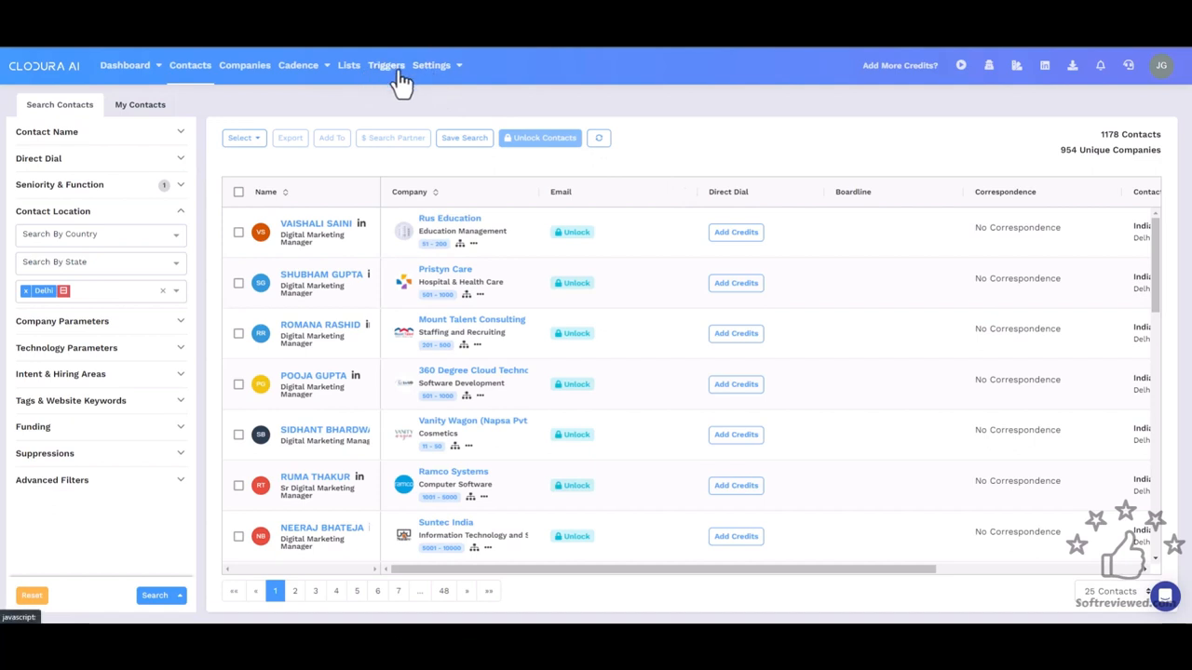
- Review the 4,986 hiring triggers under My Triggers and the empty Triggers list, then show the settings menu
click(386, 63)
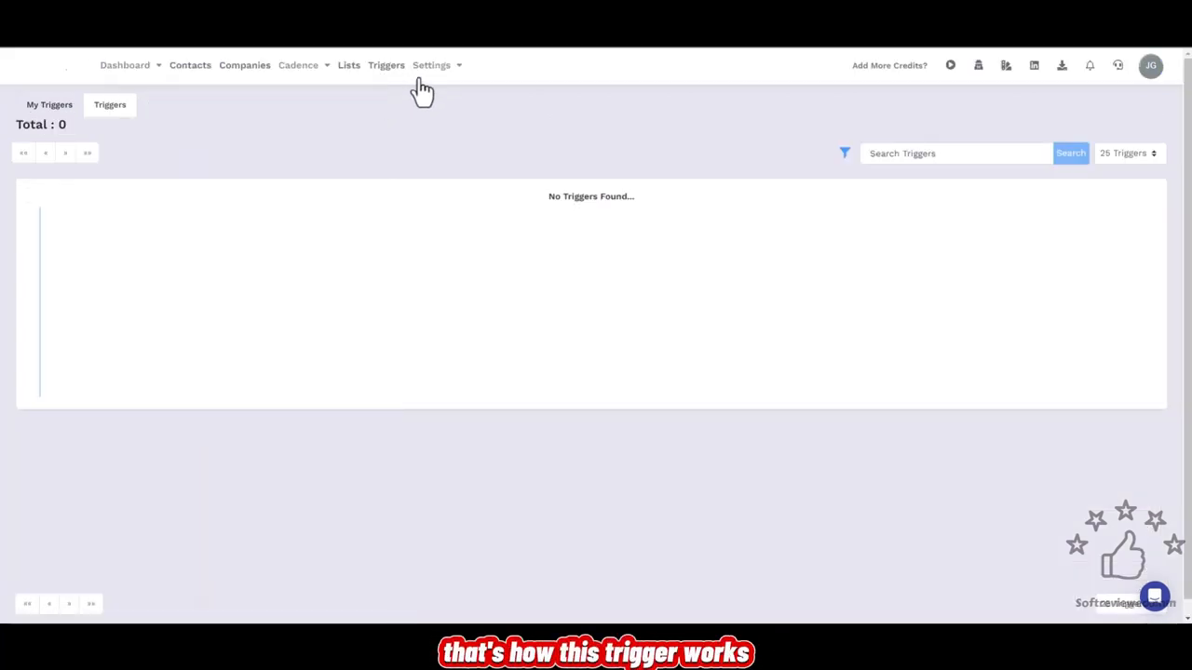
click(386, 65)
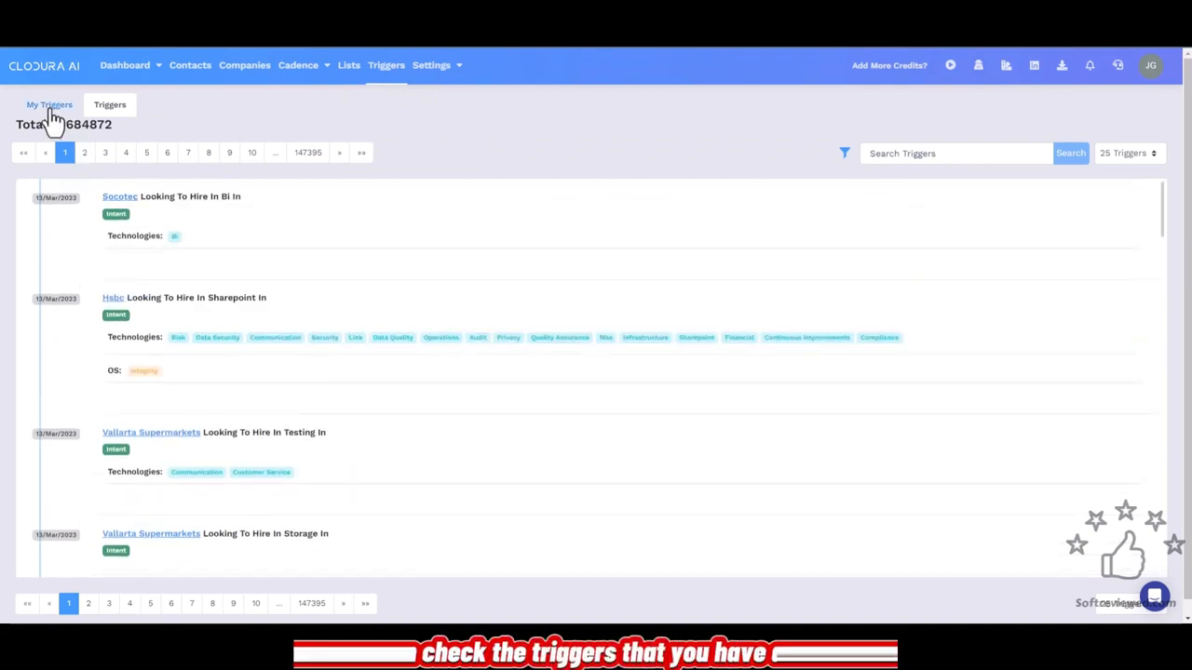
click(48, 104)
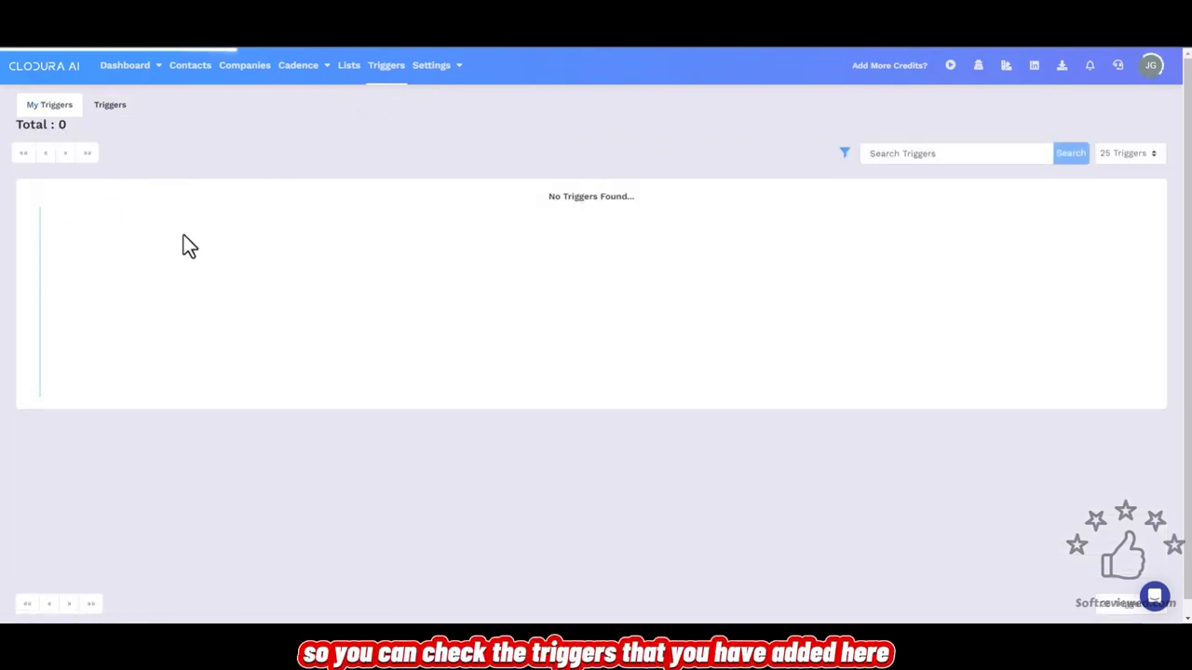
mouse_move(413, 261)
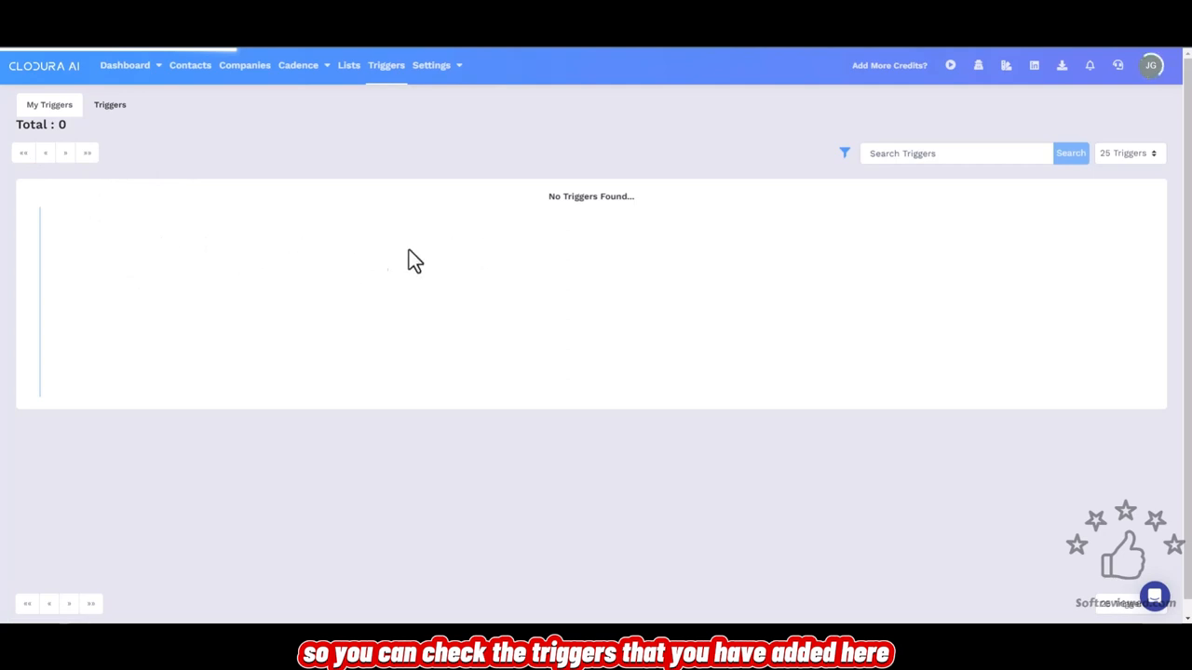
mouse_move(590, 201)
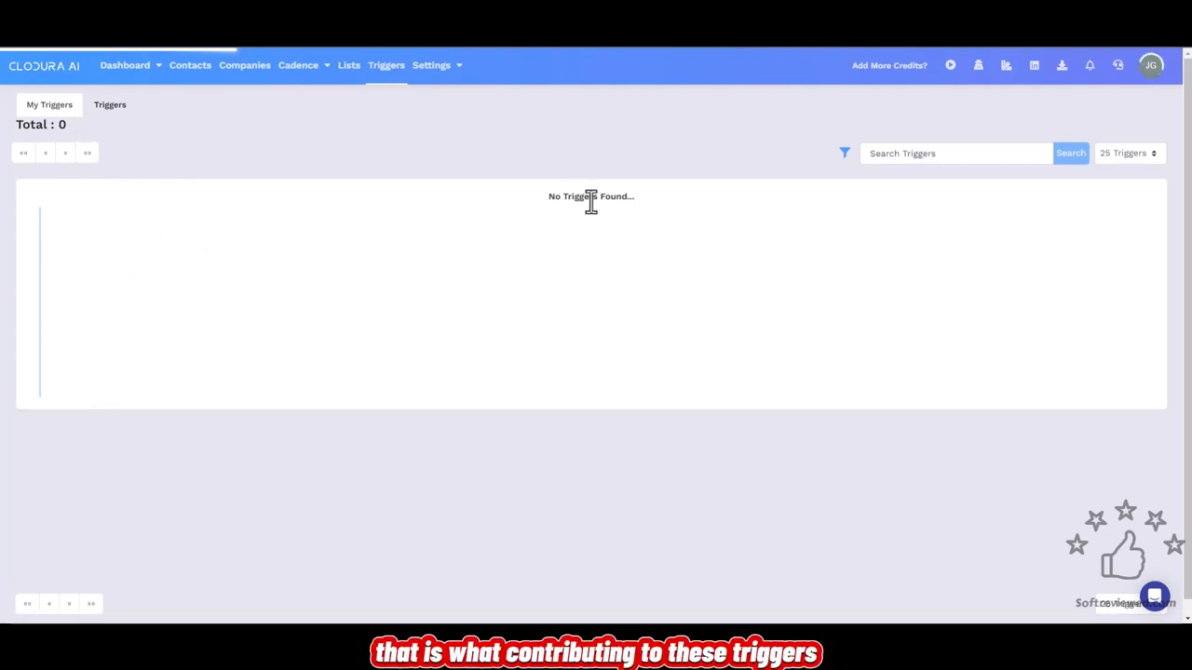
mouse_move(473, 257)
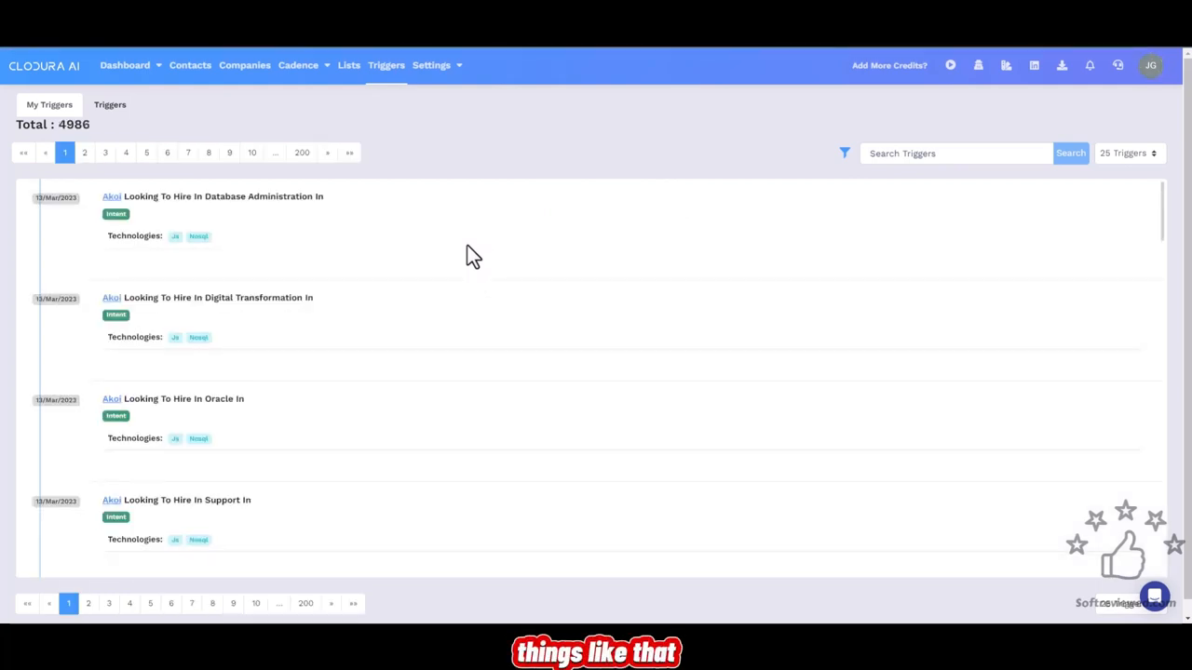
mouse_move(268, 287)
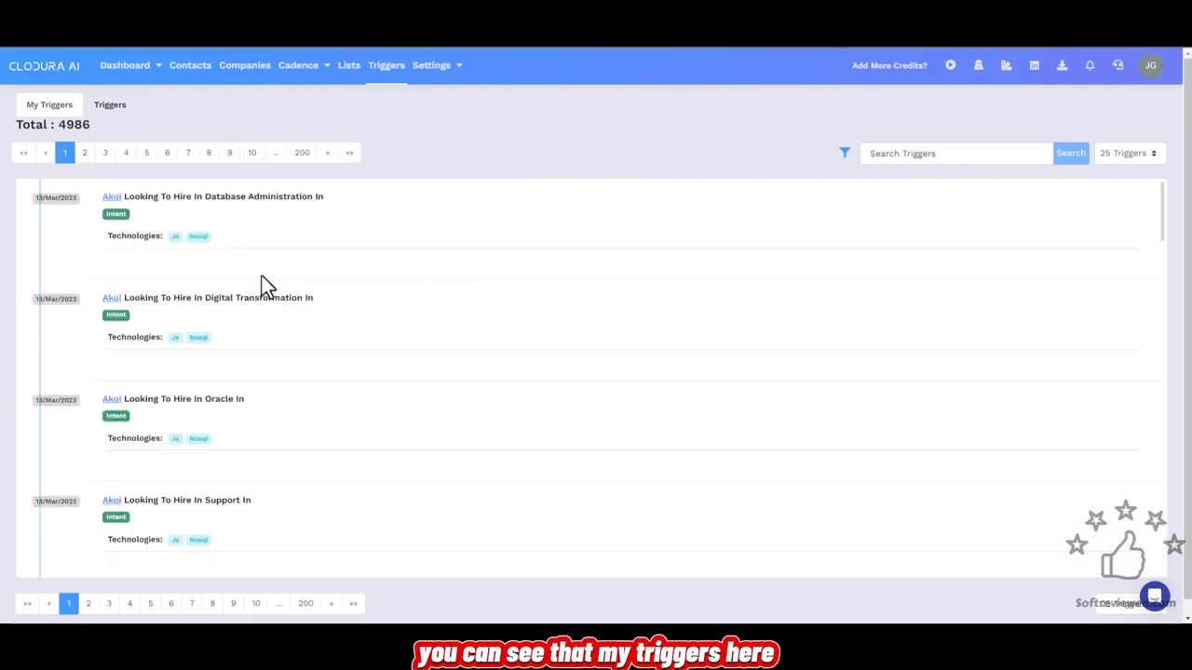
mouse_move(126, 197)
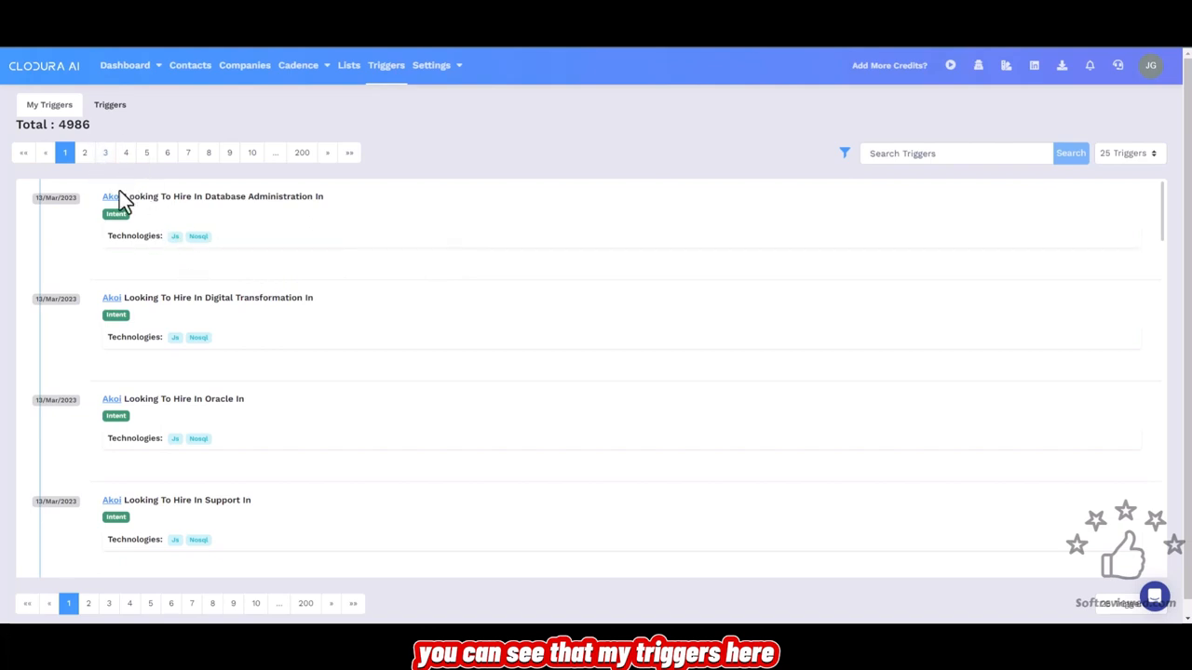
click(110, 104)
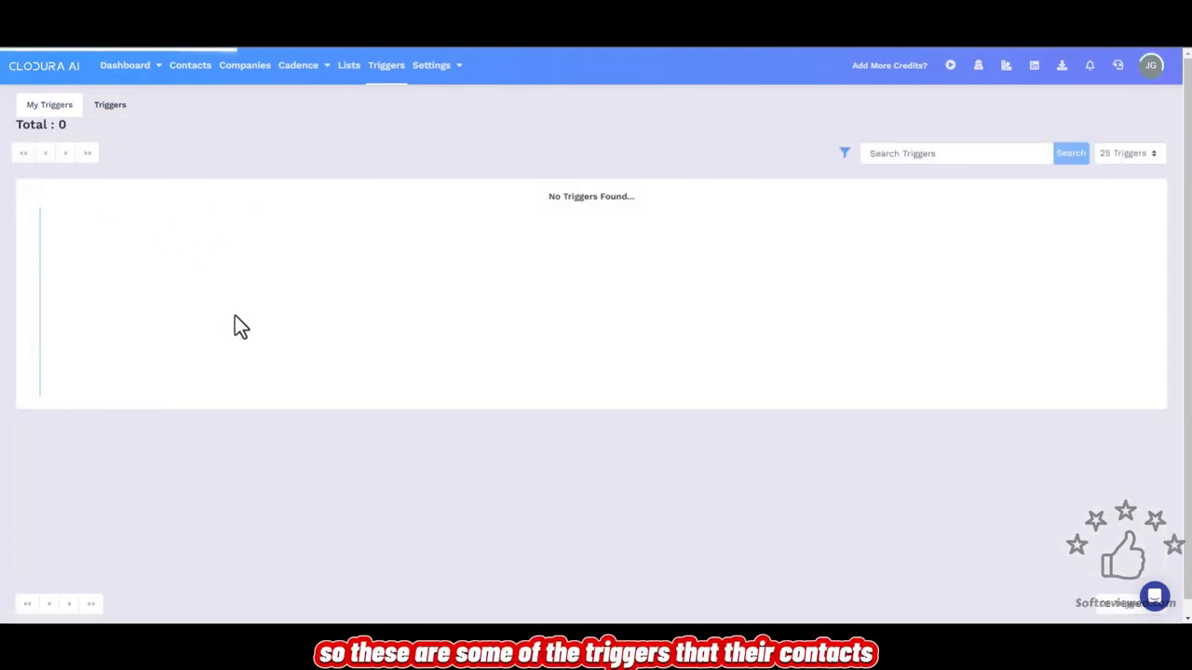
mouse_move(363, 361)
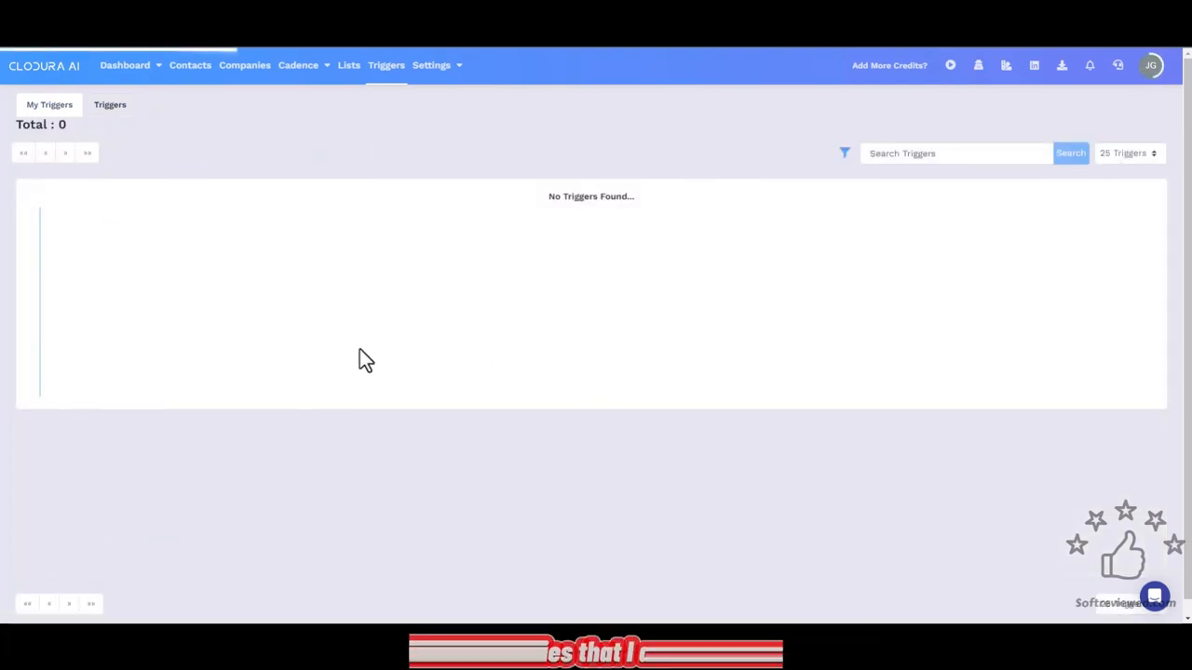
mouse_move(540, 376)
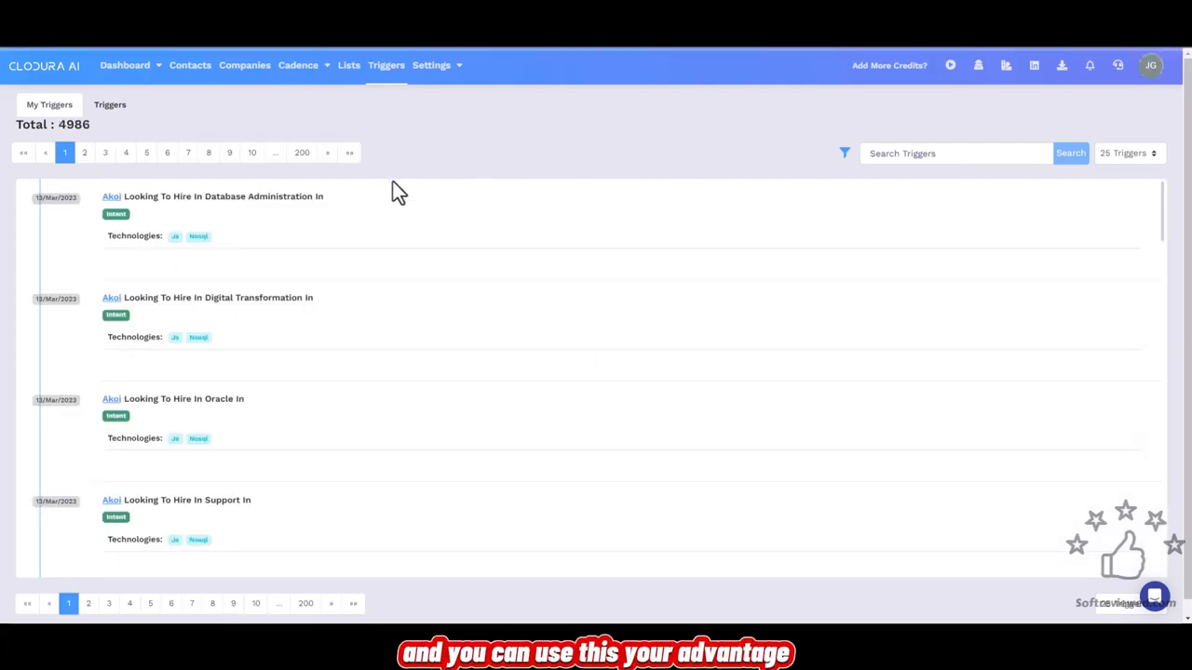
mouse_move(424, 164)
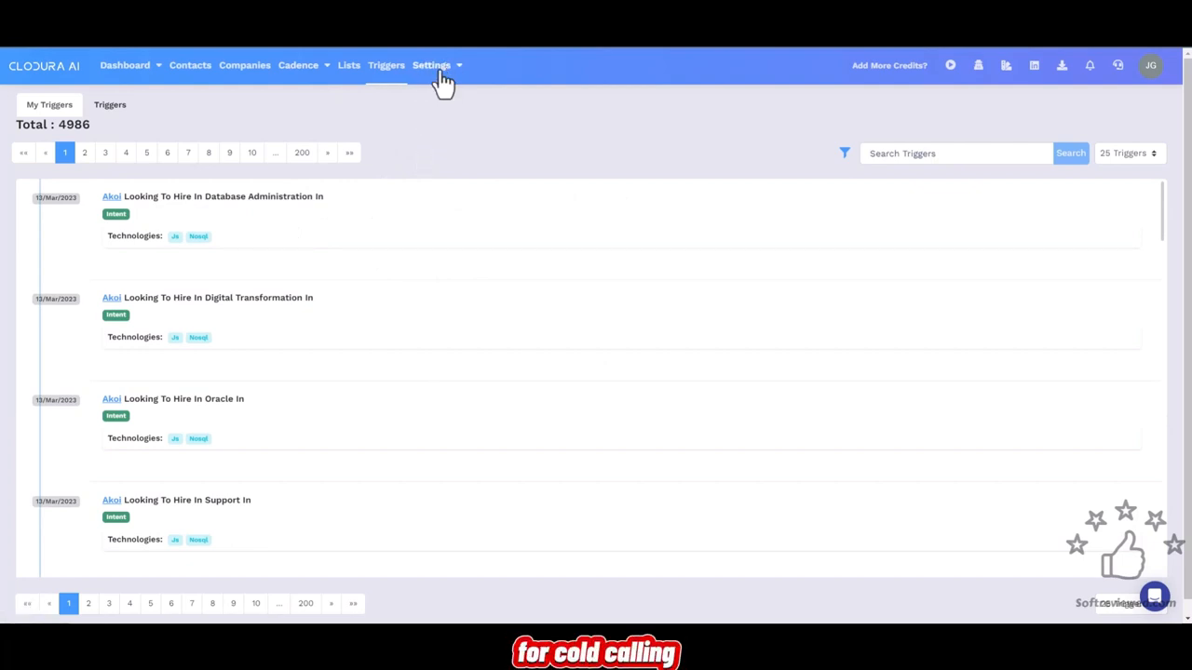
click(432, 65)
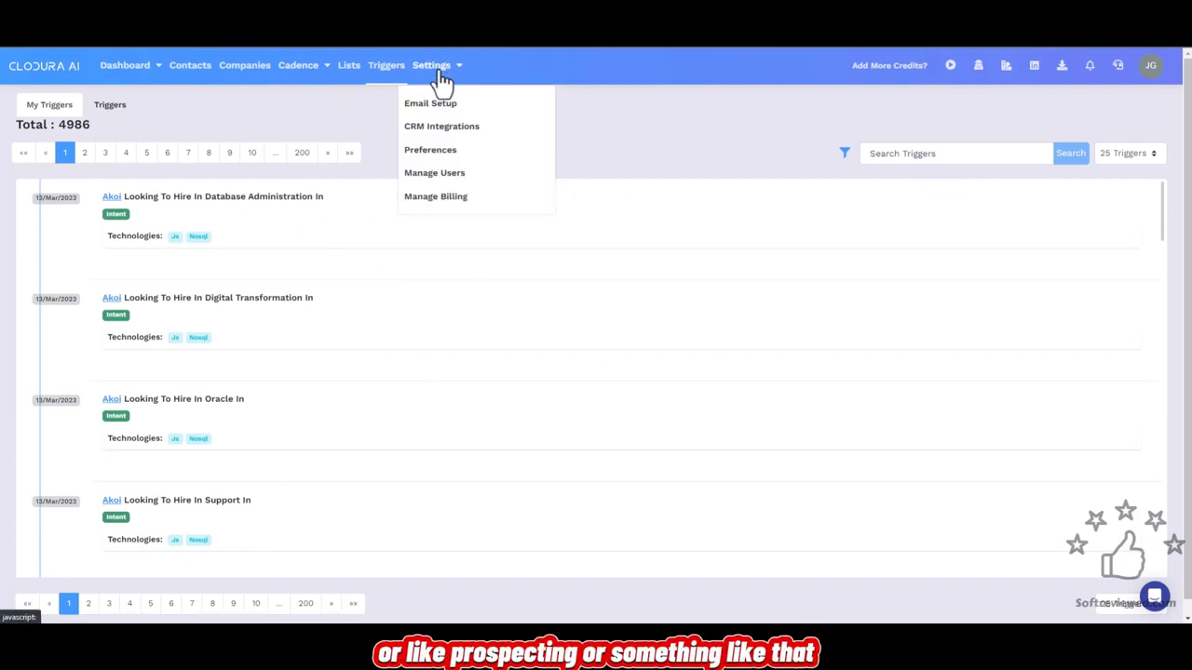
mouse_move(430, 103)
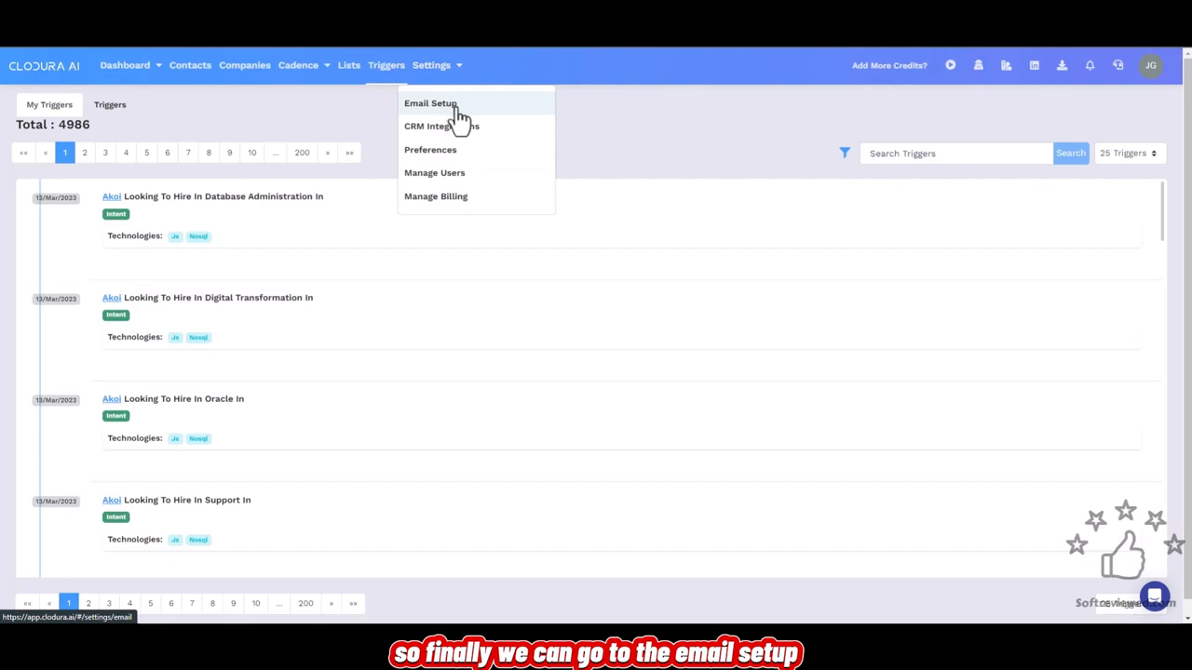
- Compare the Other and Gsuite mail server fields and the empty signature editor in Email Setup
click(430, 104)
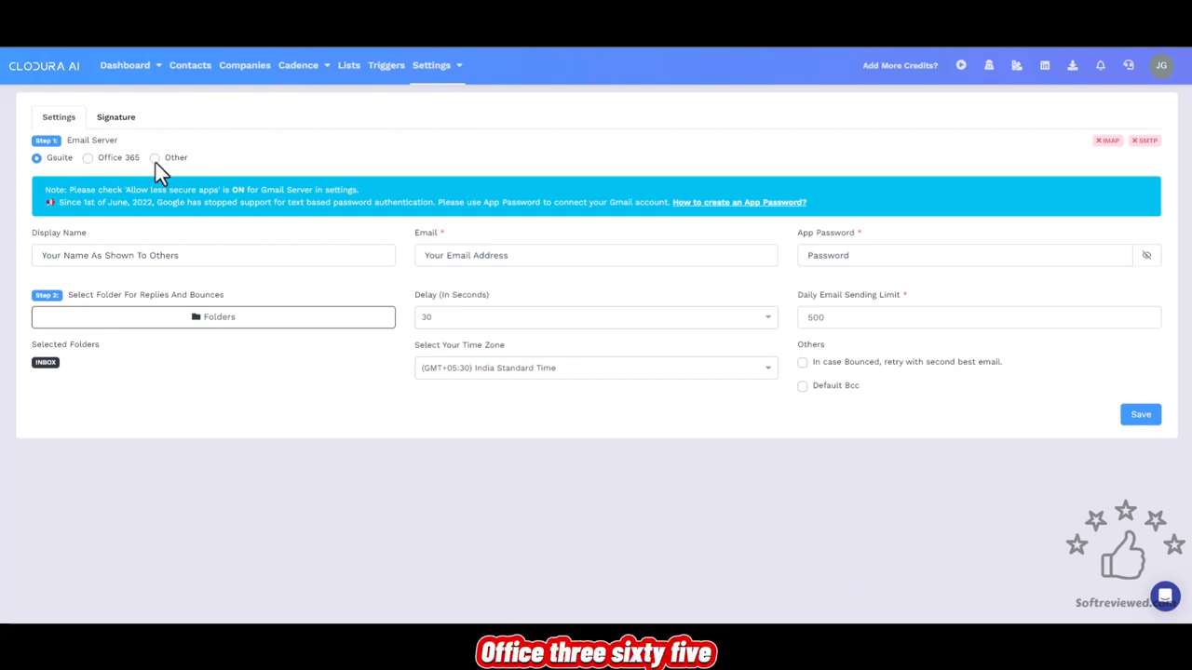
click(155, 156)
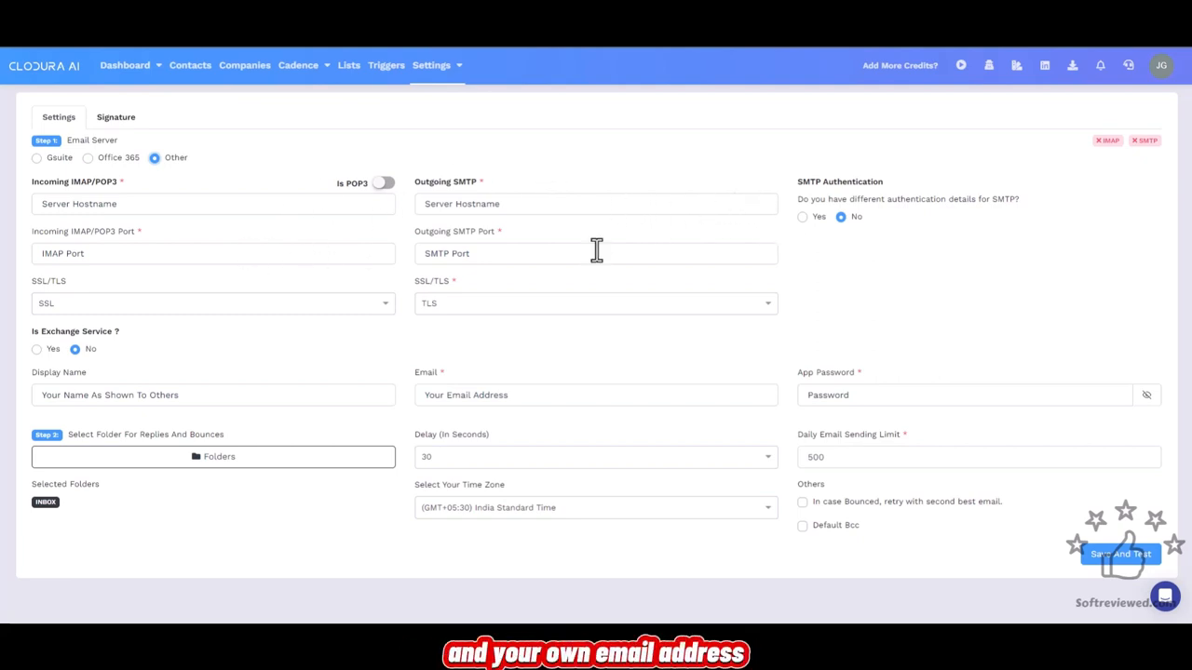
click(38, 156)
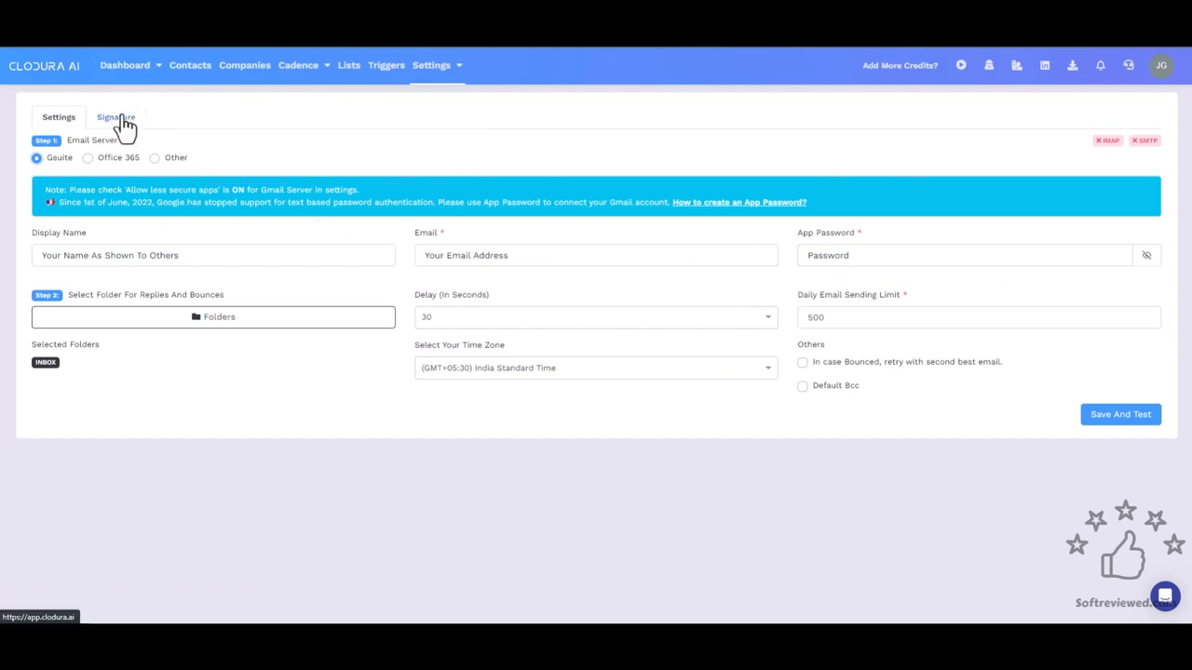
click(115, 116)
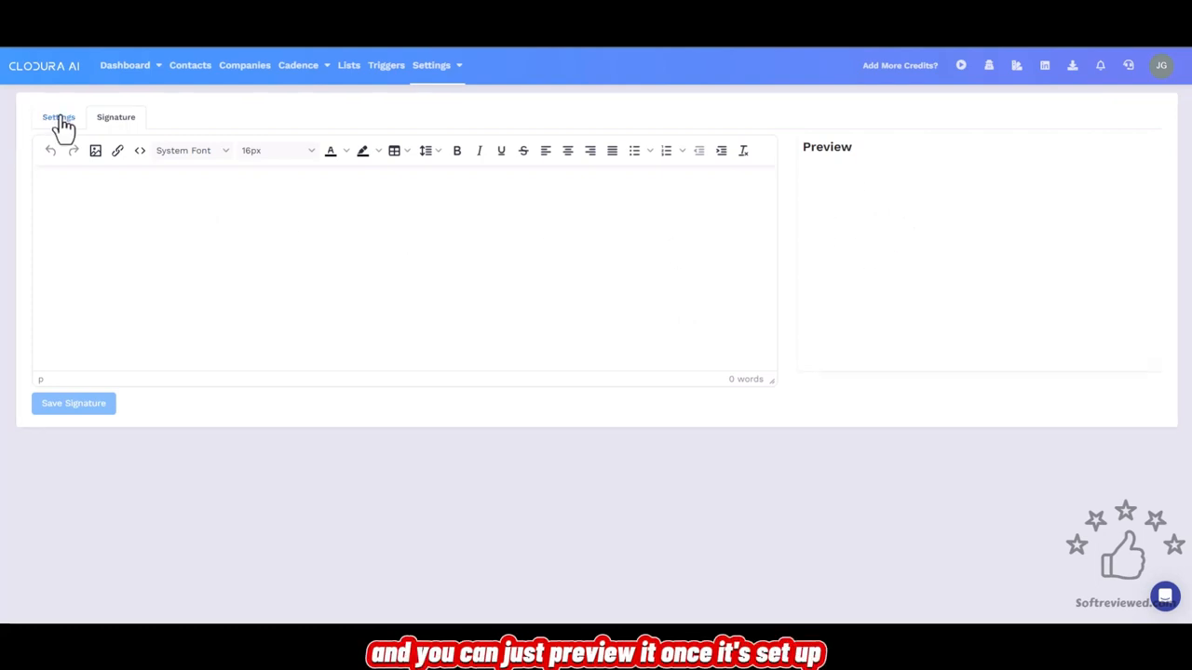
click(432, 65)
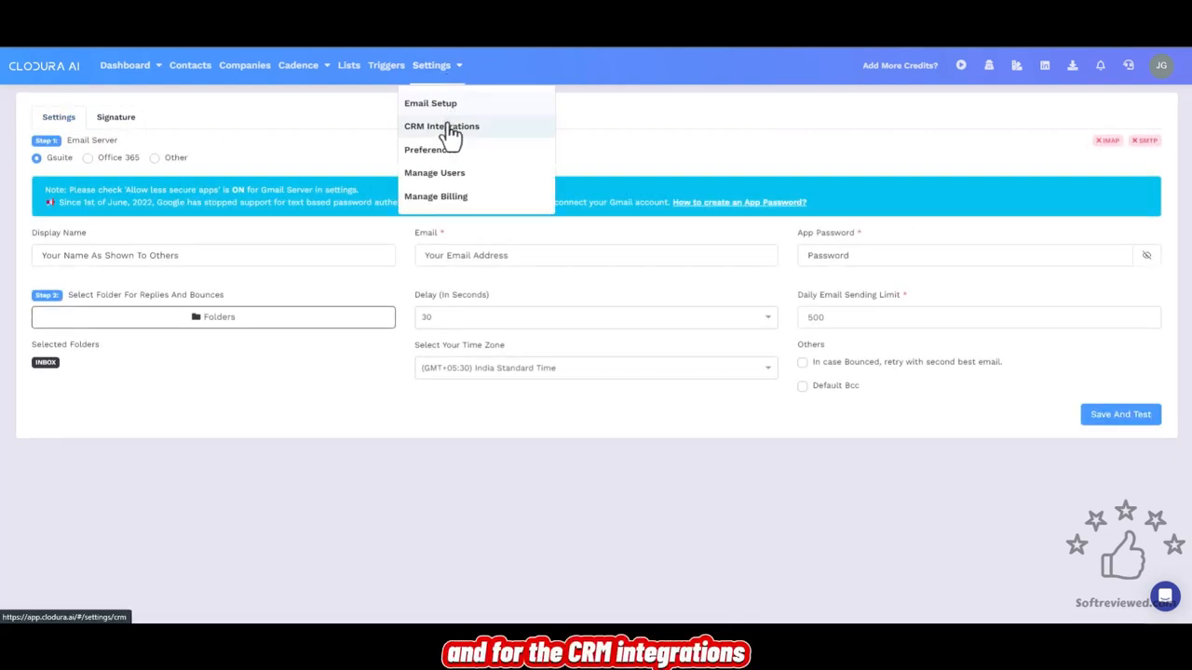
- View disconnected HubSpot, Zoho and Salesforce integrations, then the single-user Manage Users page
click(441, 127)
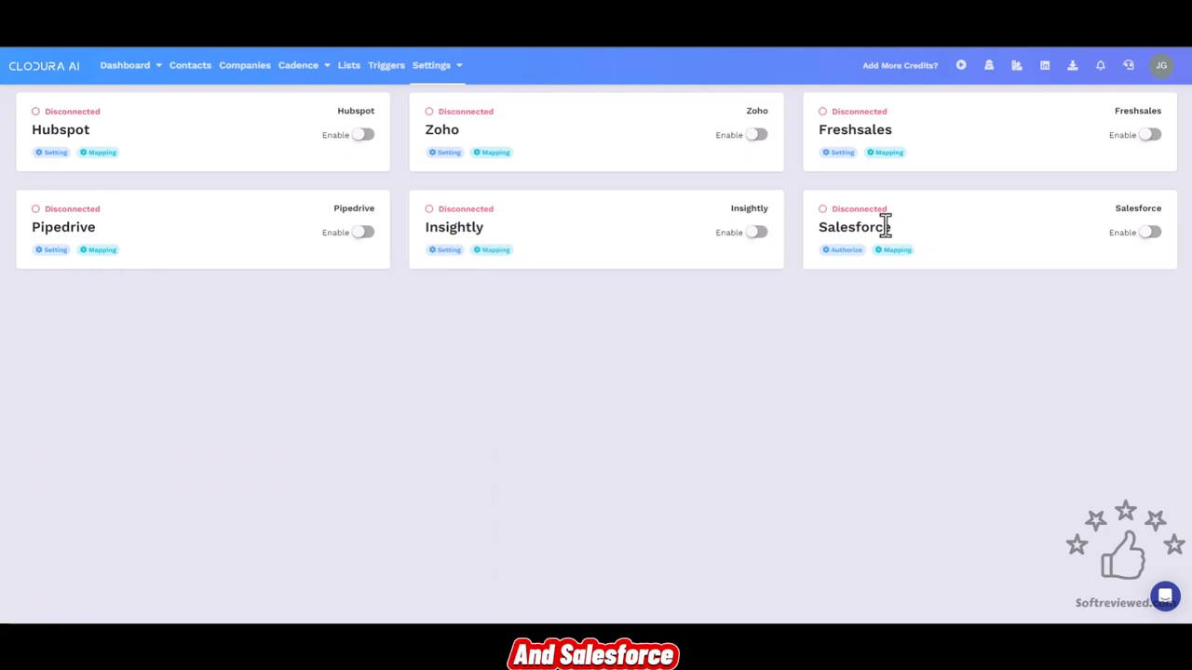
mouse_move(437, 78)
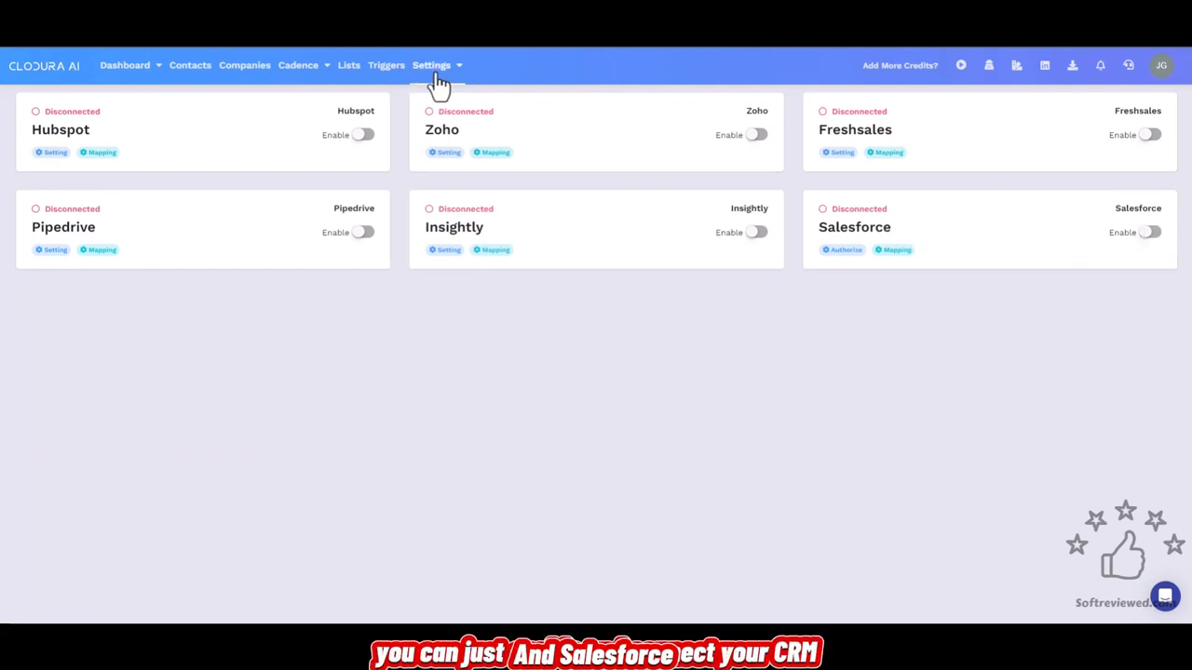
mouse_move(337, 159)
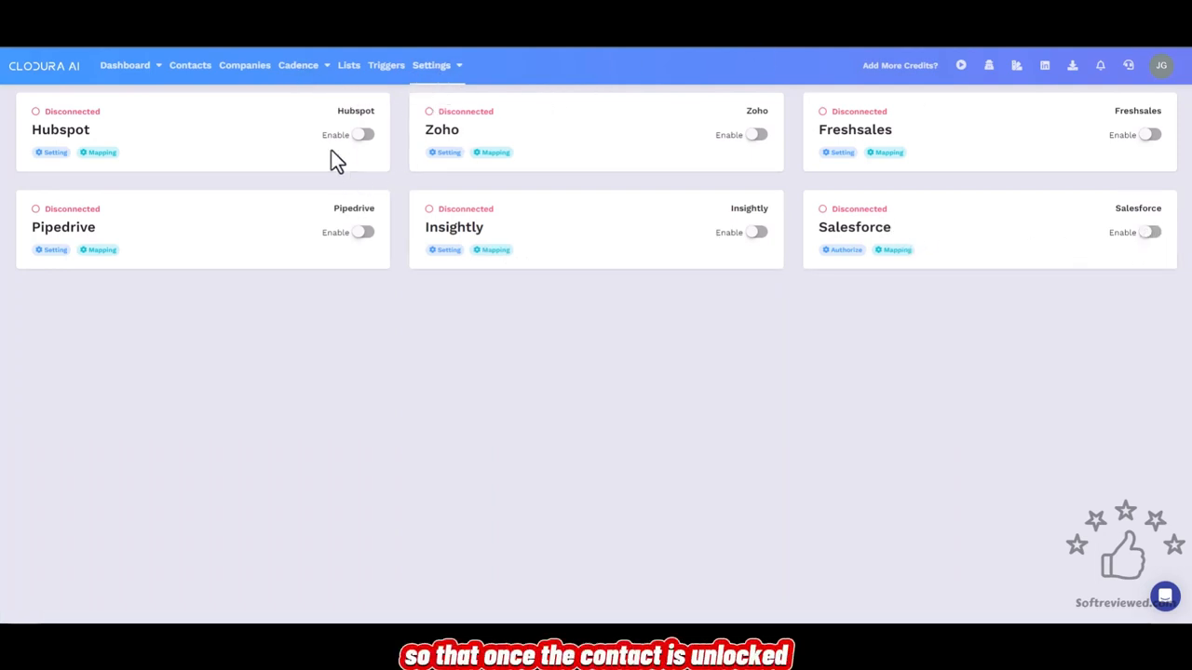
mouse_move(518, 117)
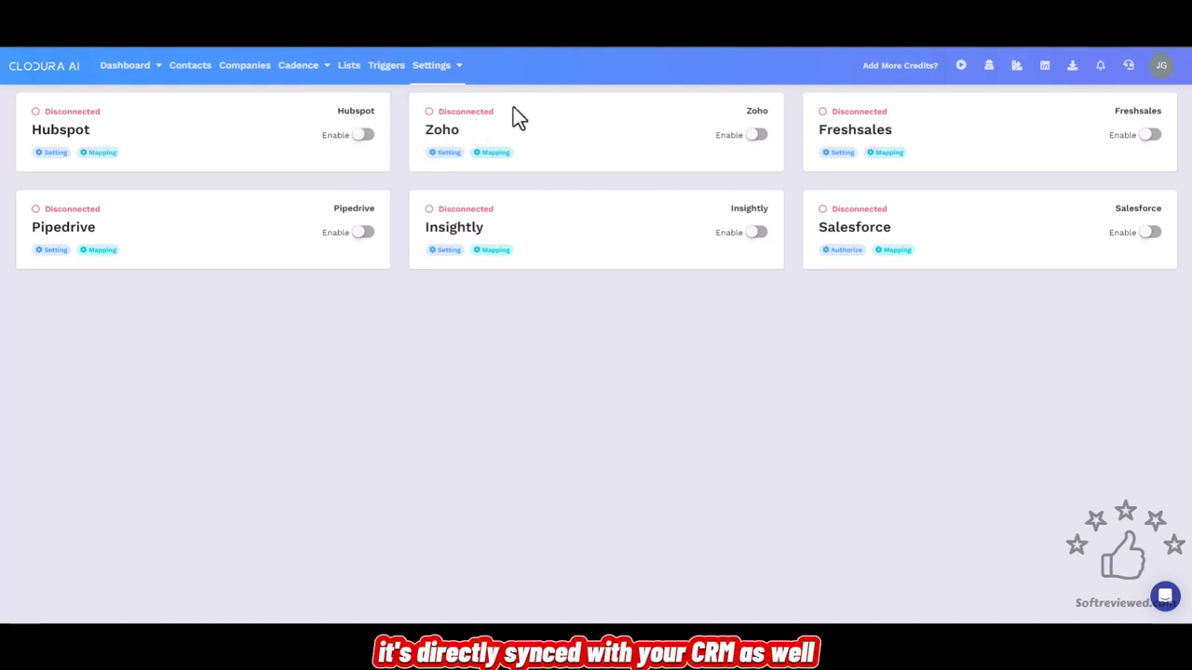
click(432, 63)
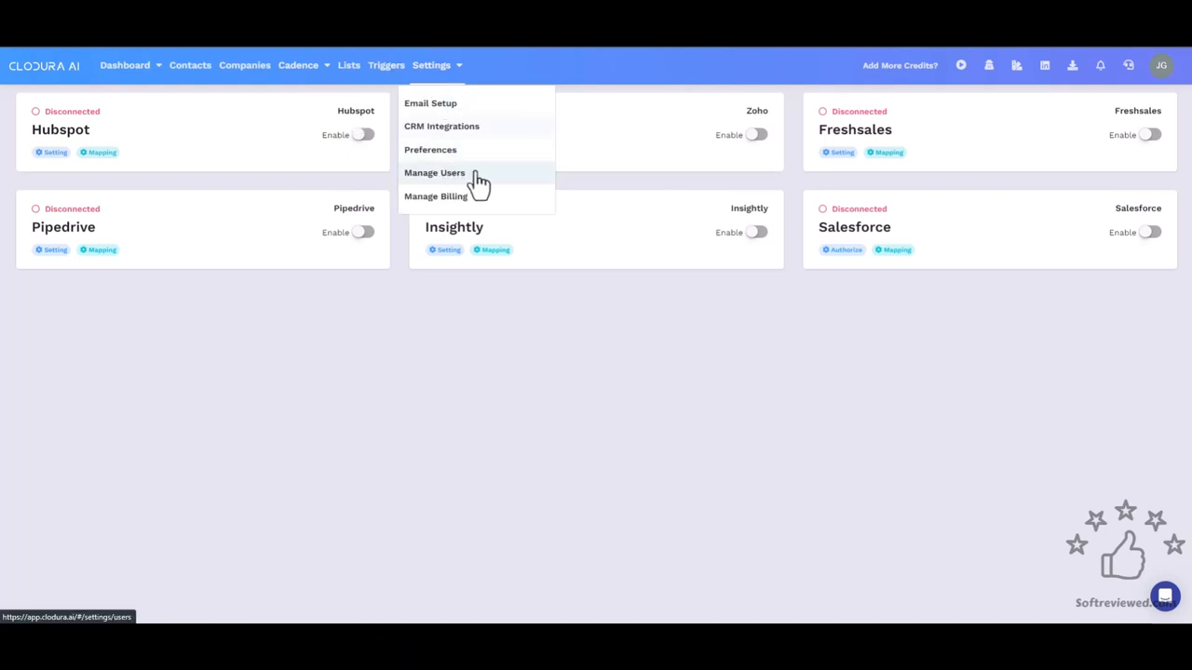
click(434, 172)
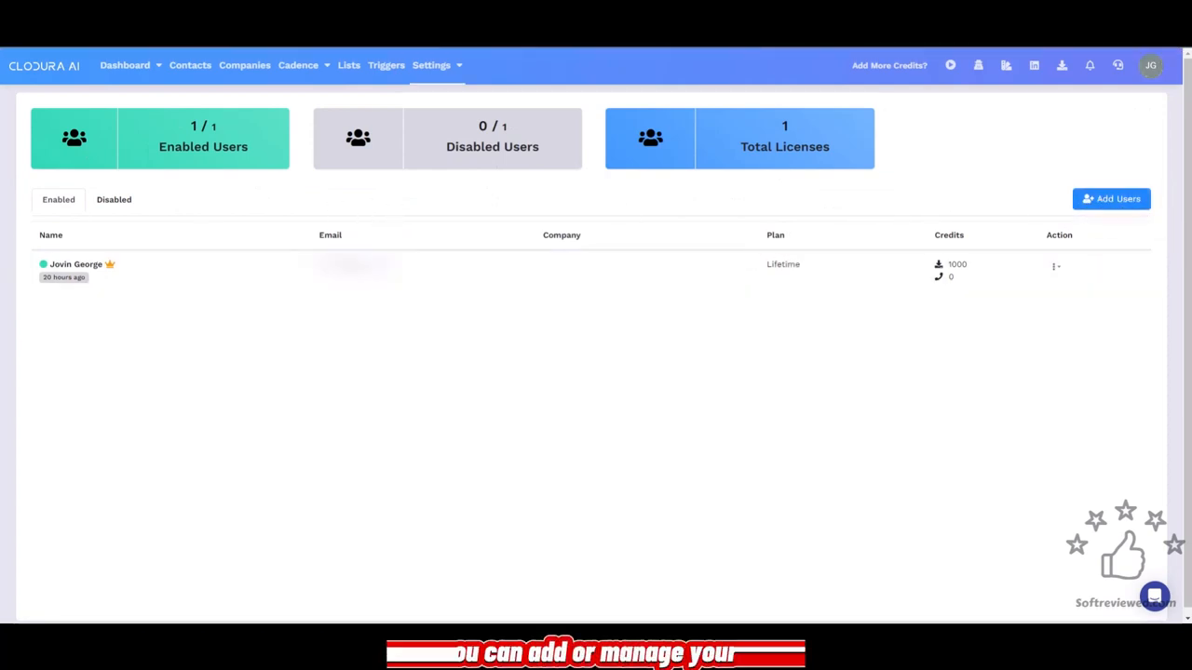
click(432, 64)
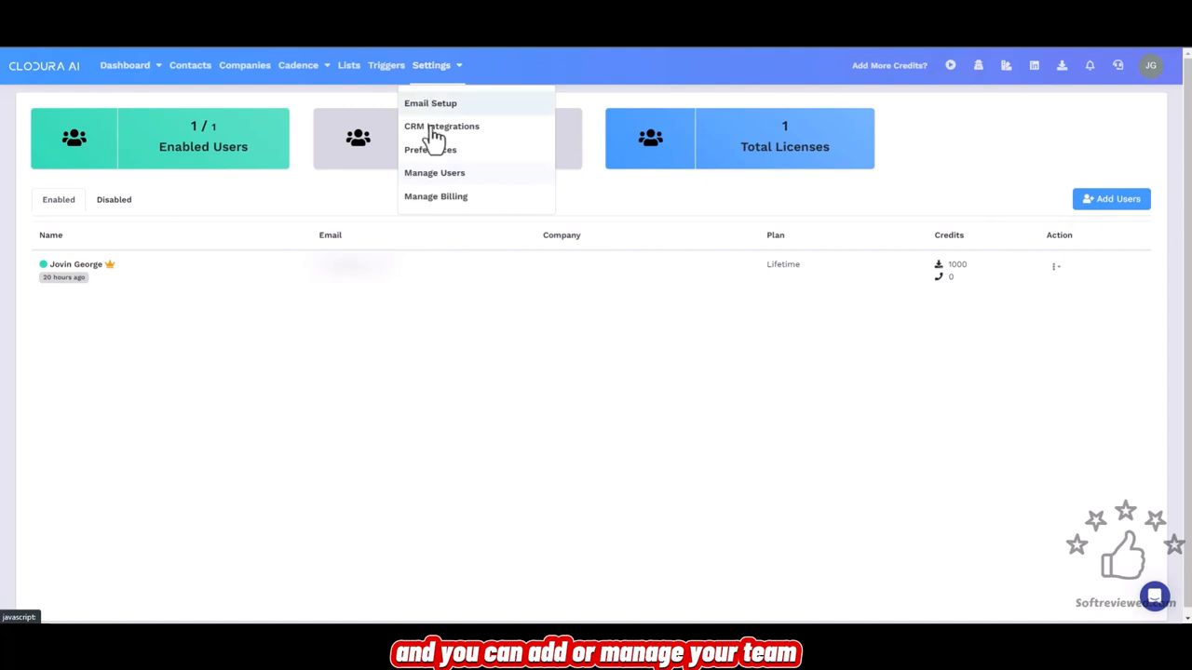
- View the Preferences page and expand the Triggers news-type options under Company Preferences
click(428, 149)
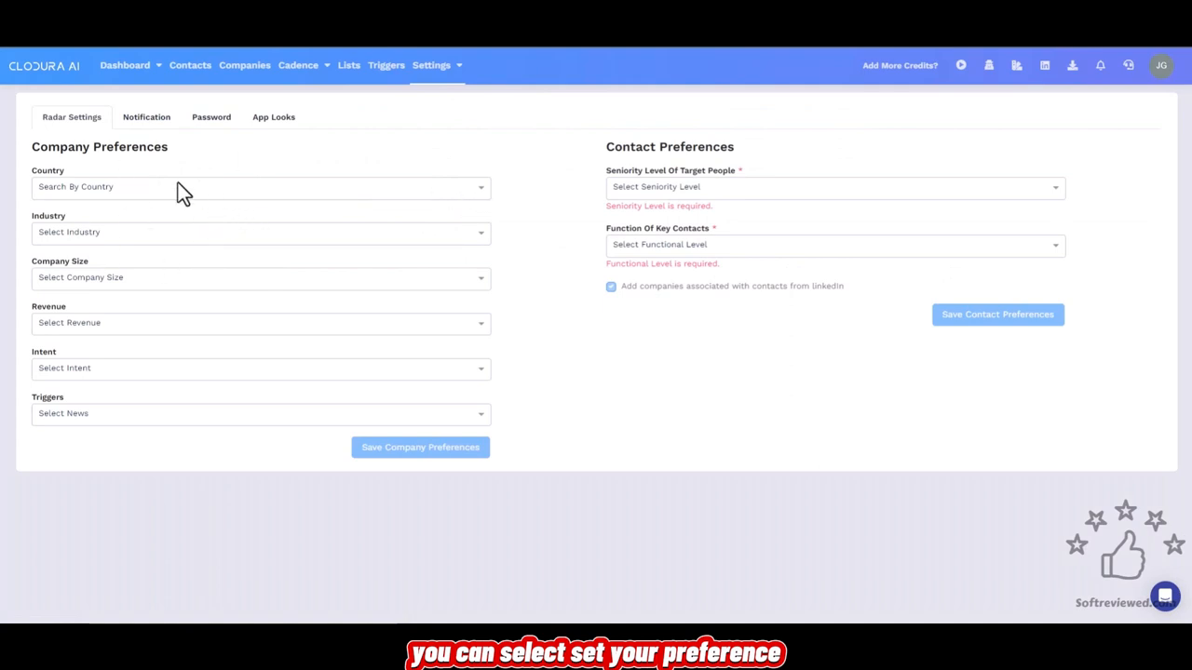
mouse_move(146, 417)
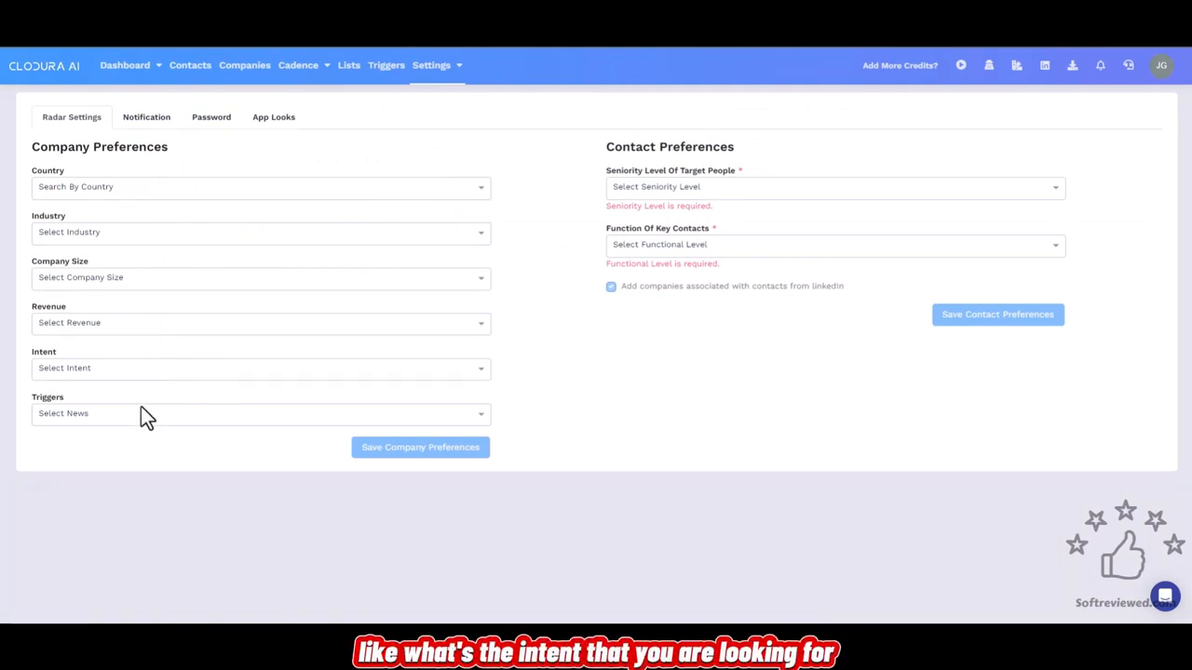
click(259, 413)
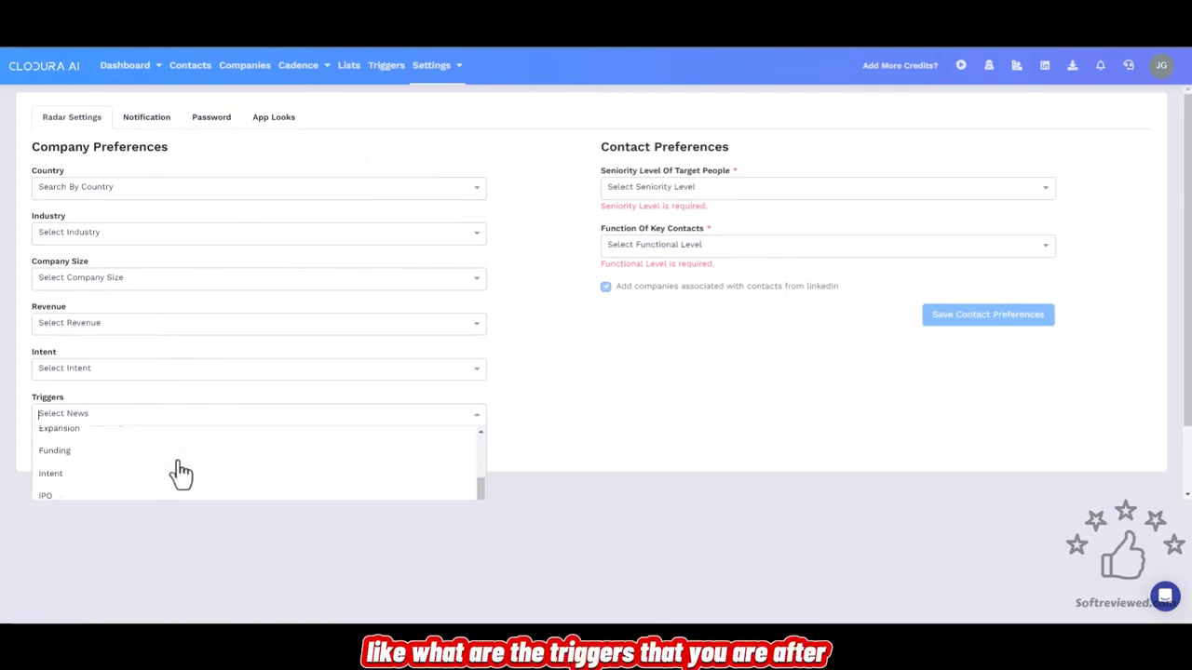
scroll(down, 3)
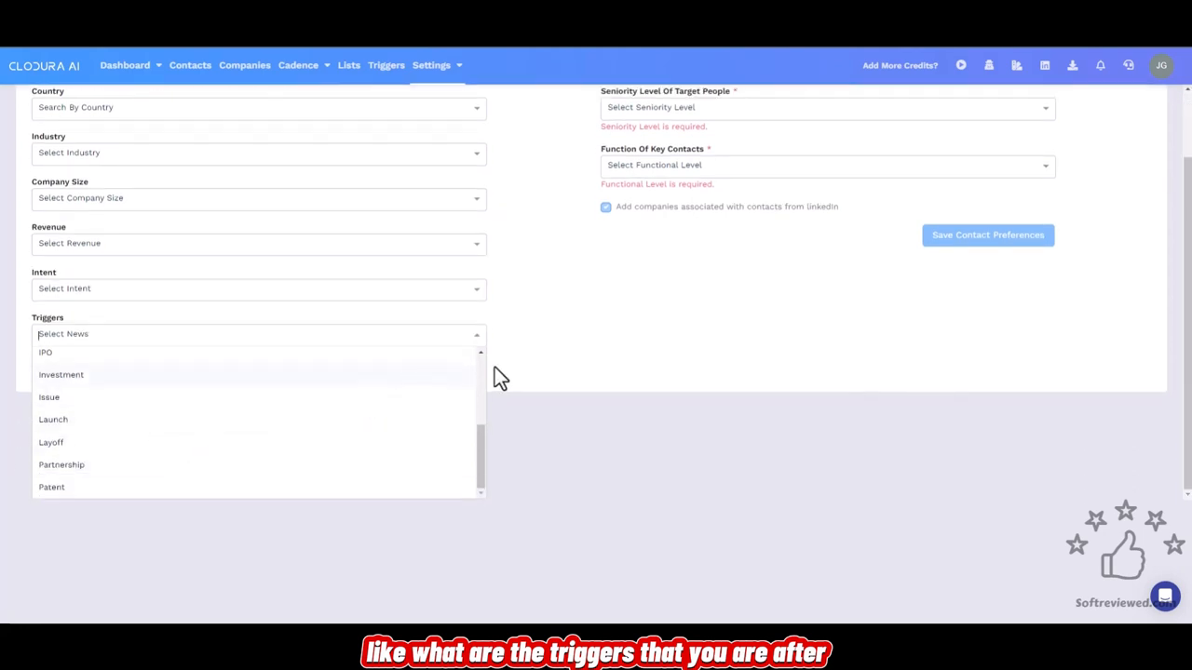
mouse_move(160, 503)
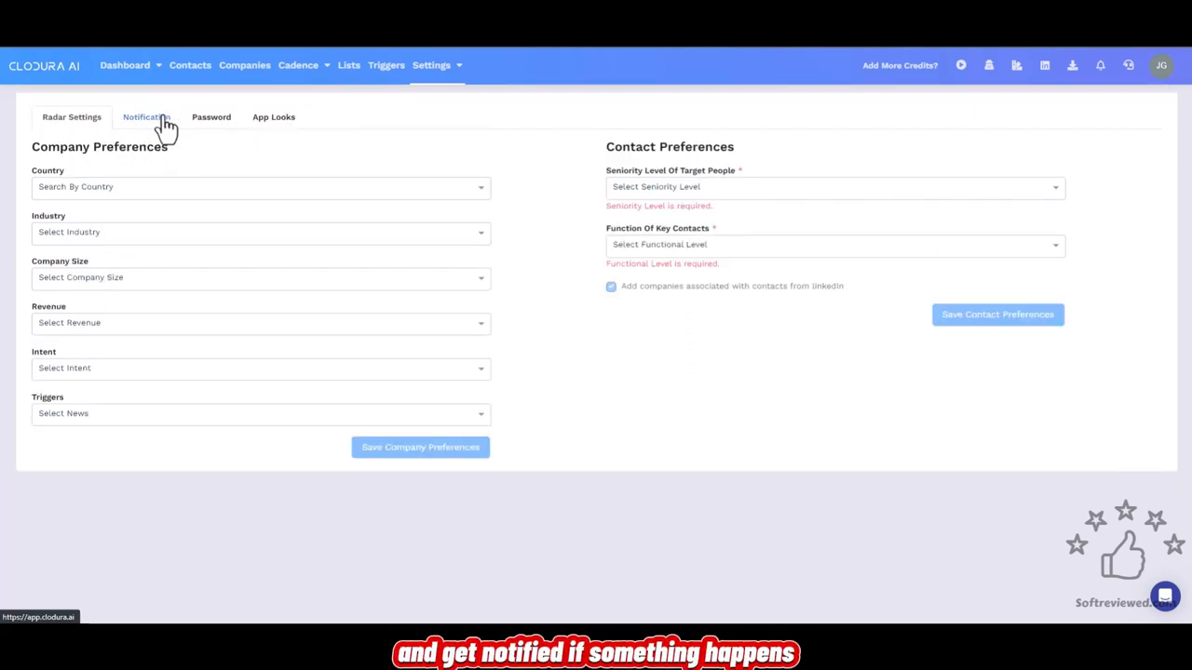
- Glance through the notification settings and password change form before App Looks
click(145, 116)
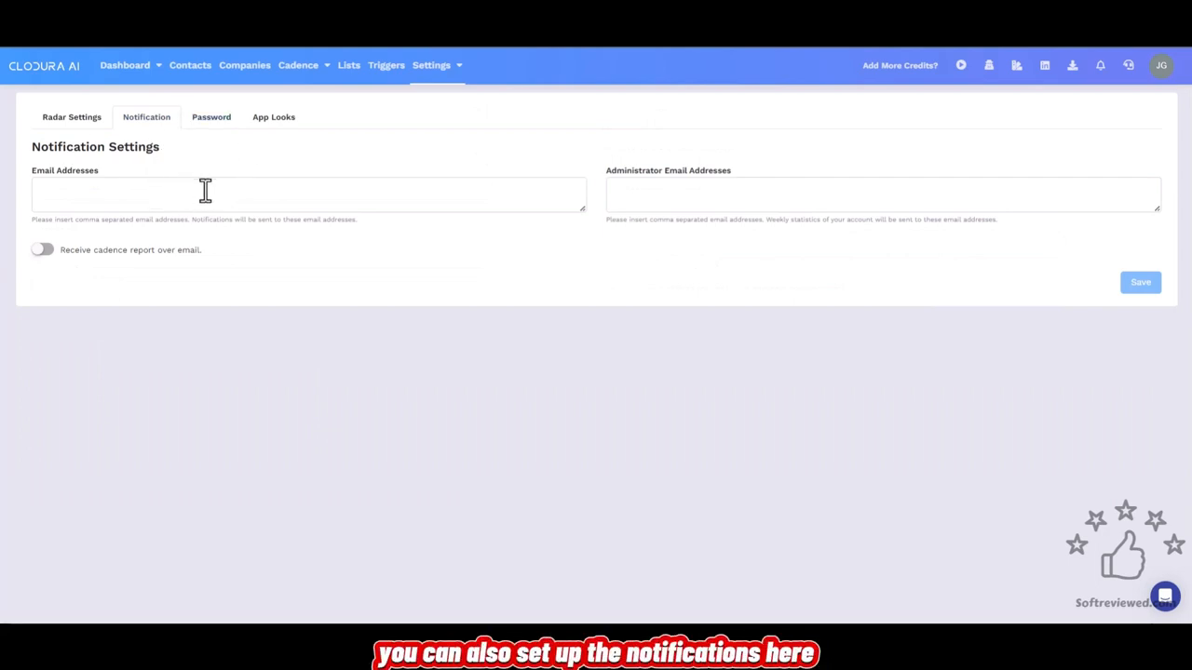
click(211, 115)
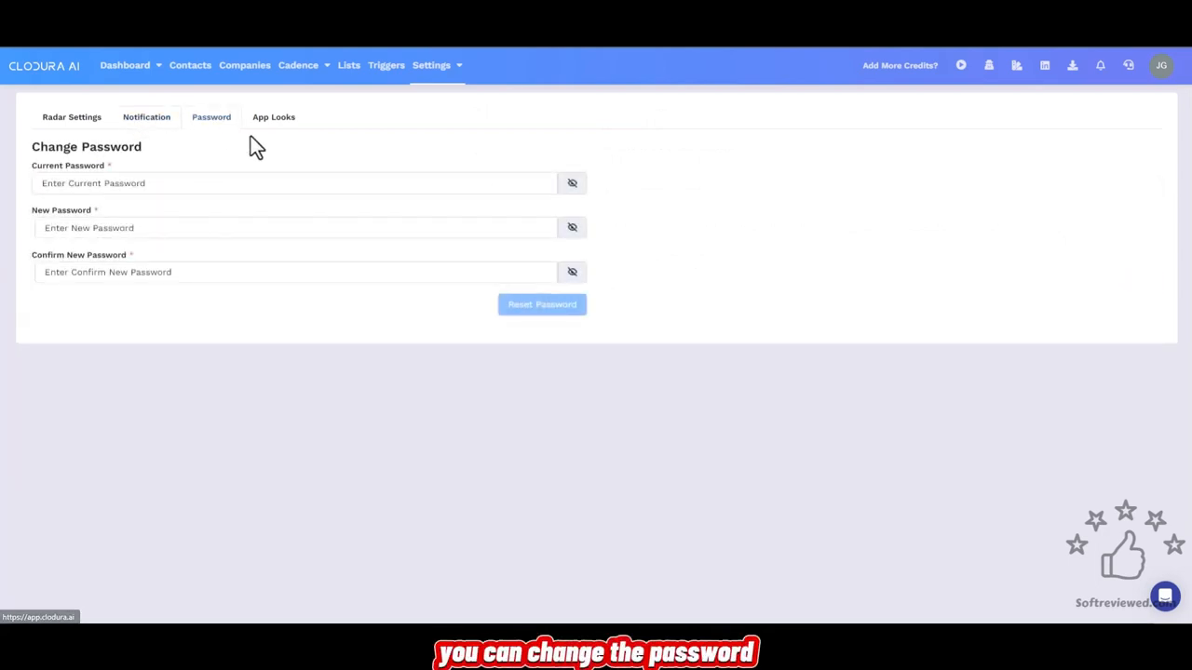
click(272, 116)
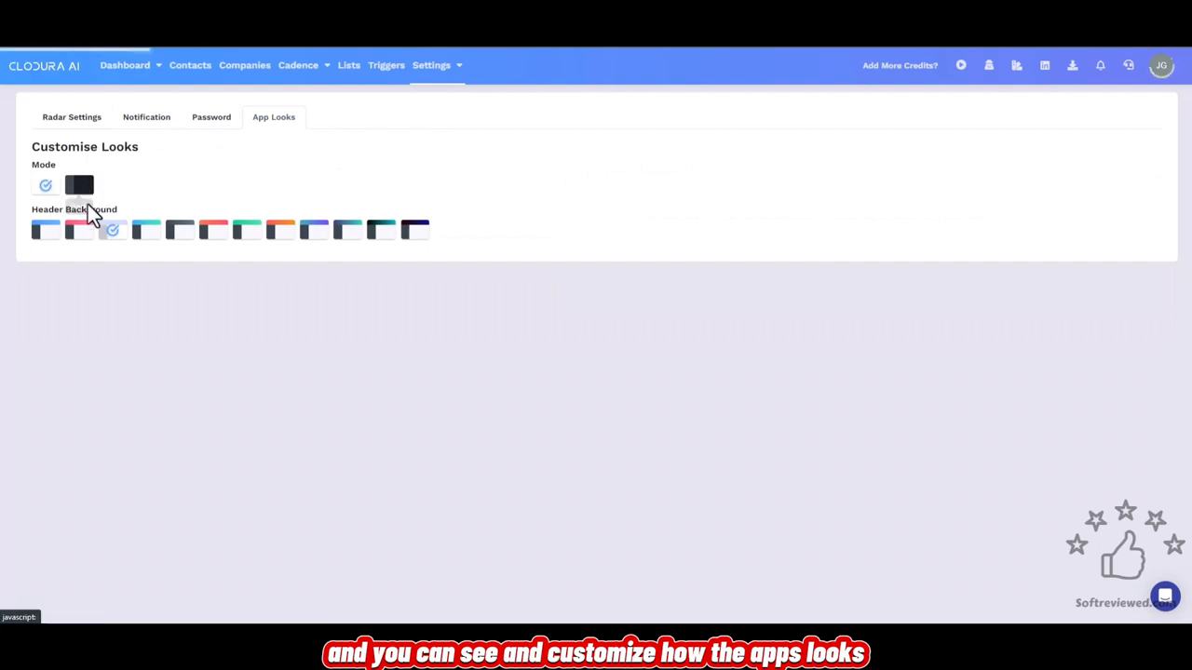
- Set a red header background in App Looks, trying dark mode and reverting to light
click(78, 184)
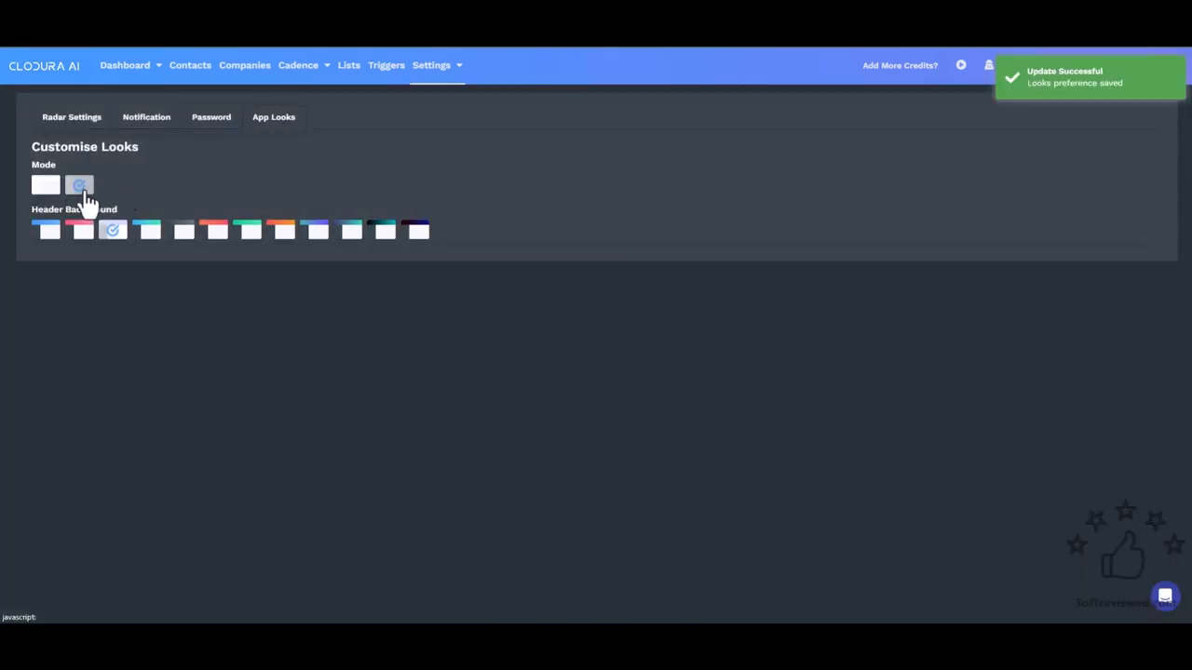
click(79, 231)
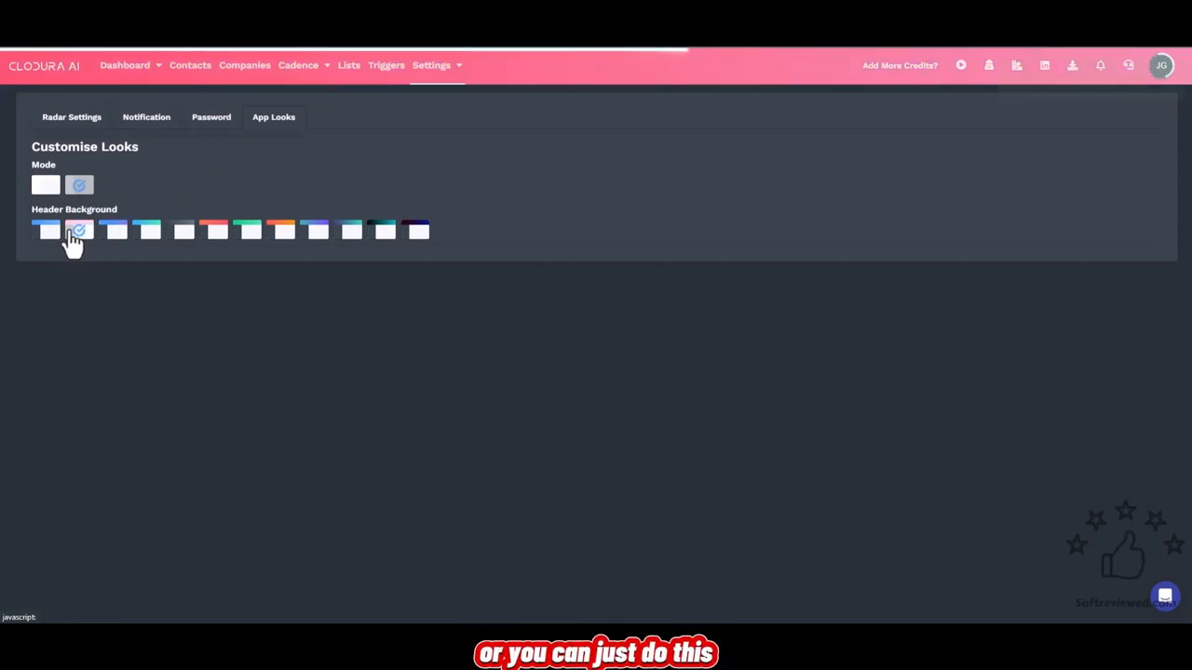
click(44, 185)
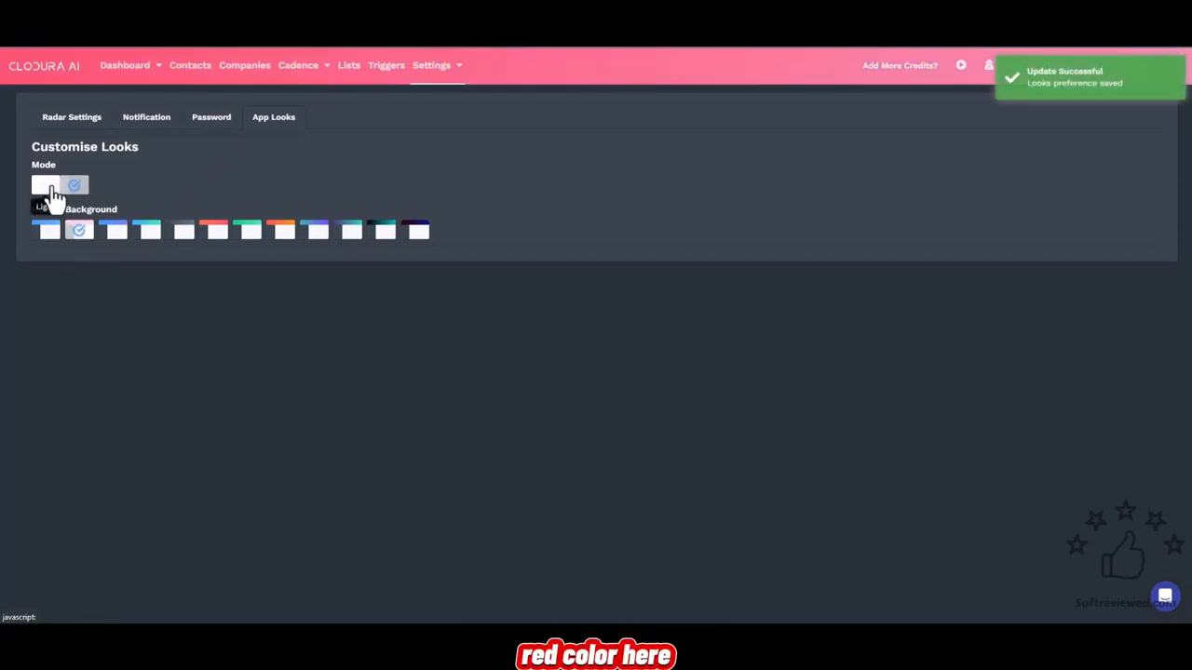
click(44, 184)
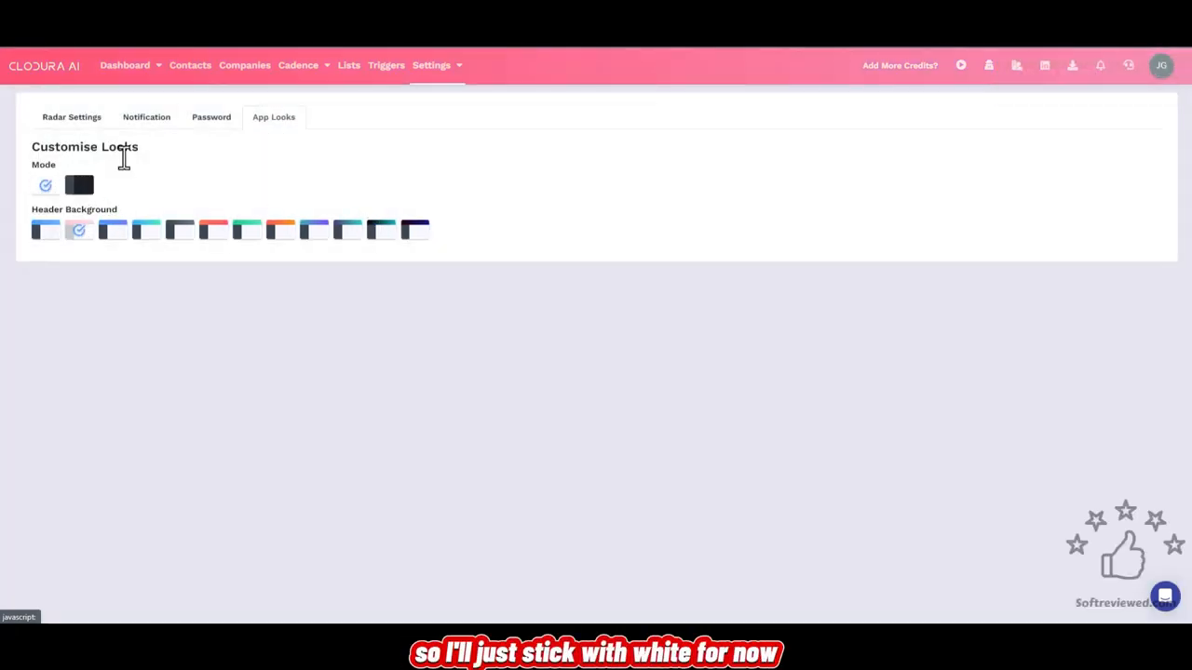
mouse_move(1125, 198)
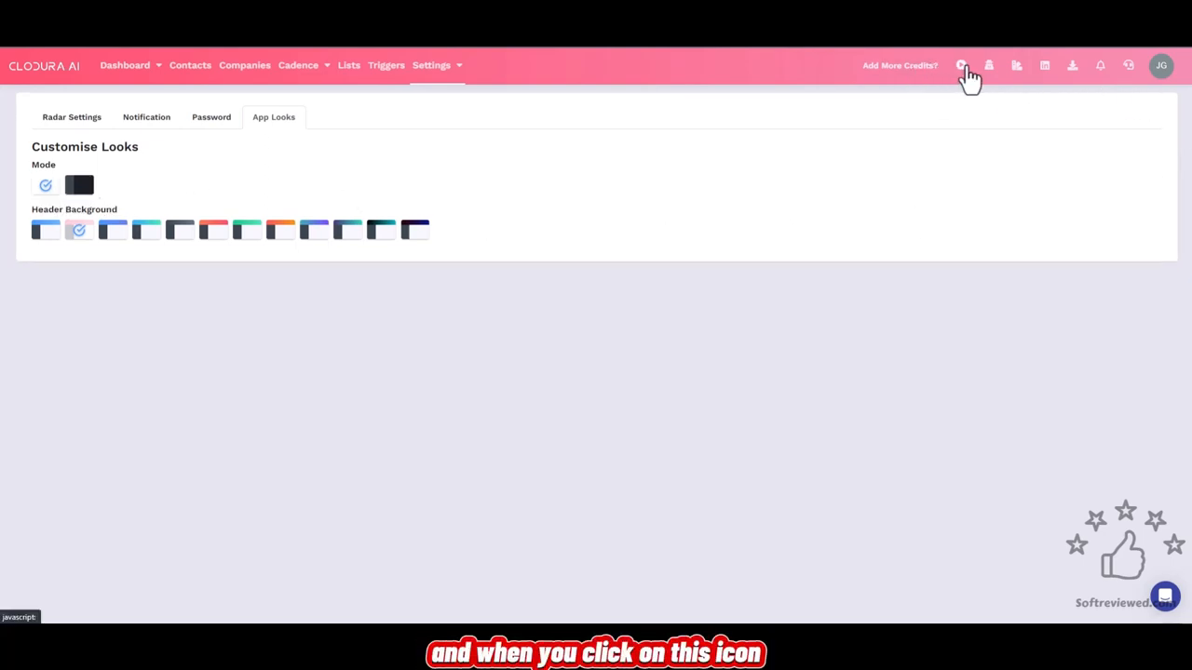
click(961, 65)
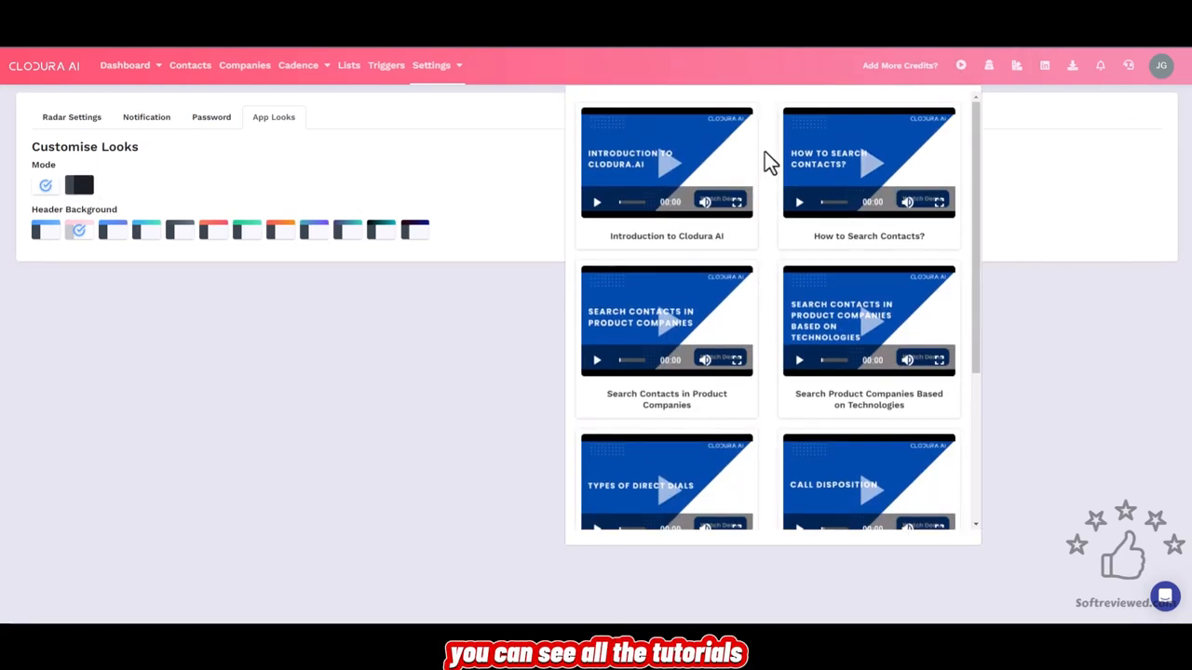
mouse_move(765, 207)
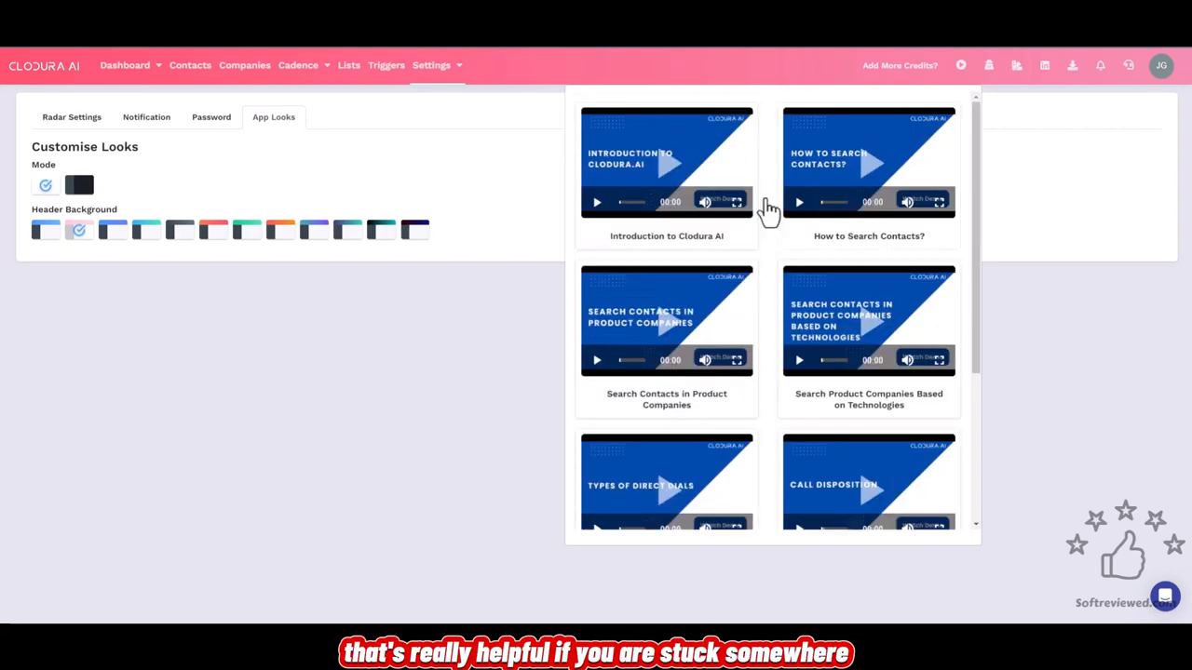
scroll(down, 3)
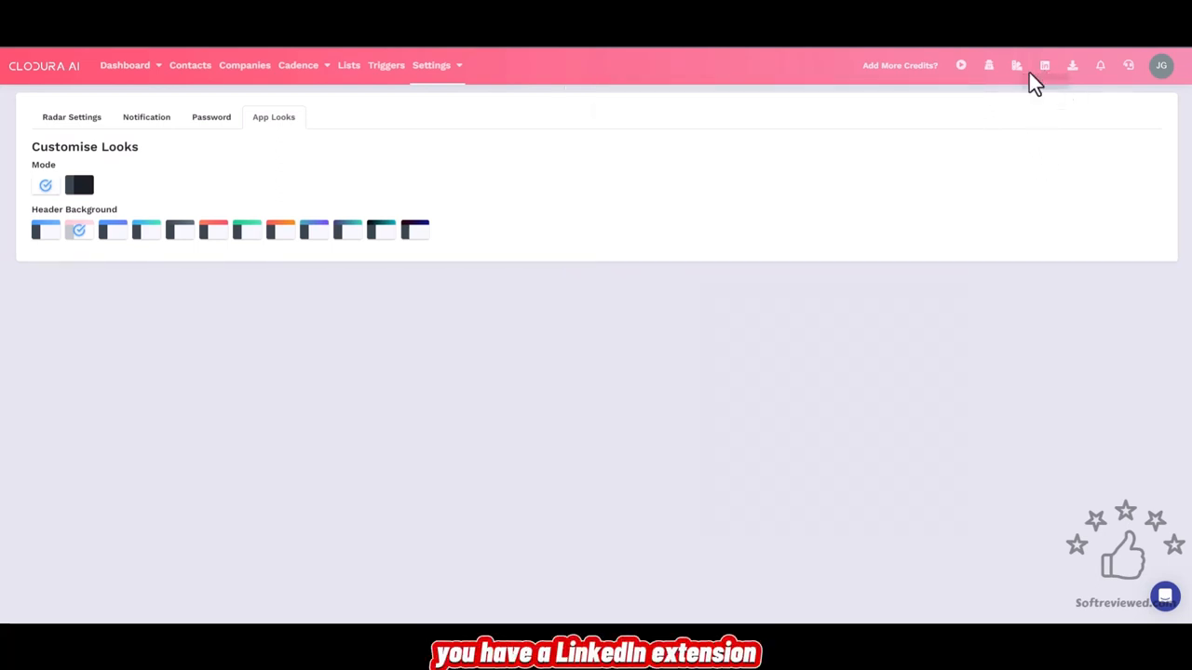
click(1017, 65)
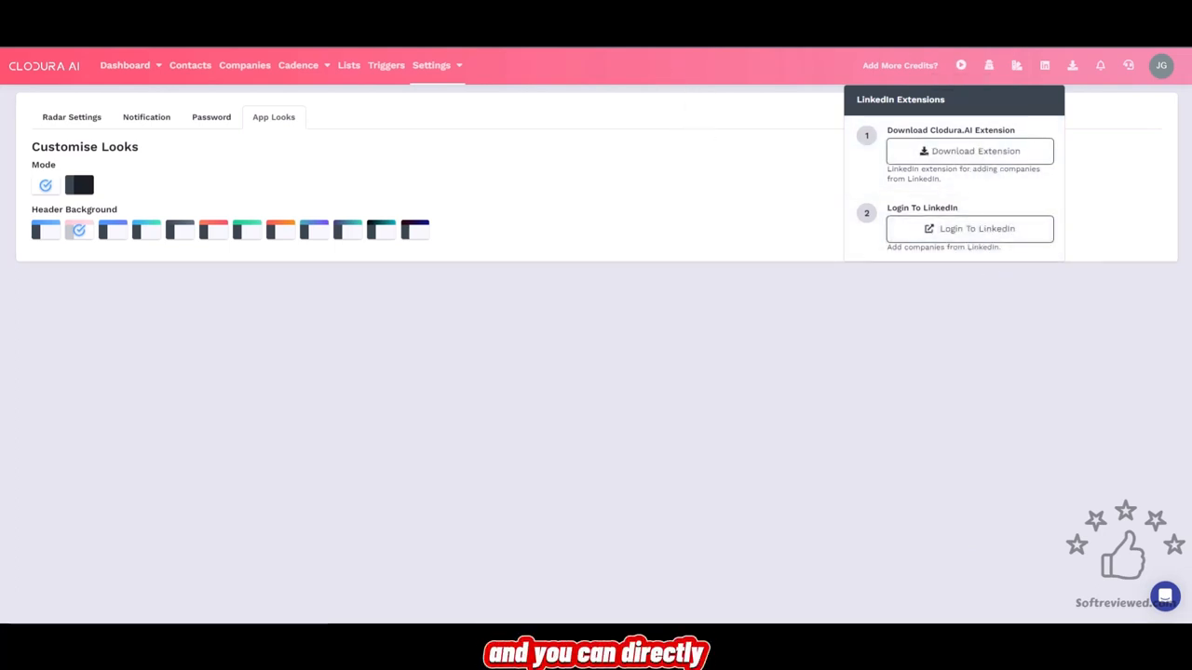
mouse_move(968, 227)
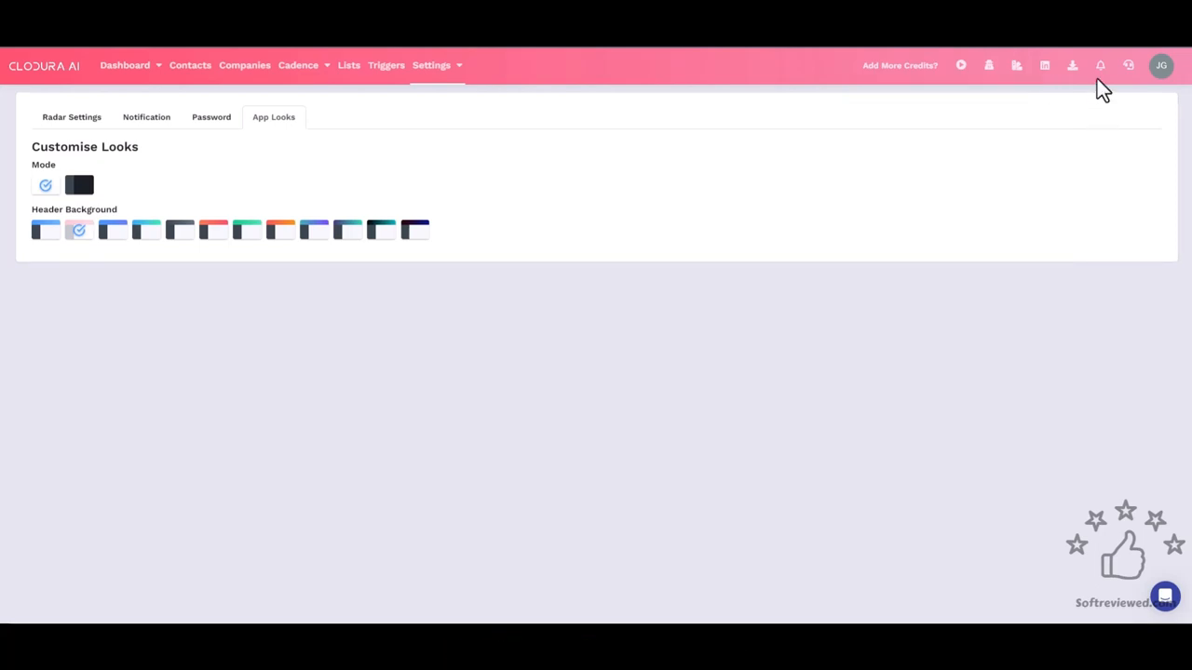
click(1099, 65)
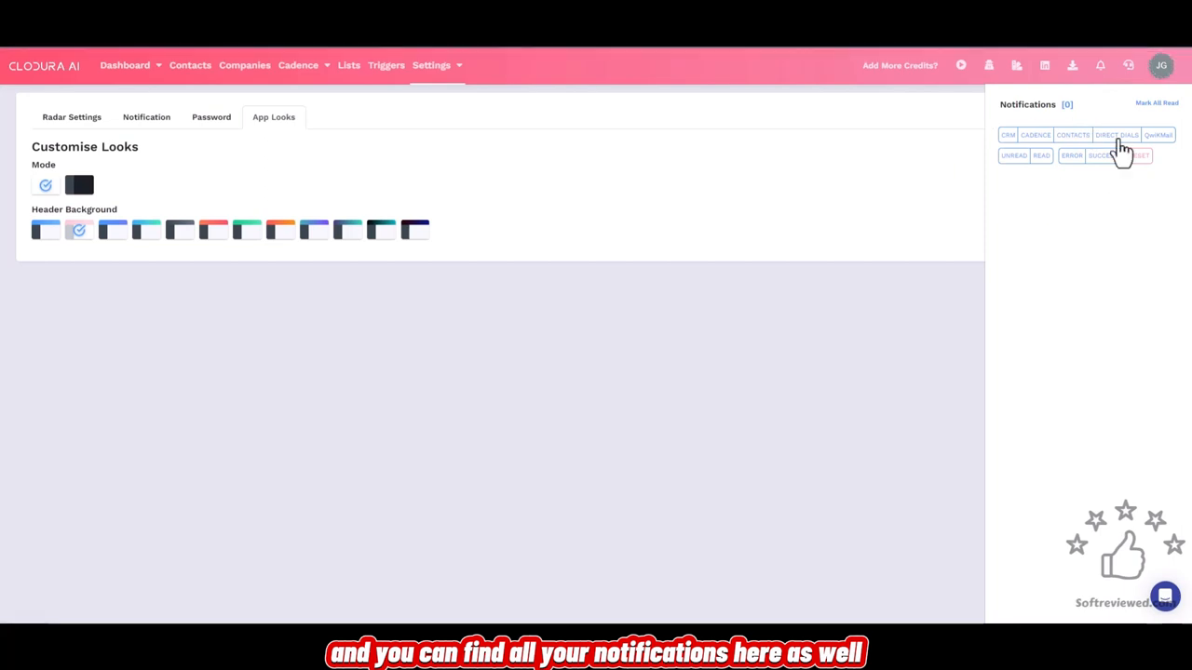
click(1099, 65)
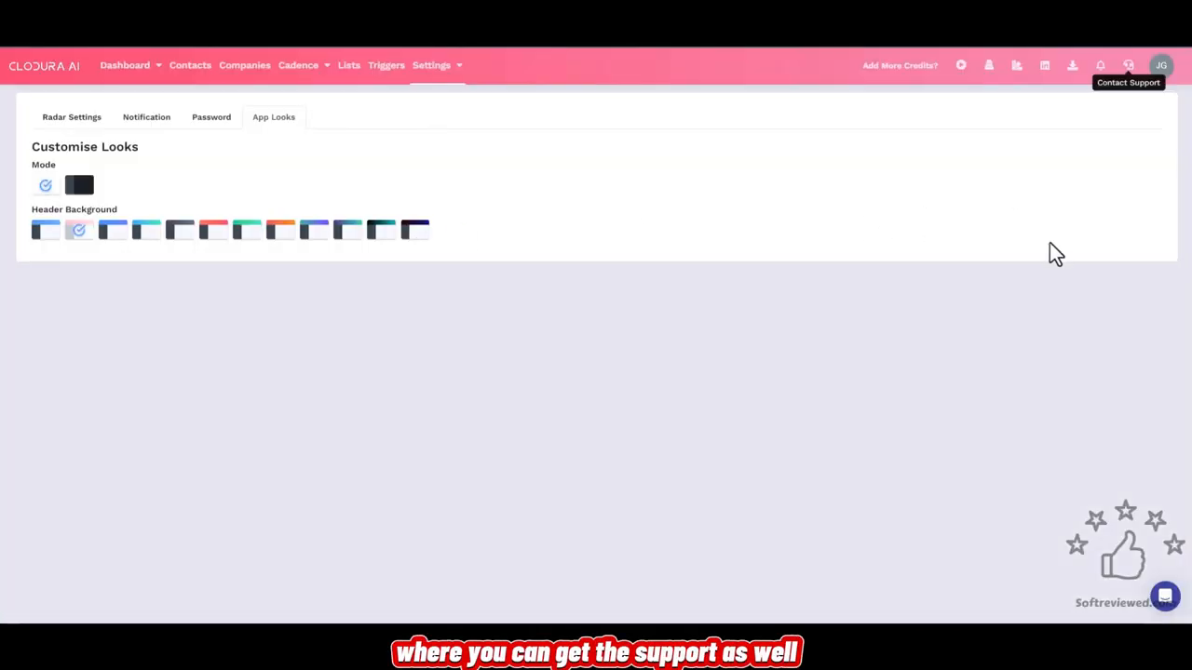
click(1166, 596)
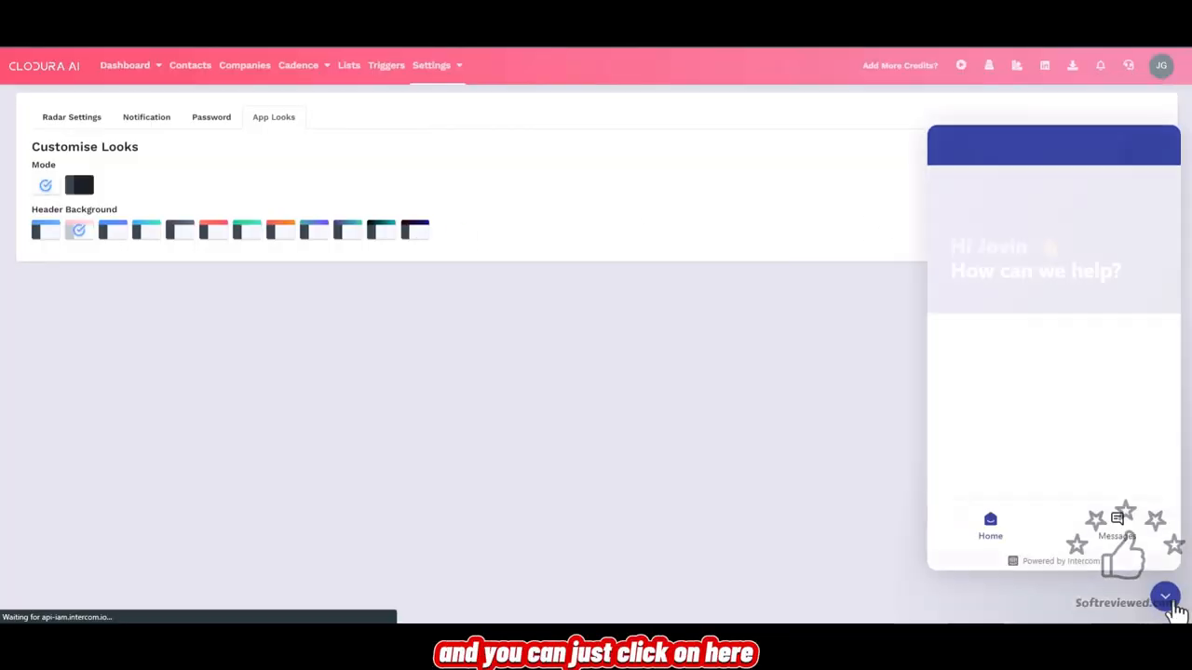
click(1165, 596)
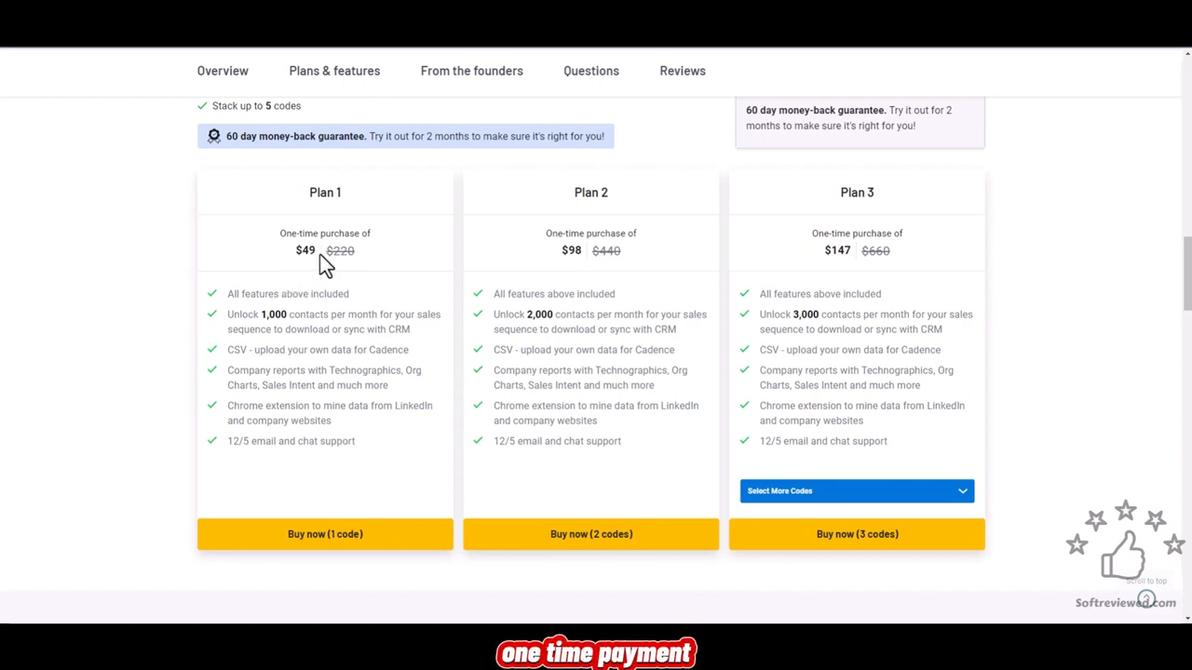
mouse_move(268, 312)
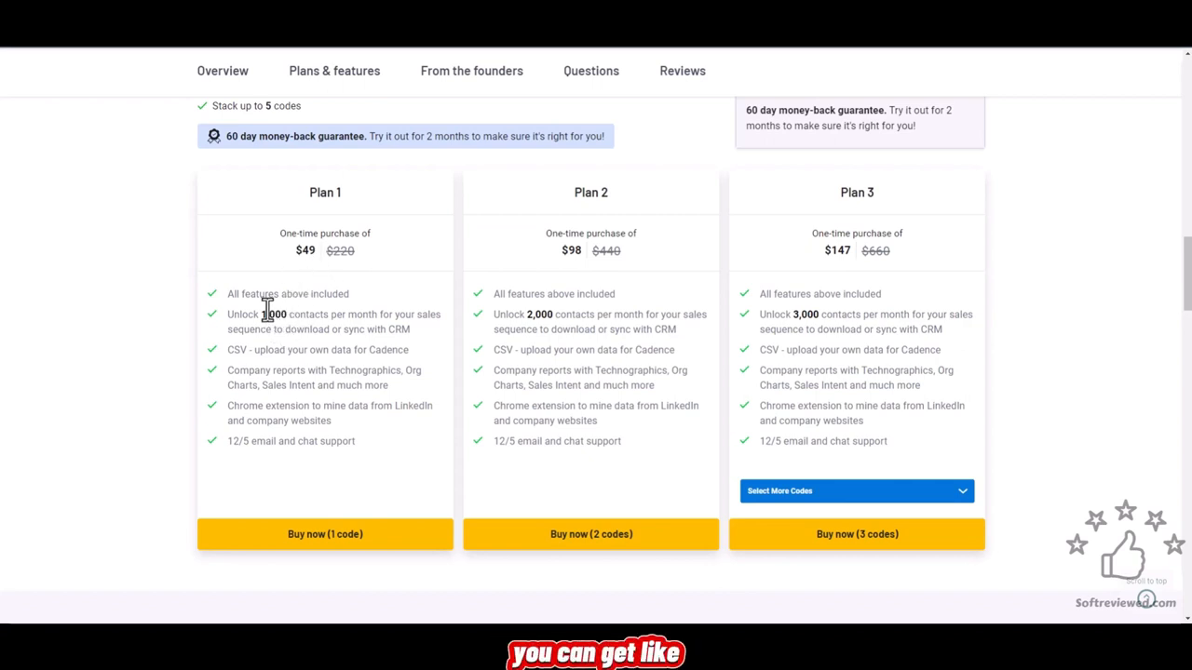
mouse_move(291, 331)
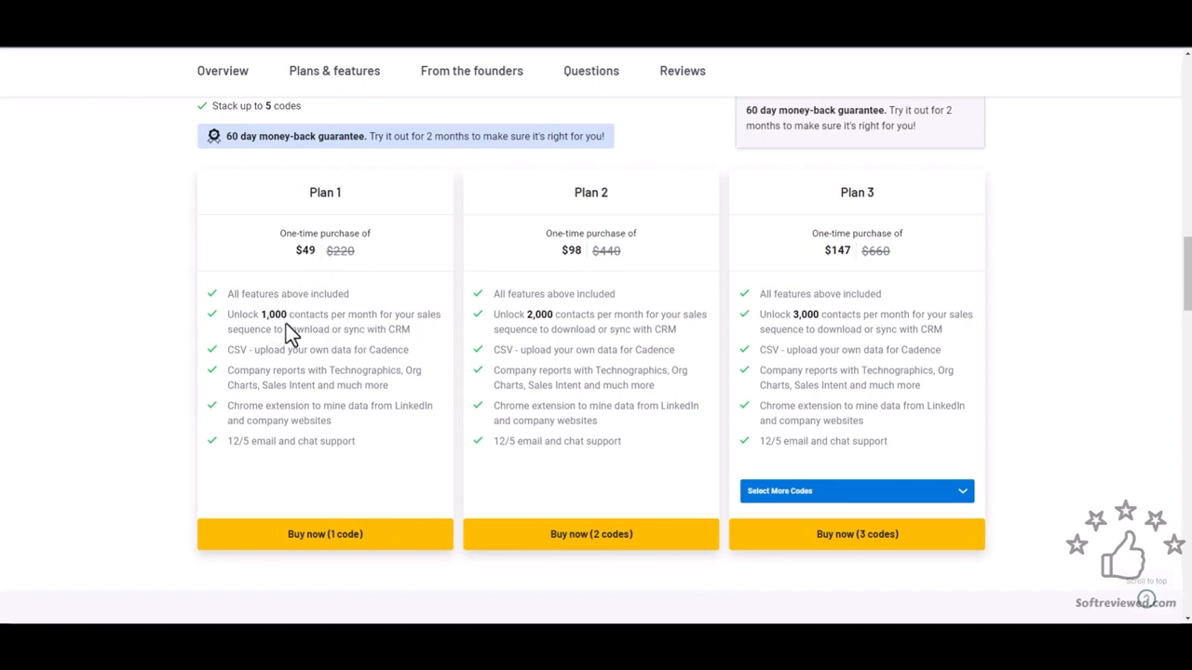
mouse_move(298, 335)
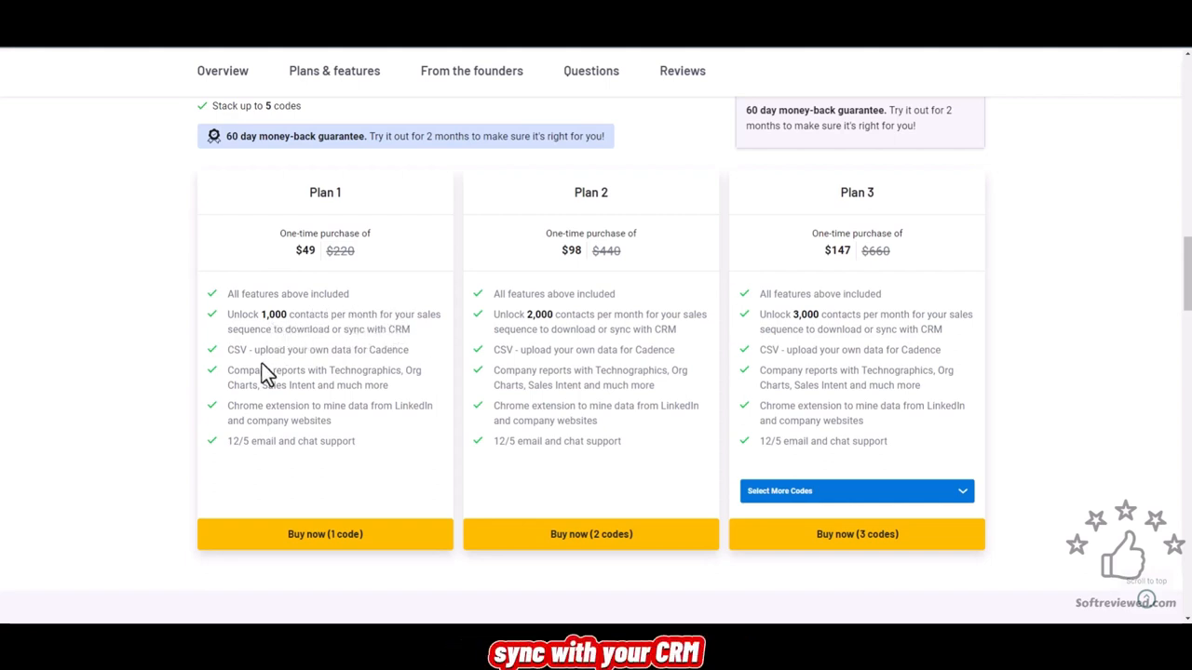
mouse_move(350, 376)
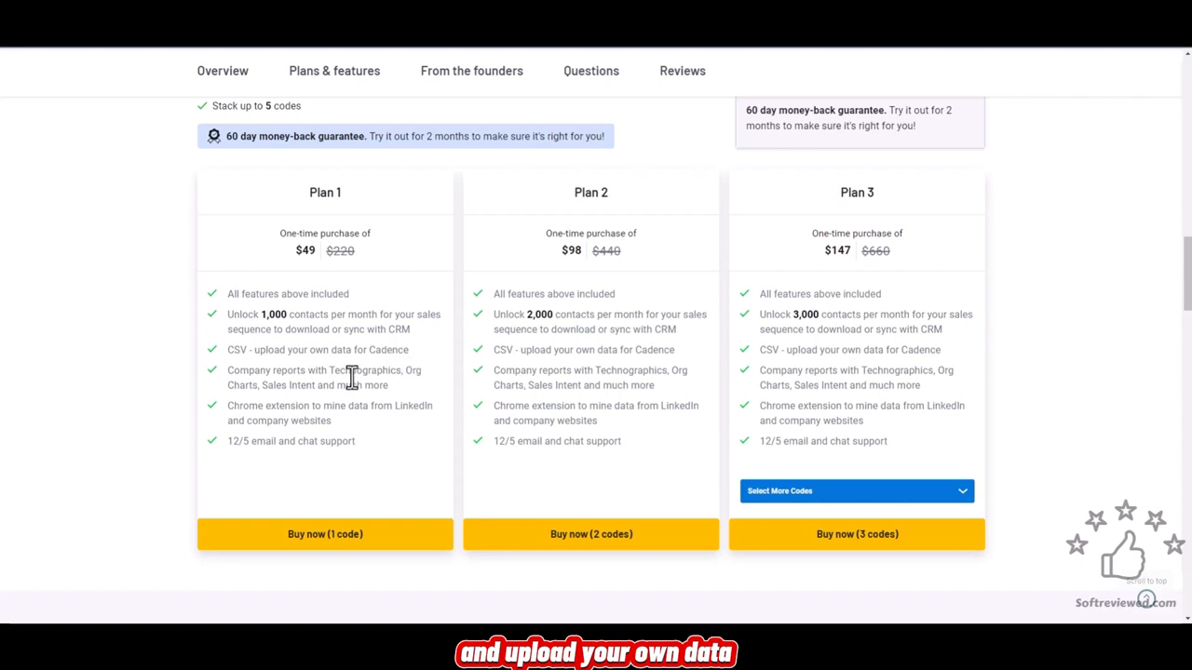
mouse_move(309, 390)
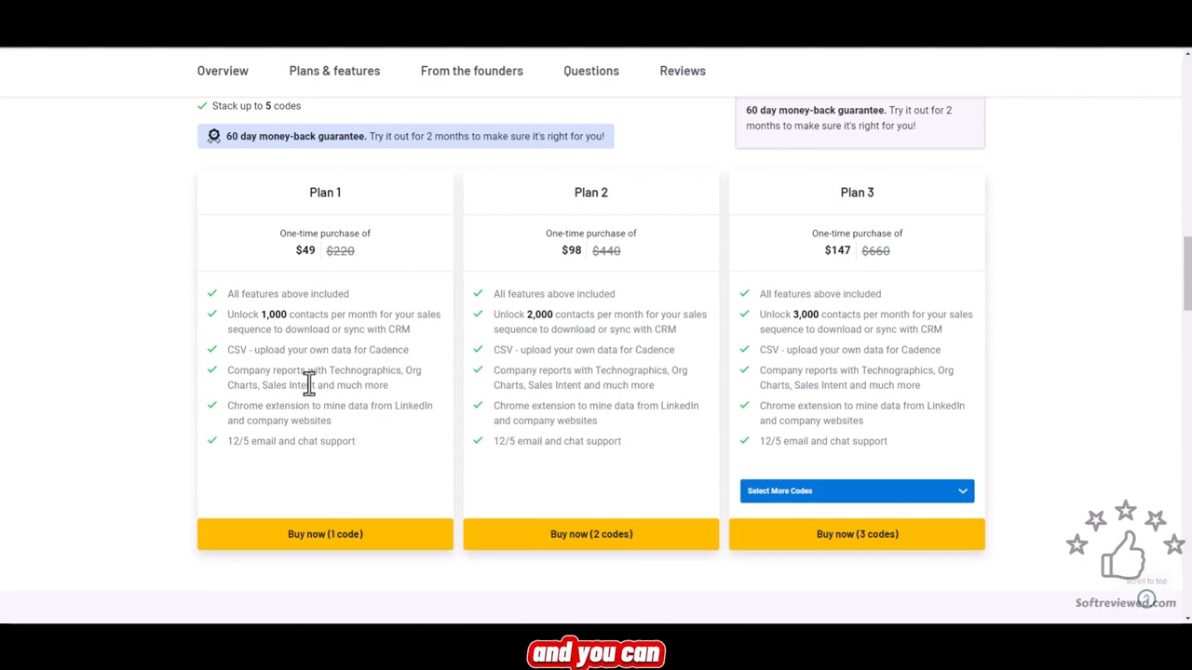
mouse_move(268, 529)
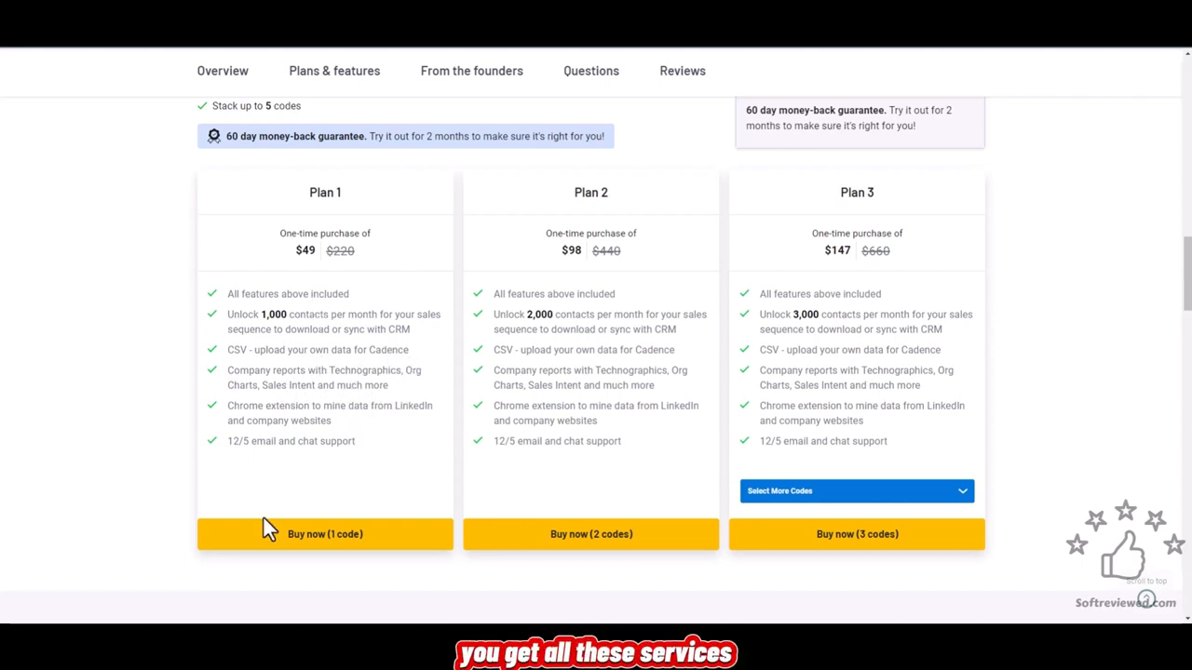
mouse_move(544, 320)
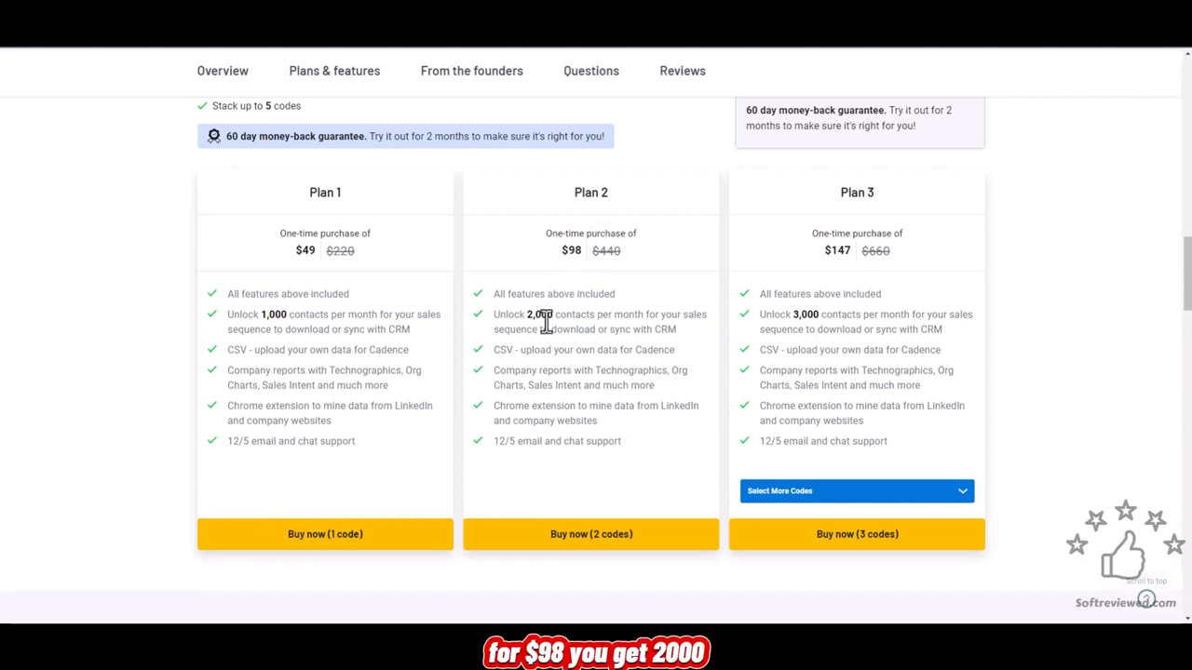
mouse_move(845, 254)
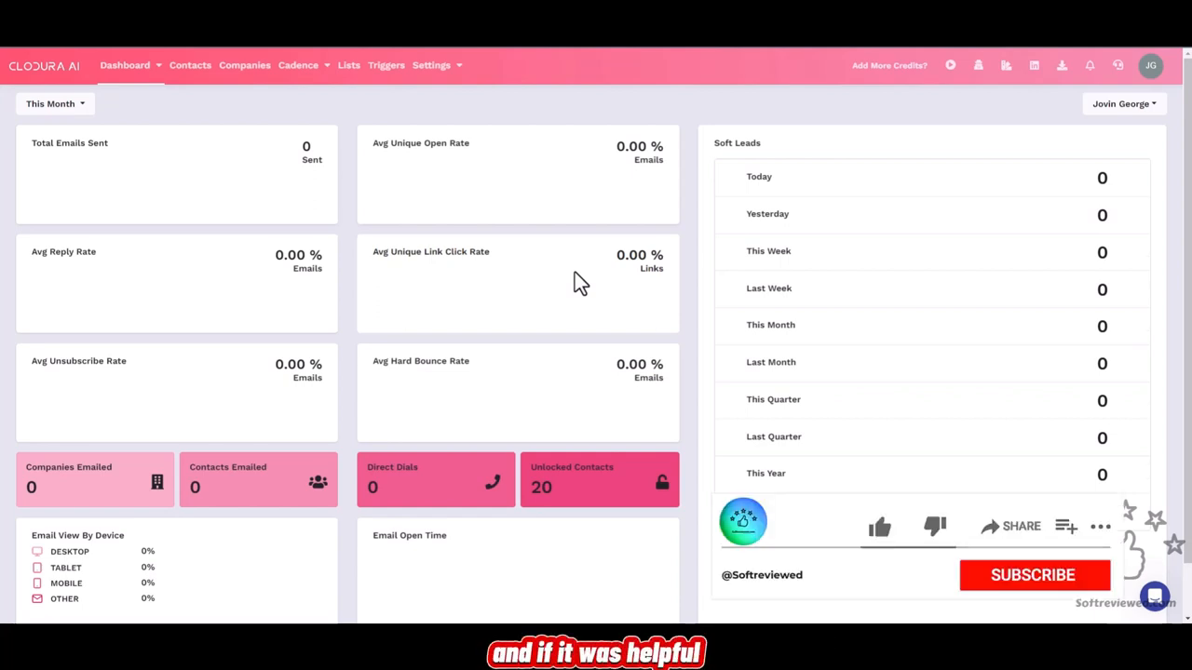
- Return from the AppSumo $49/$98/$147 plans to the Cloodura AI dashboard
click(1034, 574)
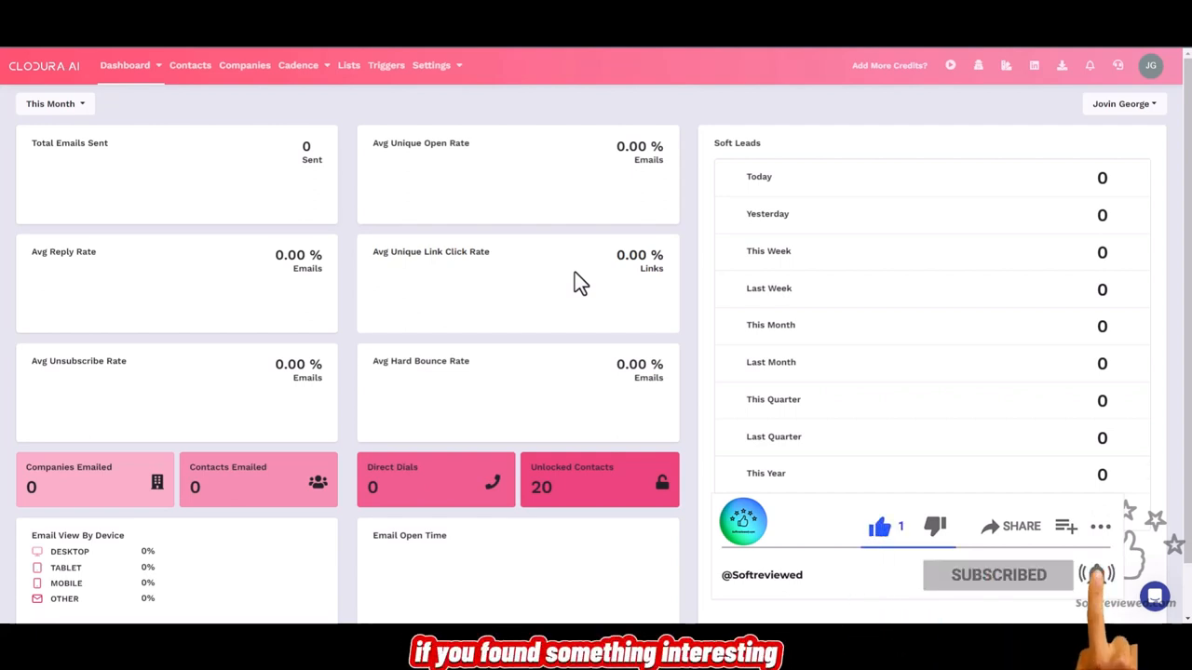